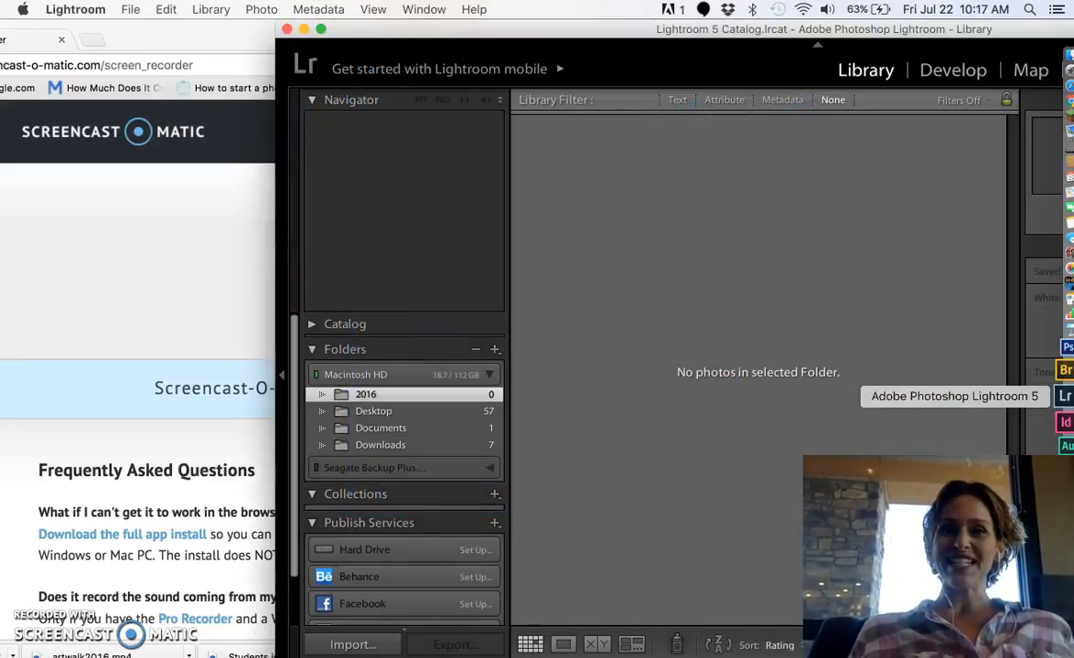
{"action": "mouse_move", "coordinate": [986, 247]}
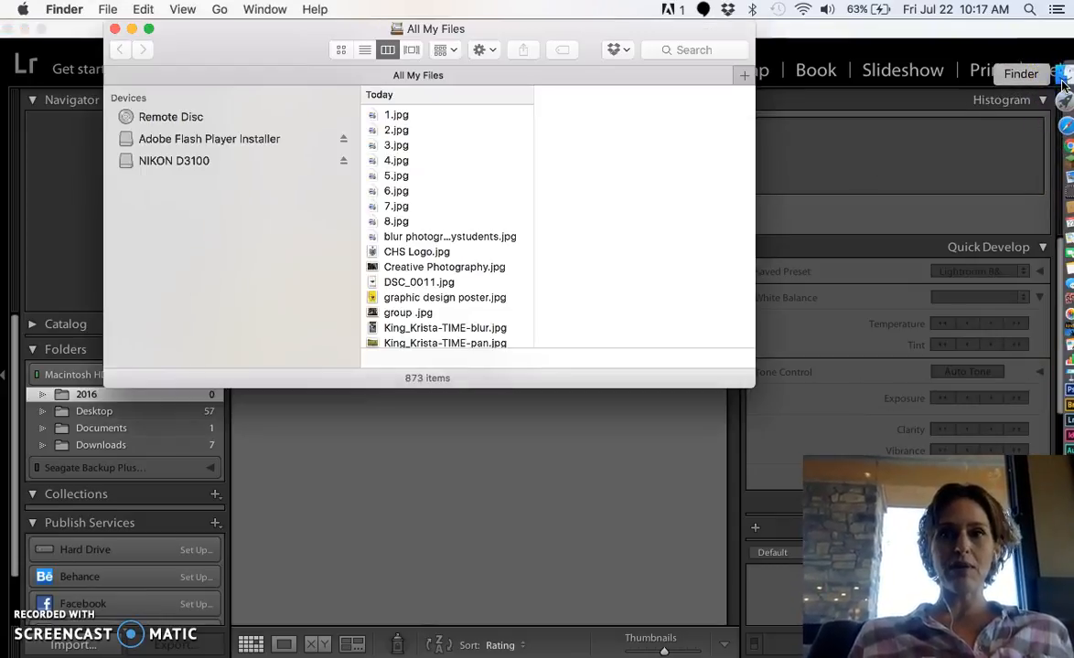
Browse the NIKON D3100 card's contents in the file window, then close it.
{"action": "left_click", "coordinate": [174, 161]}
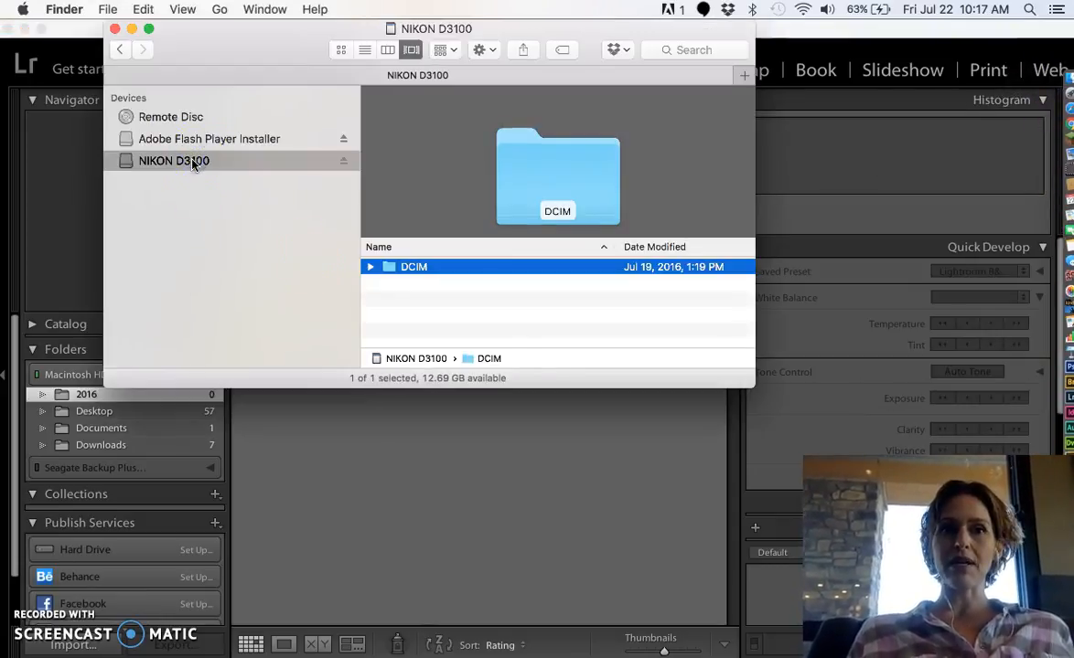
{"action": "mouse_move", "coordinate": [434, 302]}
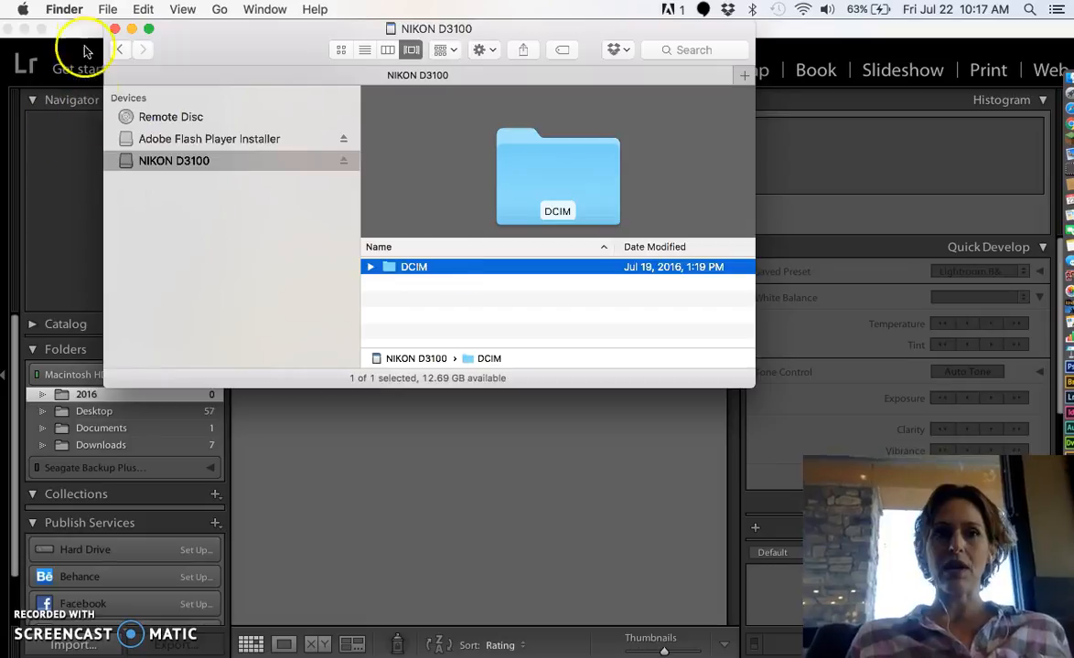
{"action": "mouse_move", "coordinate": [131, 35]}
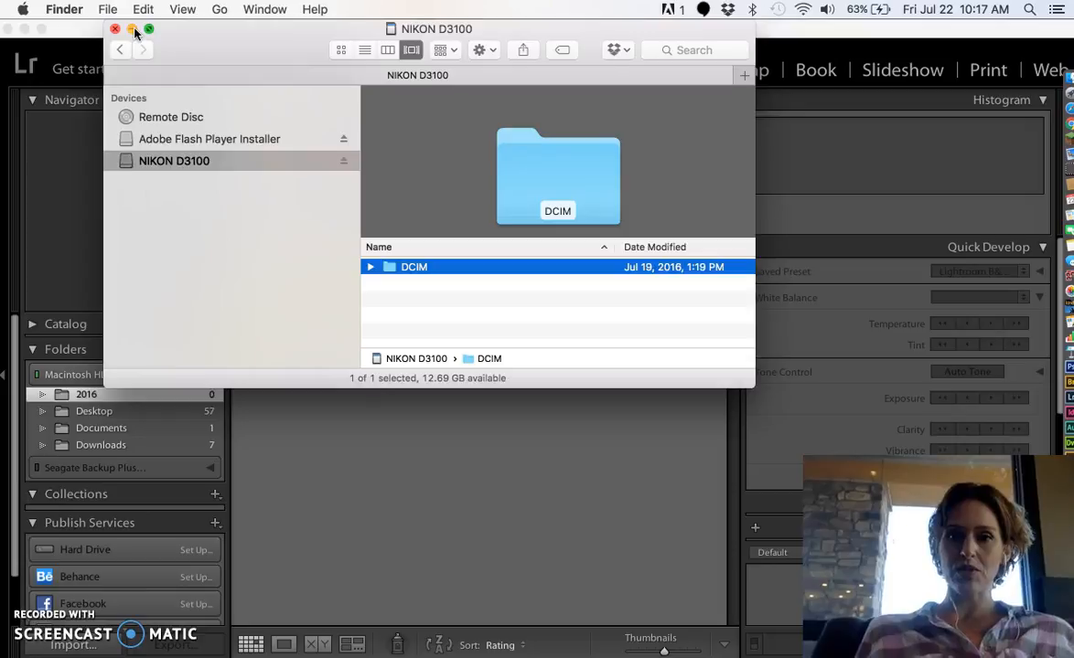
{"action": "left_click", "coordinate": [115, 29]}
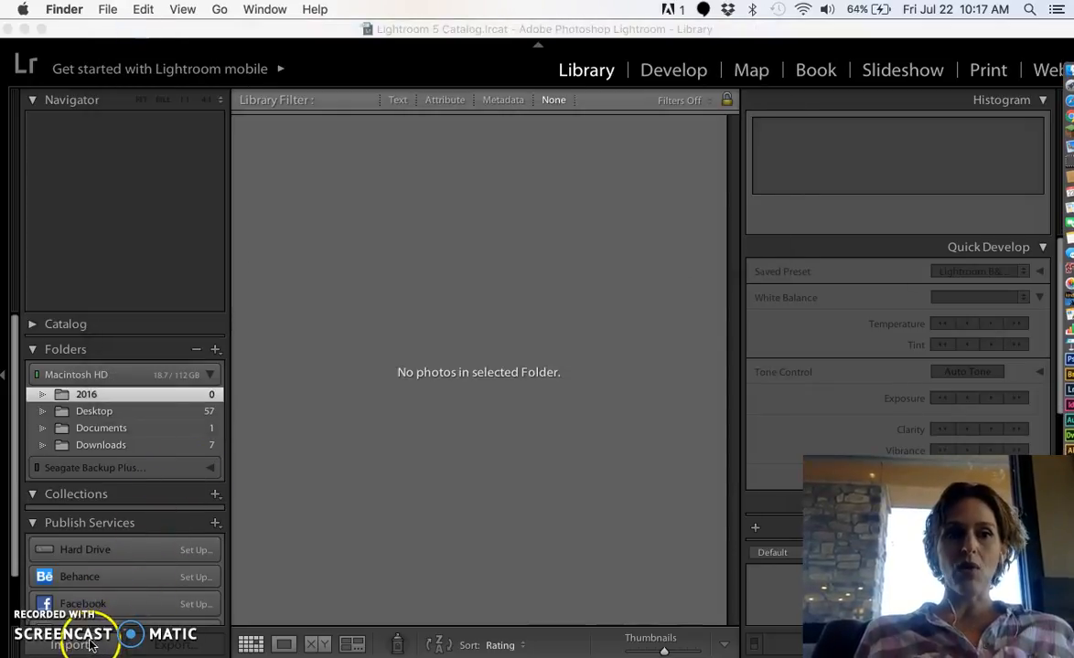
{"action": "left_click", "coordinate": [274, 68]}
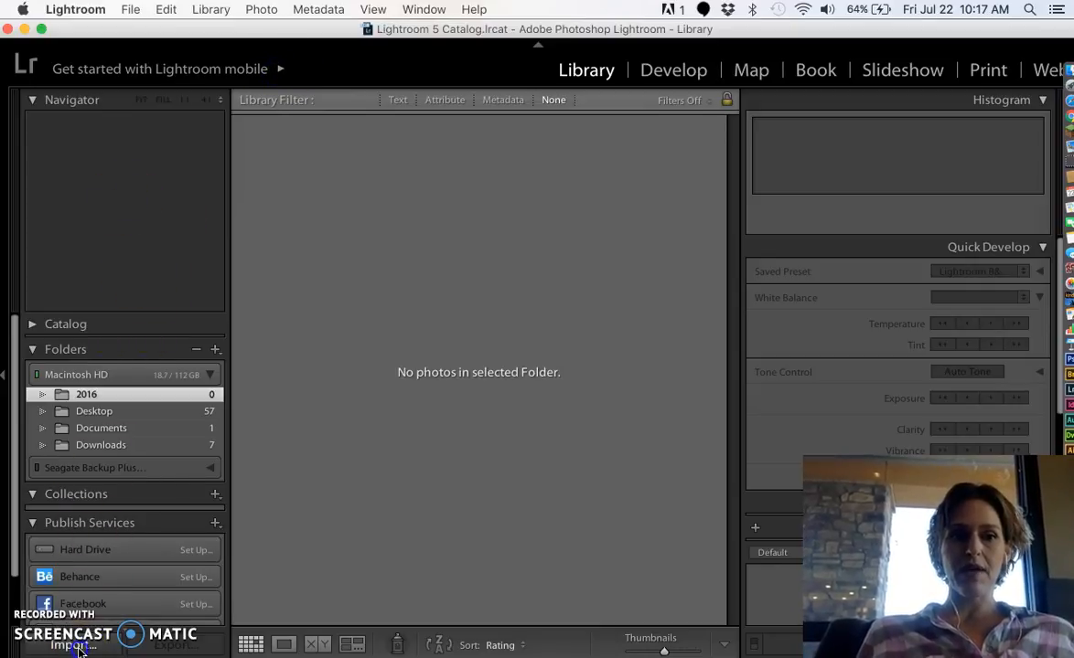
Set the import source to the NIKON D3100 card's DCIM/104ND810 folder via Other Source.
{"action": "left_click", "coordinate": [71, 646]}
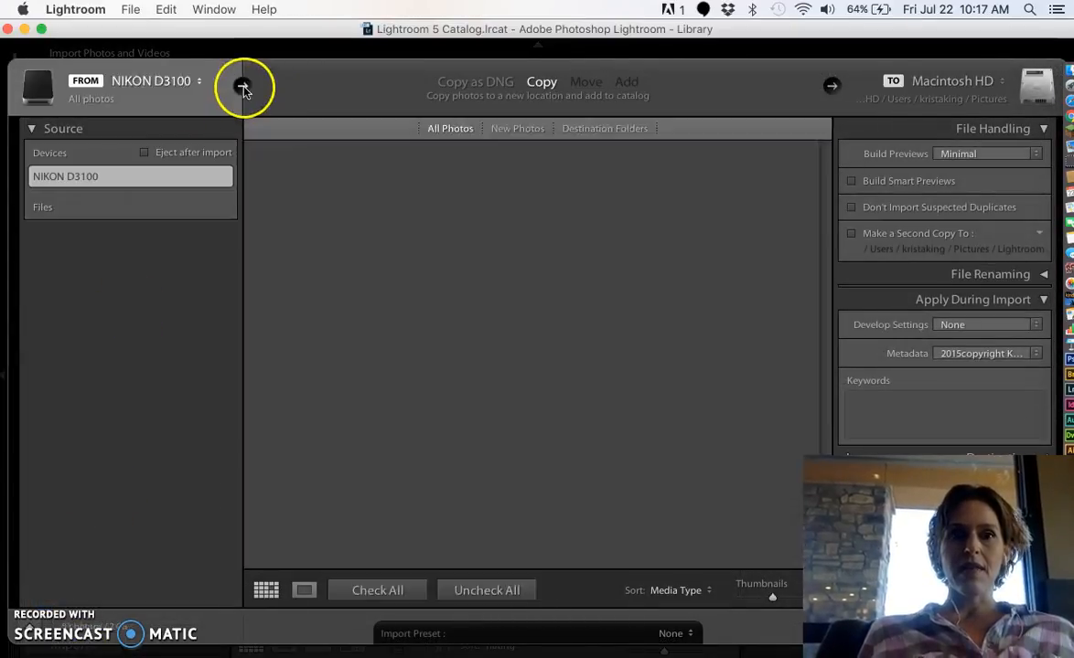
{"action": "left_click", "coordinate": [243, 86]}
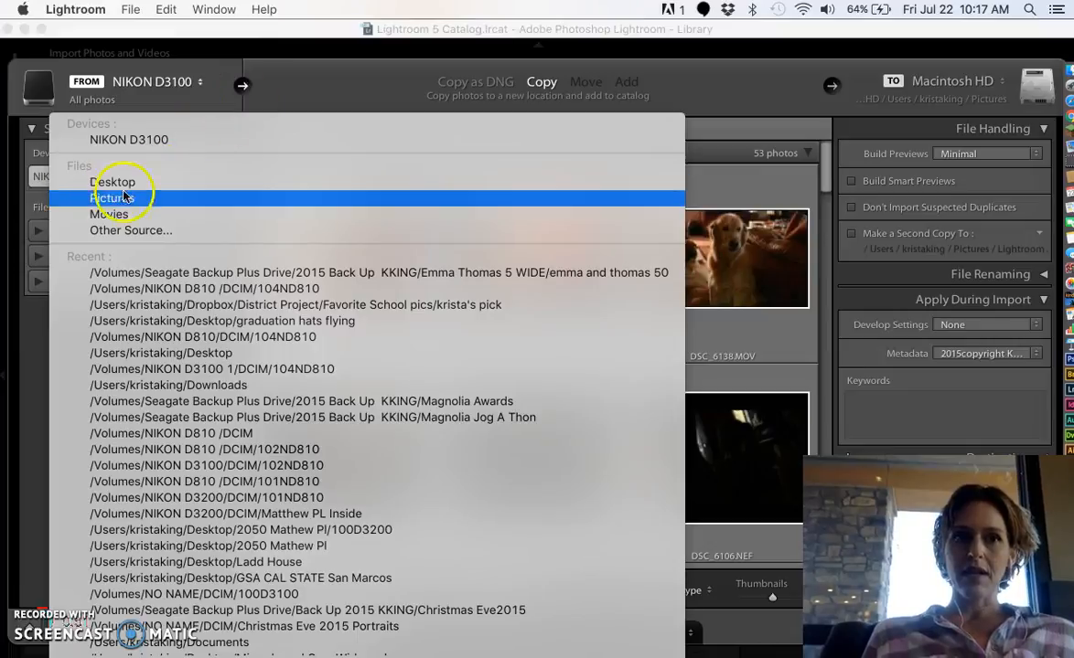
{"action": "mouse_move", "coordinate": [128, 229]}
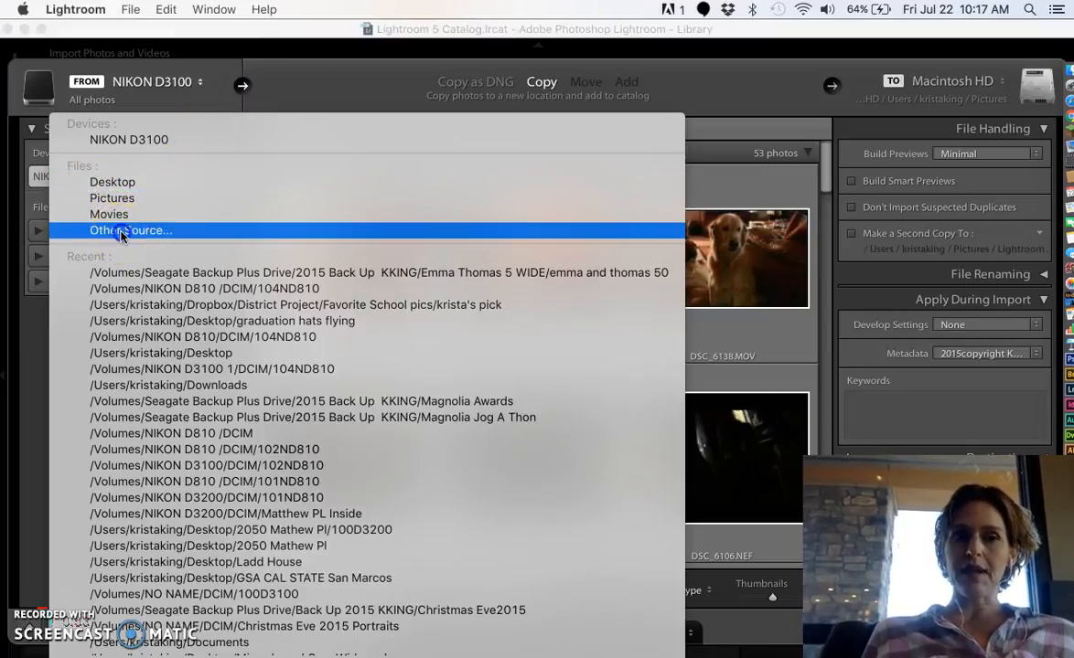
{"action": "left_click", "coordinate": [129, 229]}
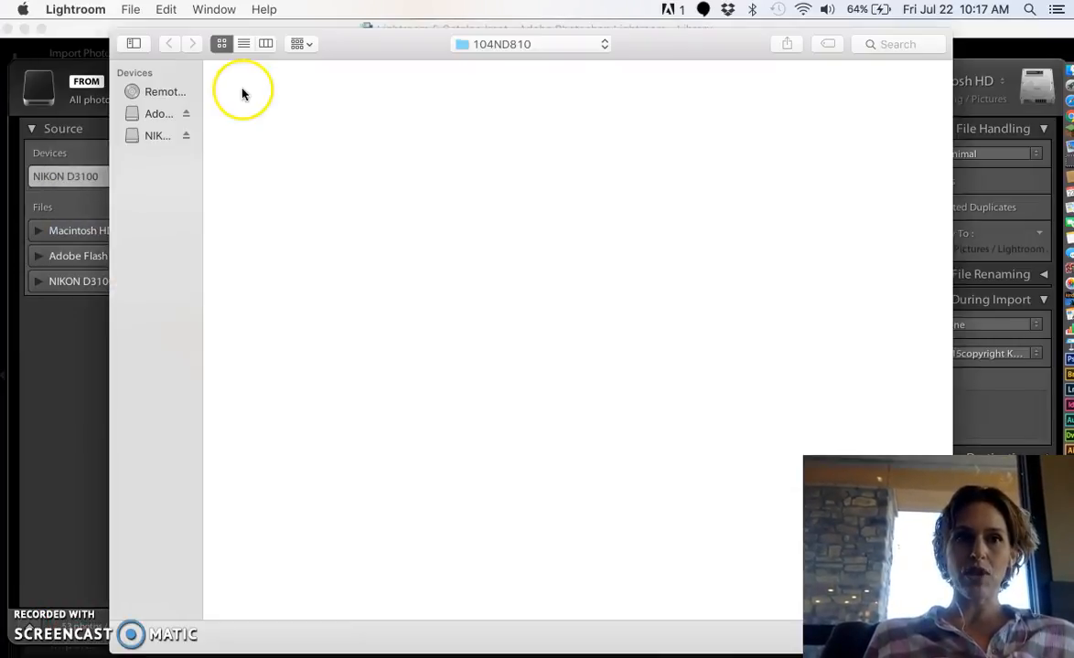
{"action": "left_click", "coordinate": [158, 135]}
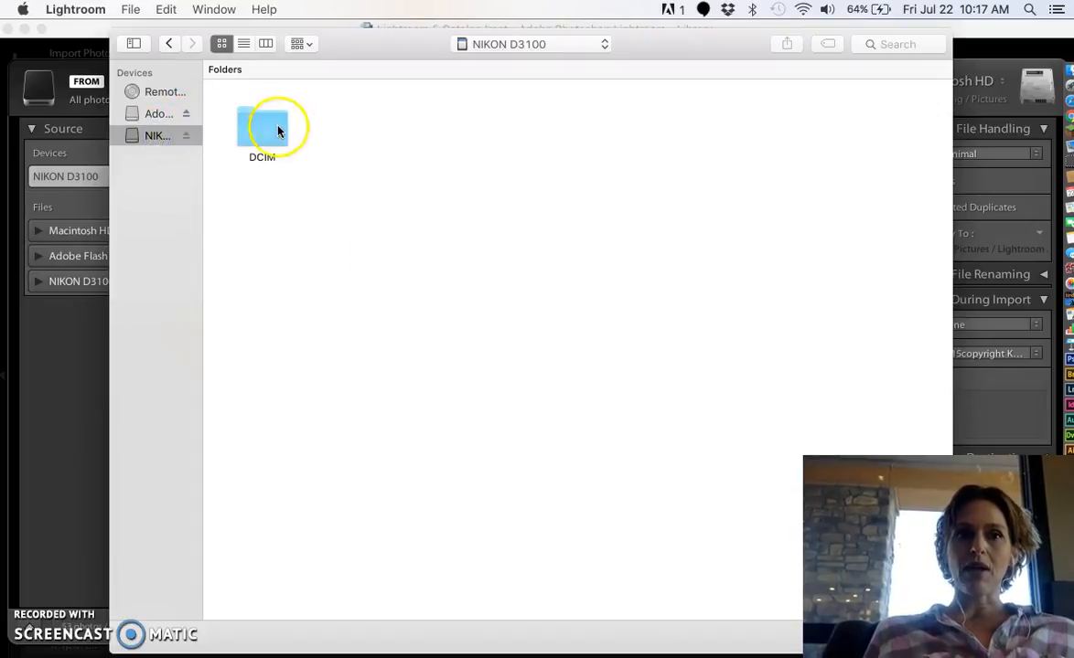
{"action": "double_click", "coordinate": [261, 128]}
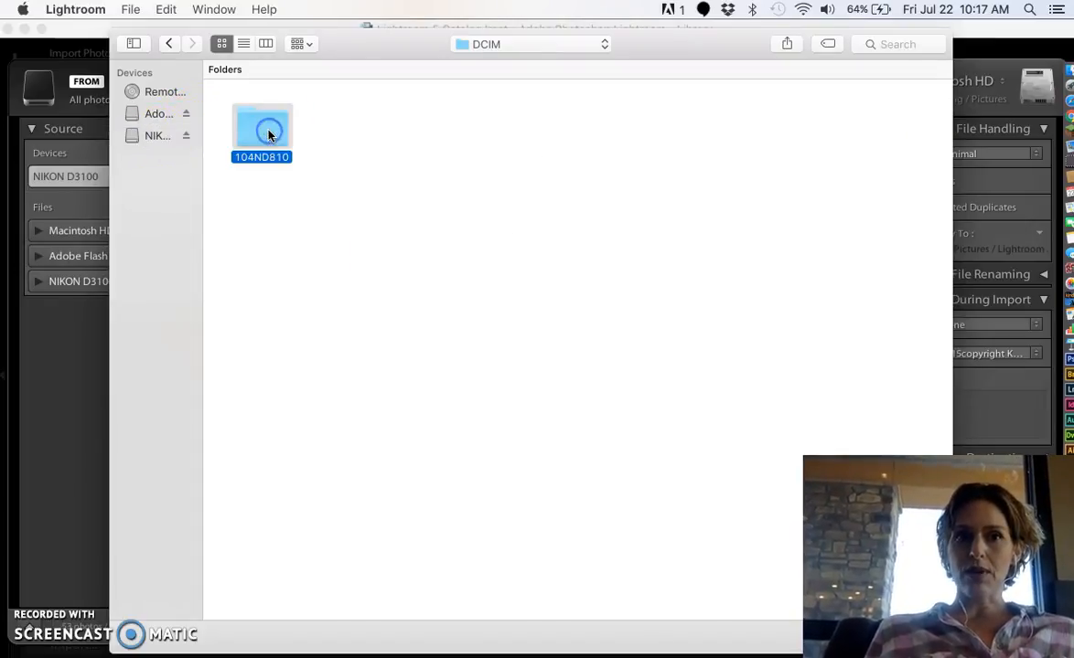
{"action": "double_click", "coordinate": [262, 131]}
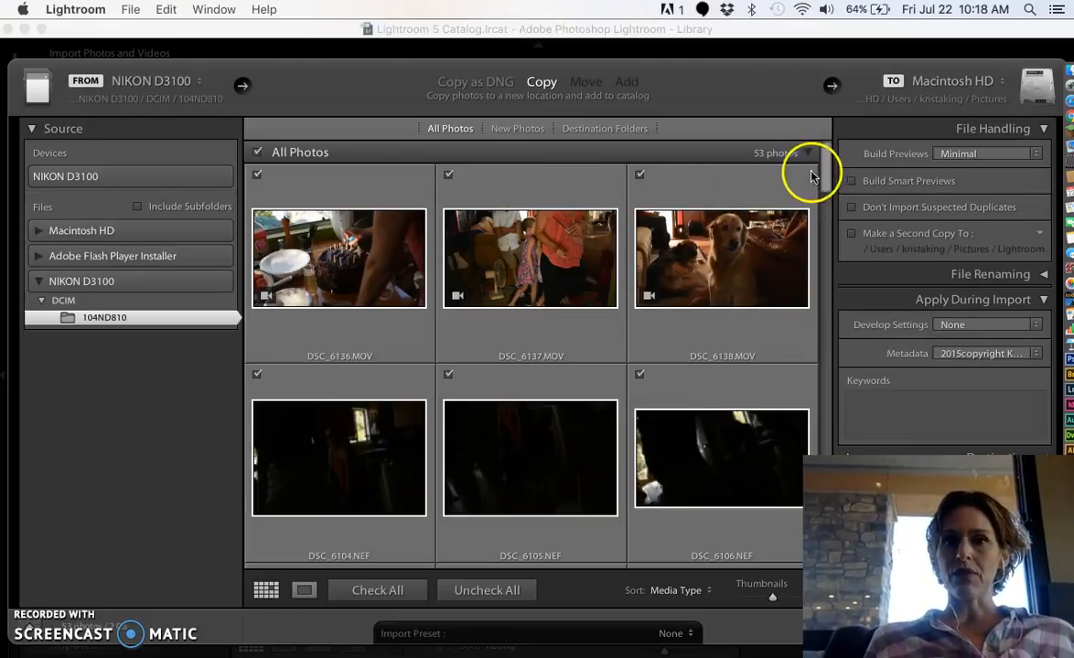
{"action": "mouse_move", "coordinate": [640, 174]}
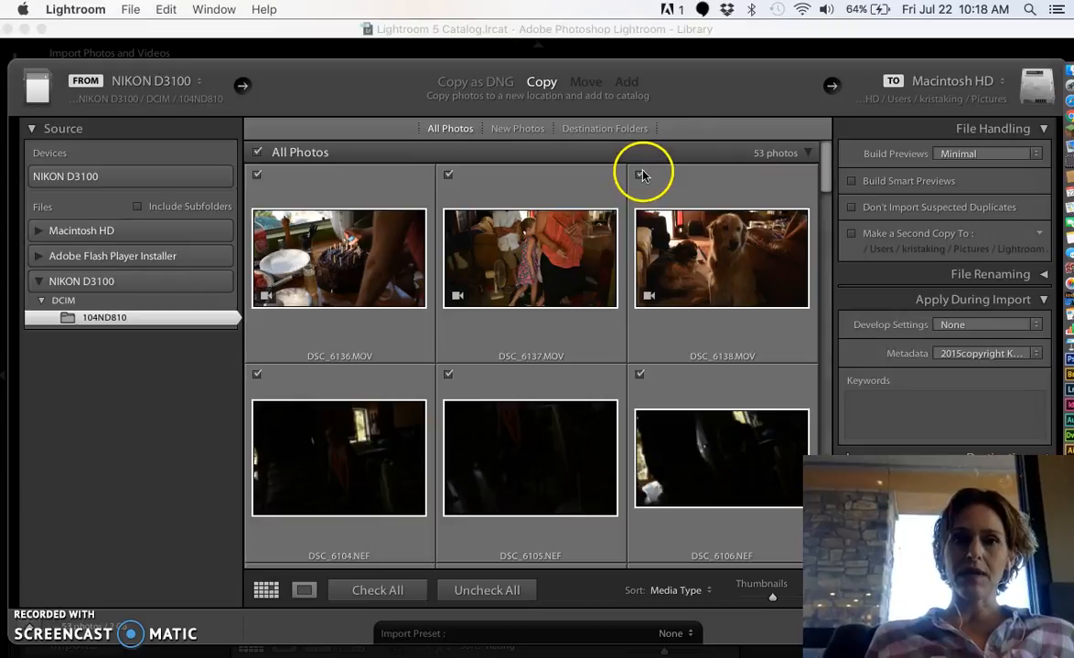
Uncheck the MOV video clips in the import grid and scroll through the remaining photos.
{"action": "left_click", "coordinate": [639, 174]}
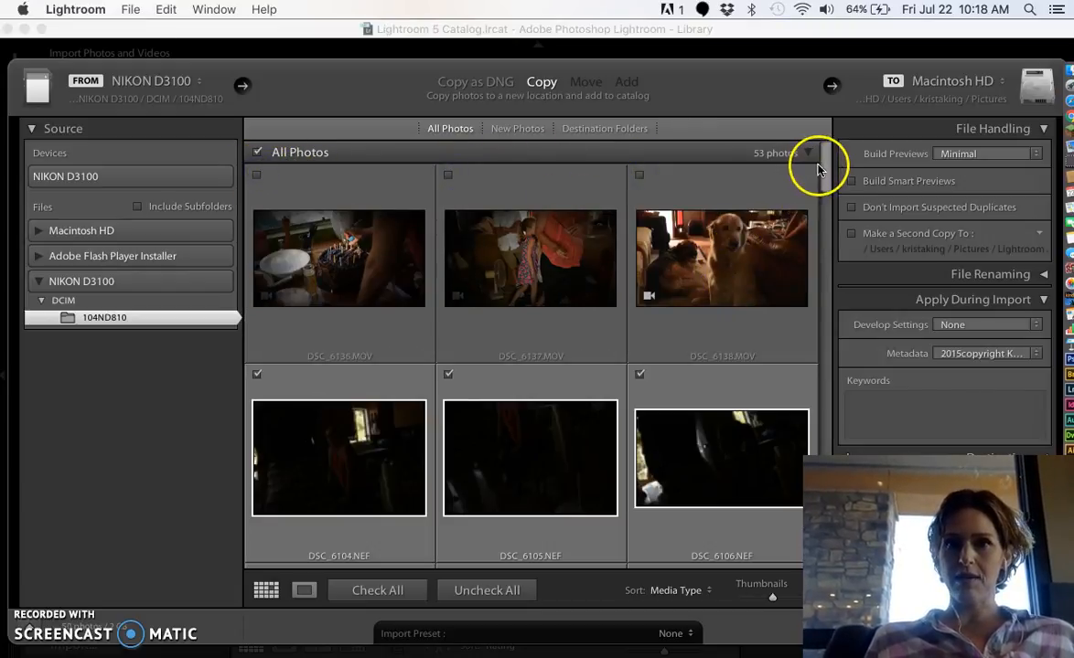
{"action": "scroll", "scroll_direction": "down", "scroll_amount": 3}
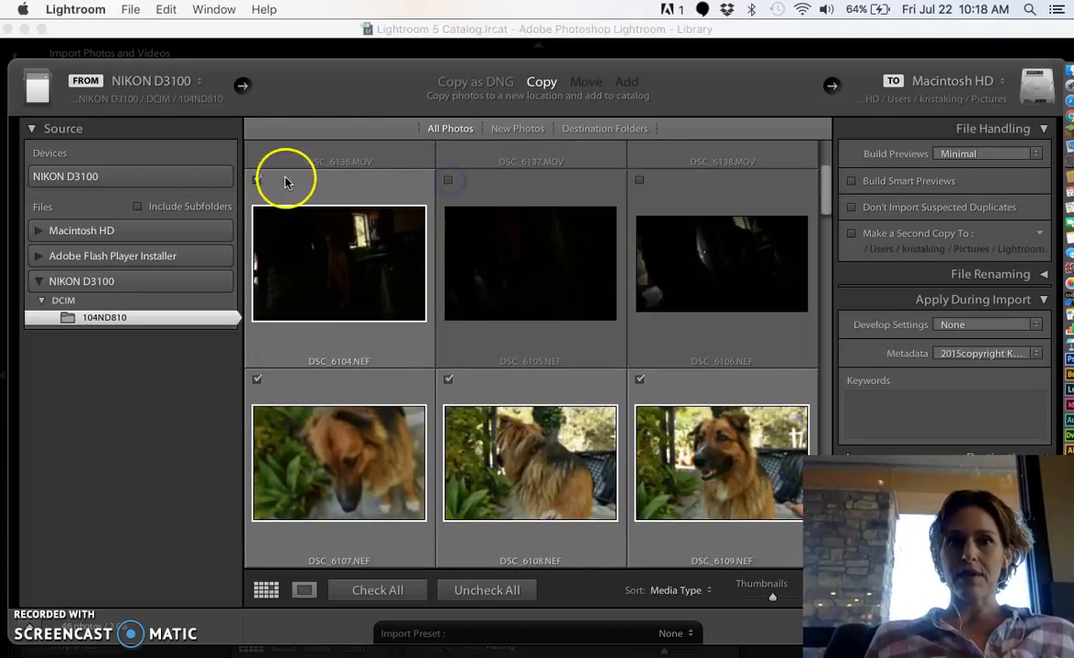
{"action": "scroll", "scroll_direction": "down", "scroll_amount": 3}
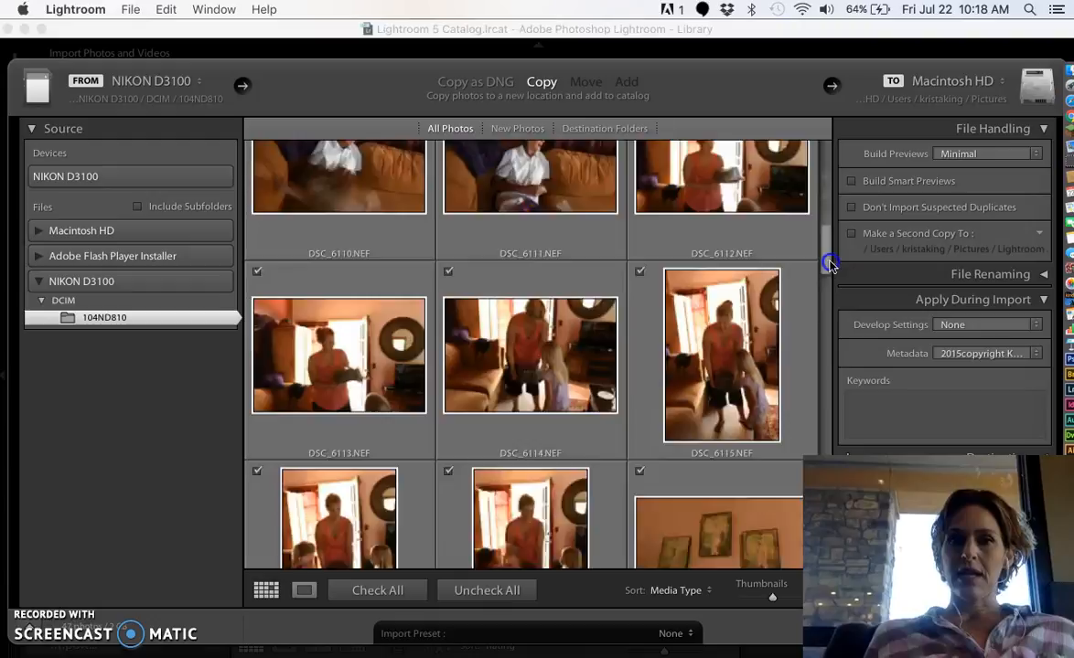
{"action": "scroll", "scroll_direction": "down", "scroll_amount": 3}
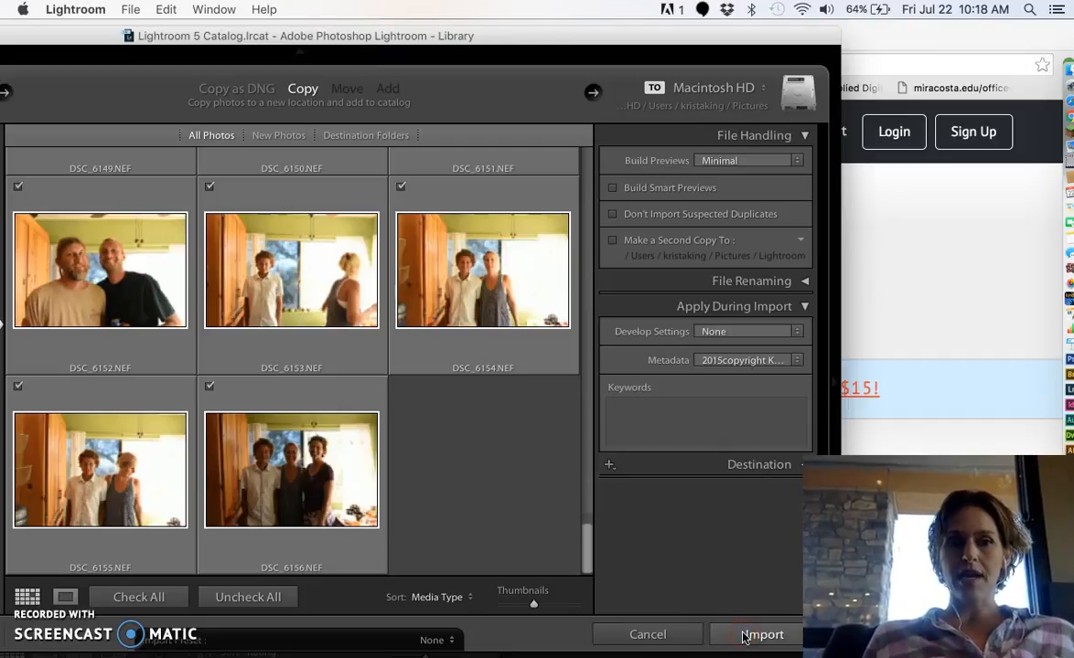
{"action": "mouse_move", "coordinate": [462, 47]}
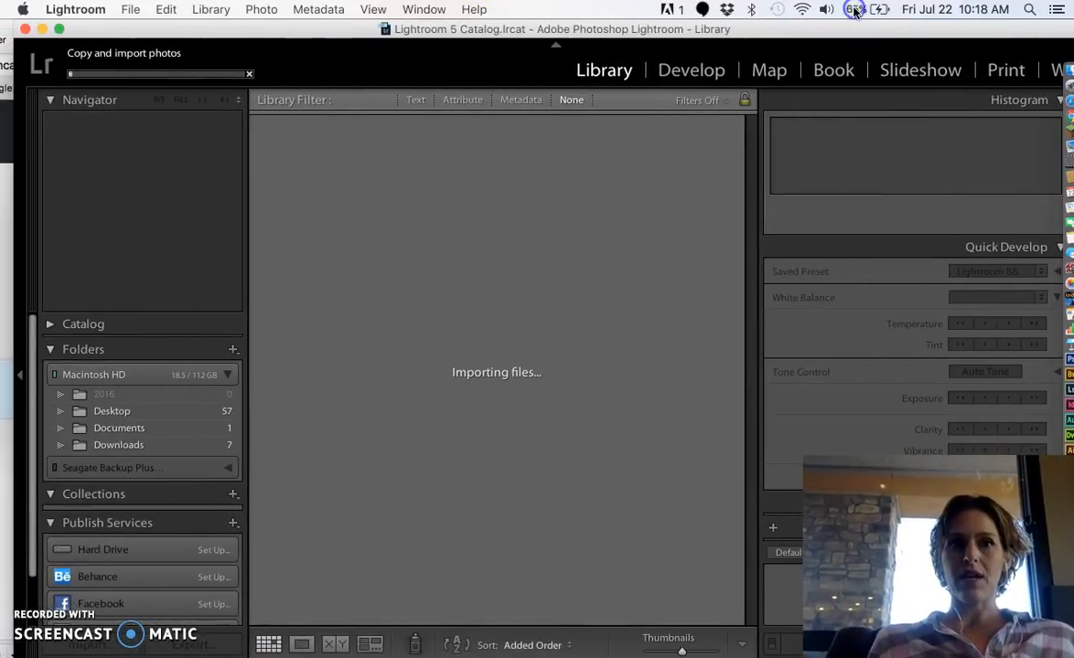
{"action": "mouse_move", "coordinate": [193, 51]}
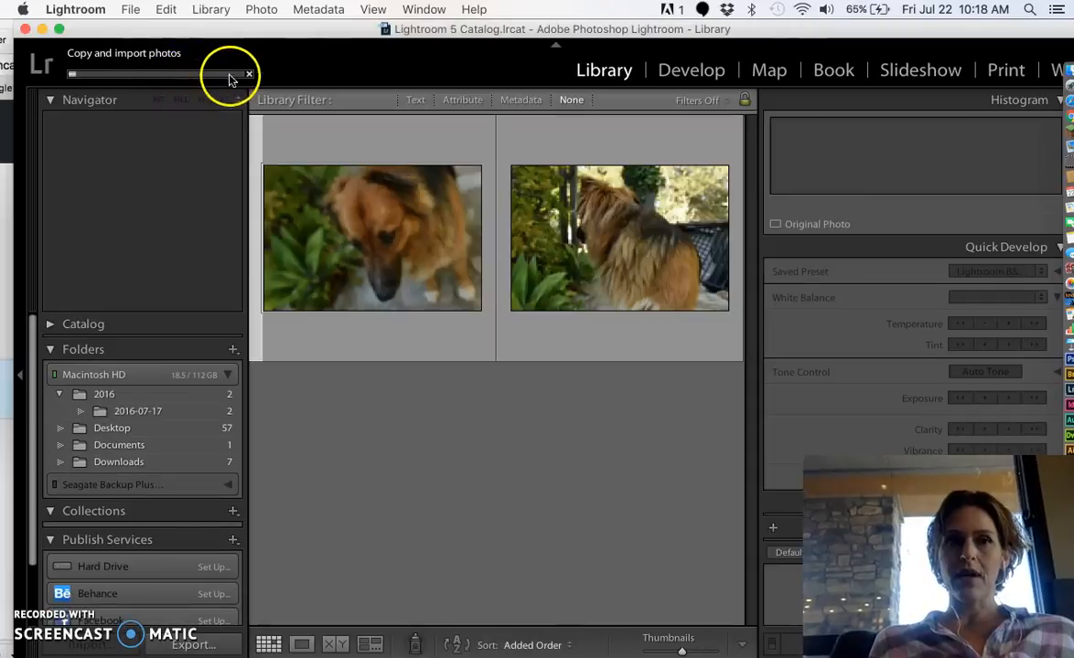
Let the import copy the photos into the catalog while scrolling the incoming thumbnails.
{"action": "left_click", "coordinate": [371, 238]}
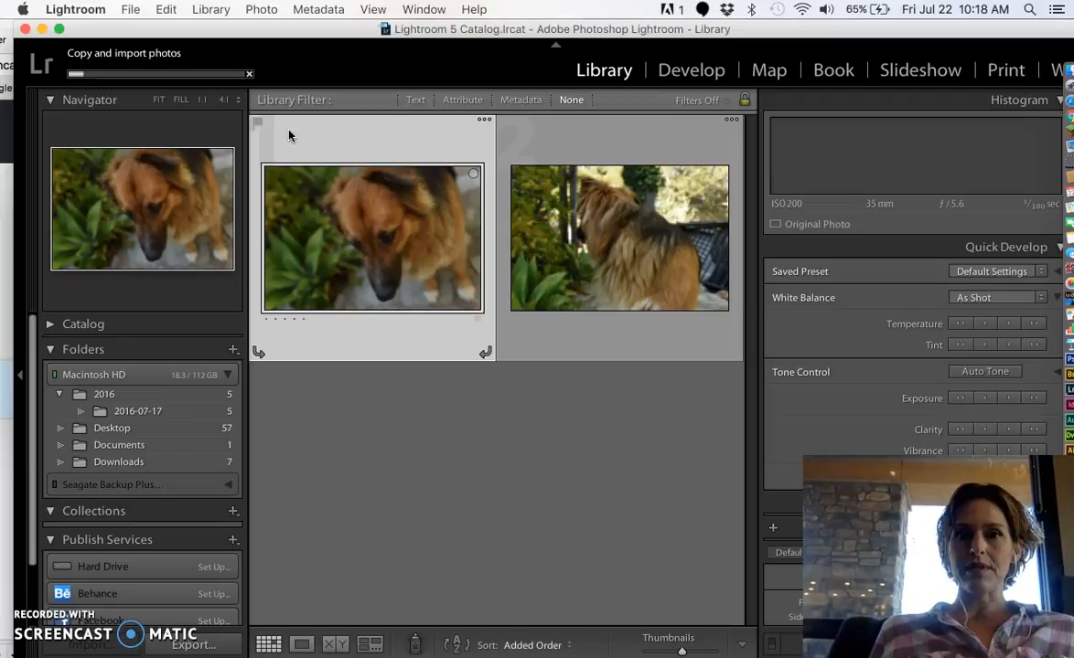
{"action": "scroll", "scroll_direction": "down", "scroll_amount": 3}
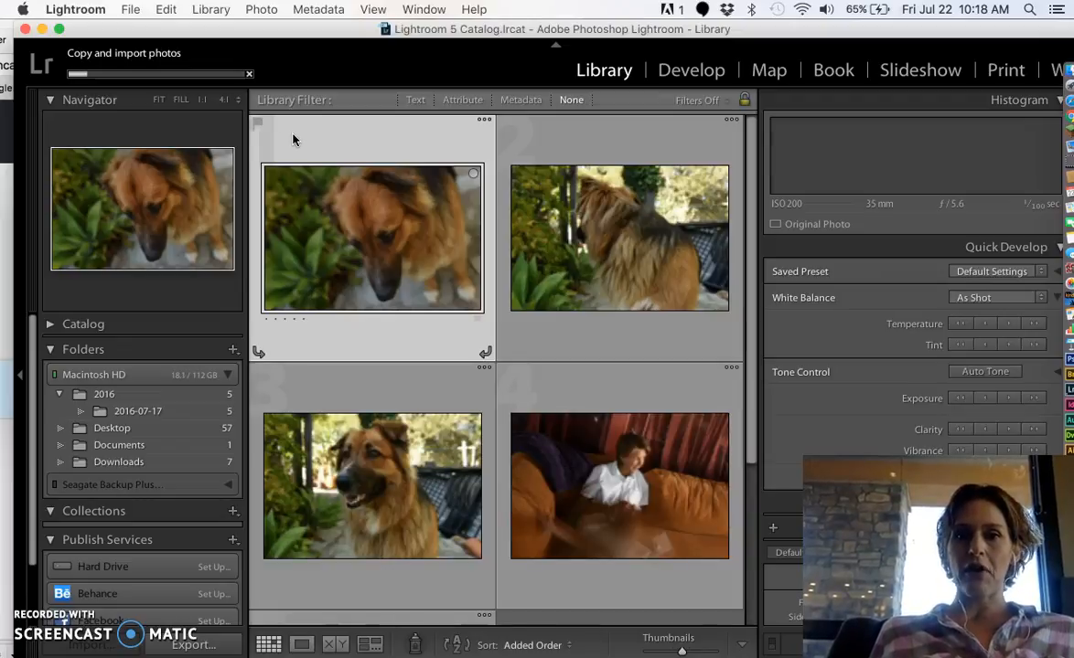
{"action": "mouse_move", "coordinate": [697, 120]}
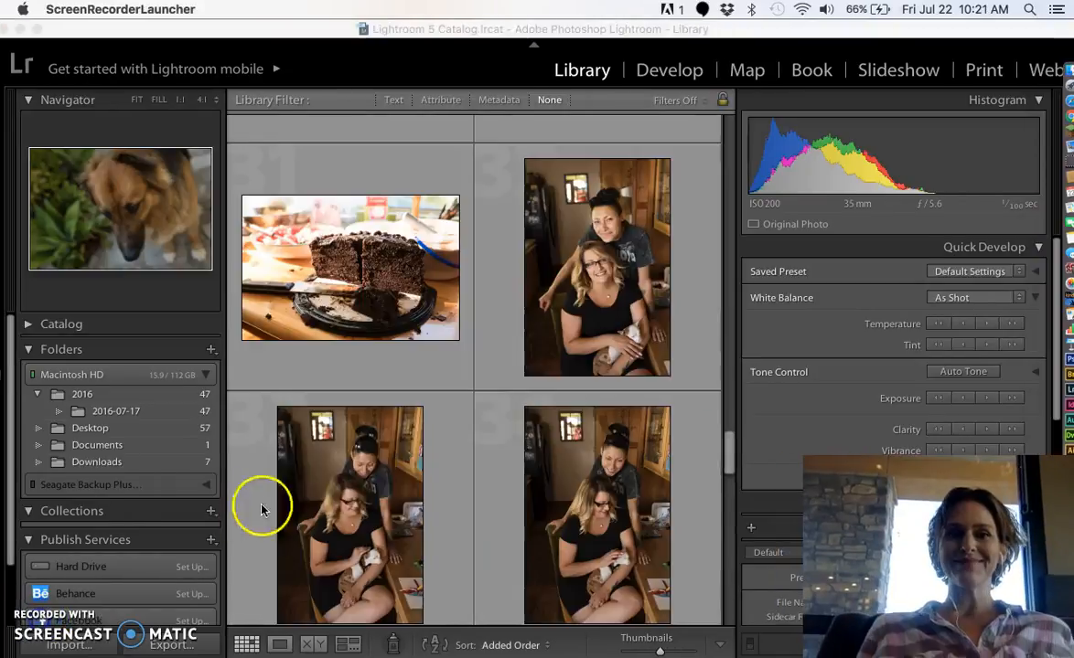
{"action": "mouse_move", "coordinate": [561, 448]}
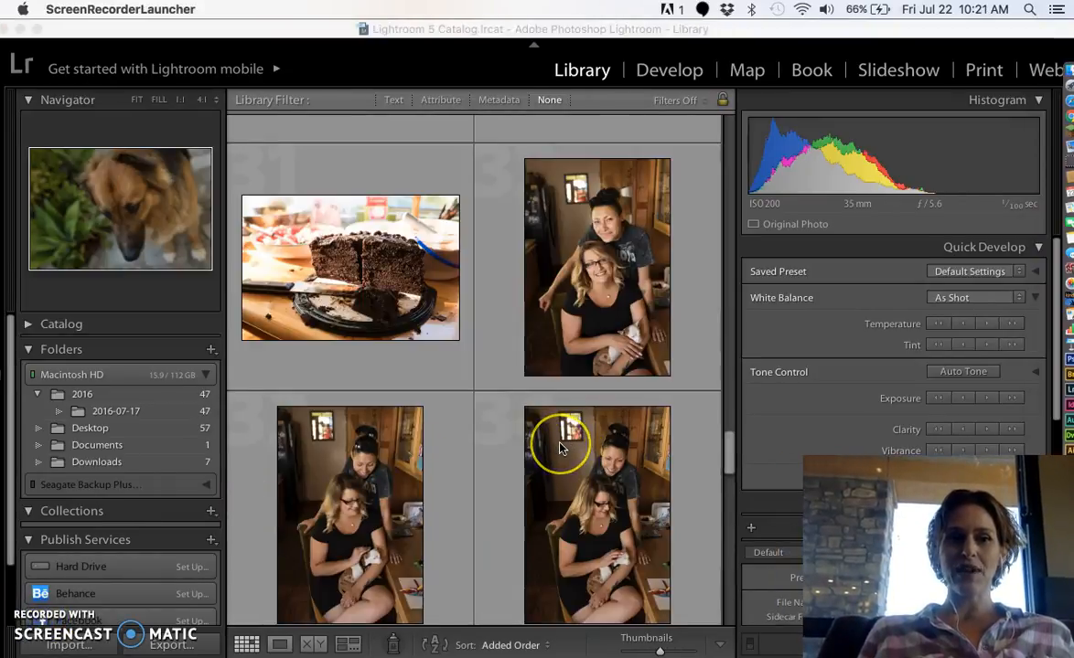
{"action": "mouse_move", "coordinate": [299, 107]}
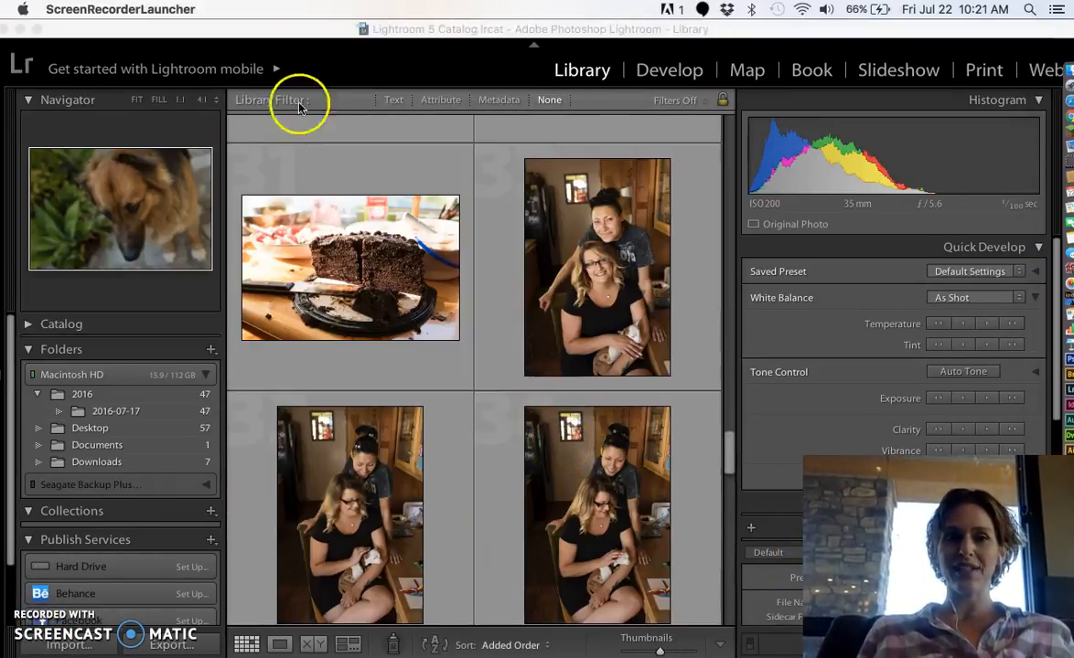
{"action": "mouse_move", "coordinate": [723, 457]}
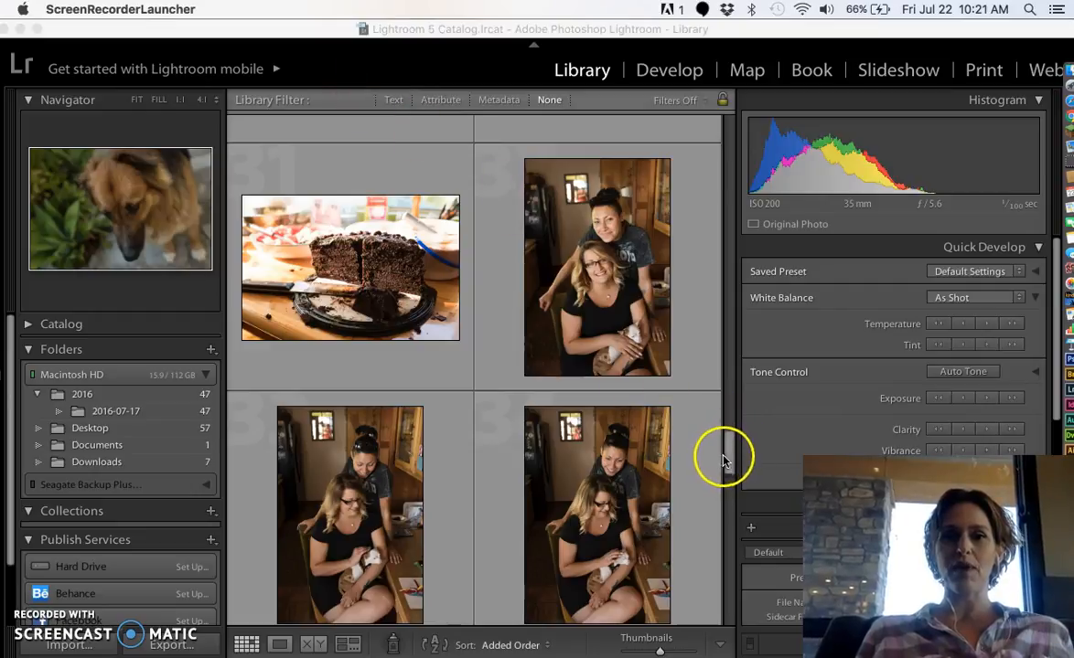
Scroll the library grid back up to the first dog thumbnails.
{"action": "scroll", "scroll_direction": "up", "scroll_amount": 3}
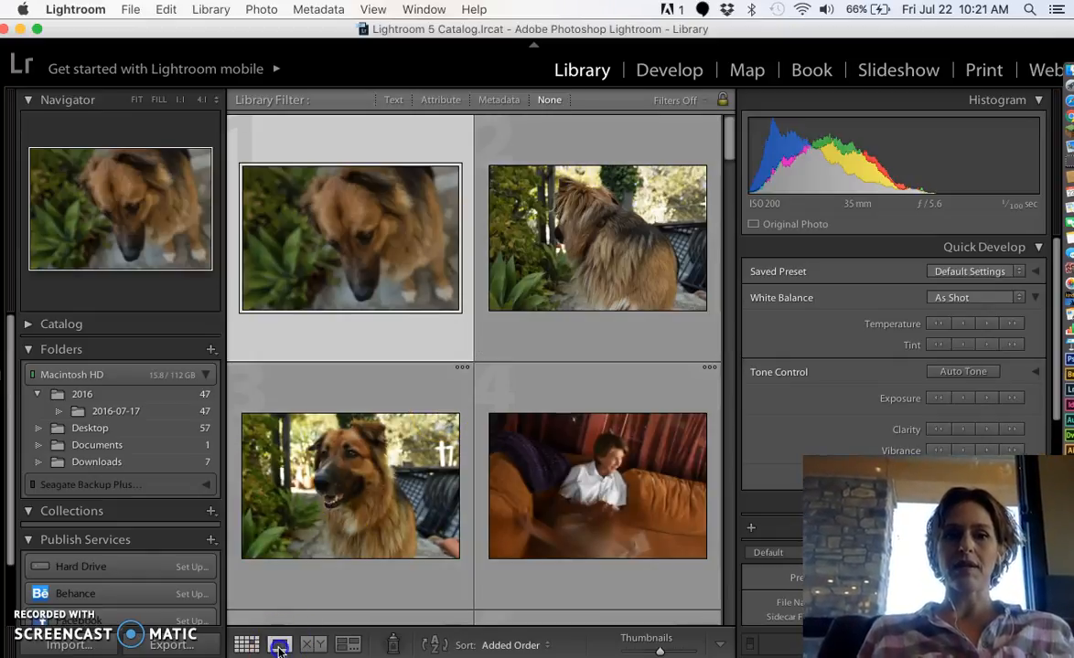
{"action": "left_click", "coordinate": [350, 486]}
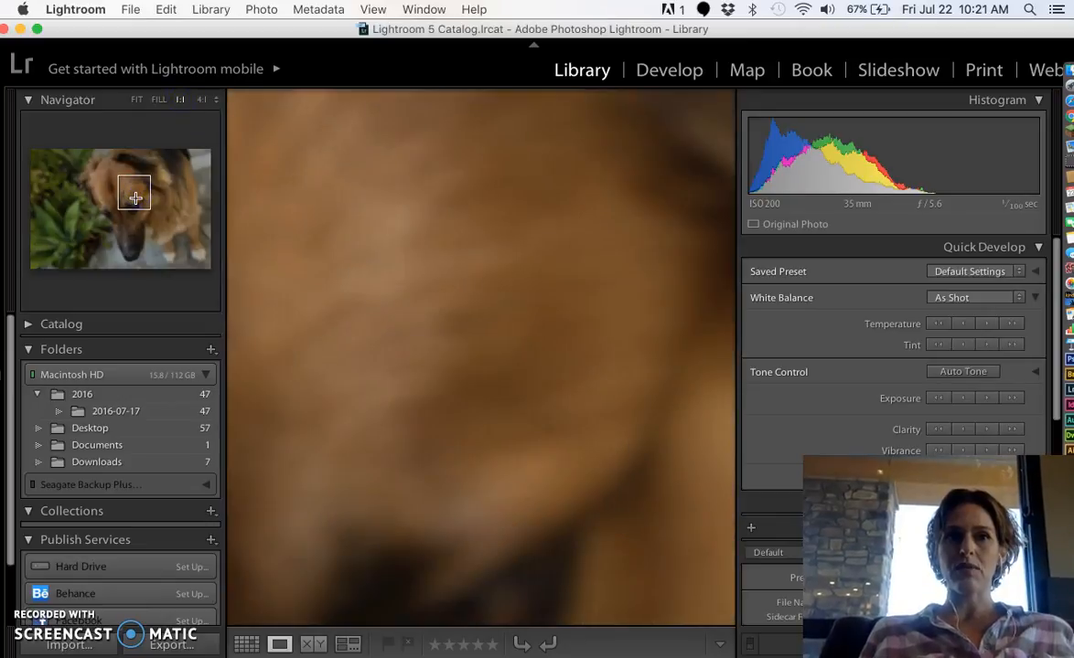
{"action": "left_click", "coordinate": [157, 99]}
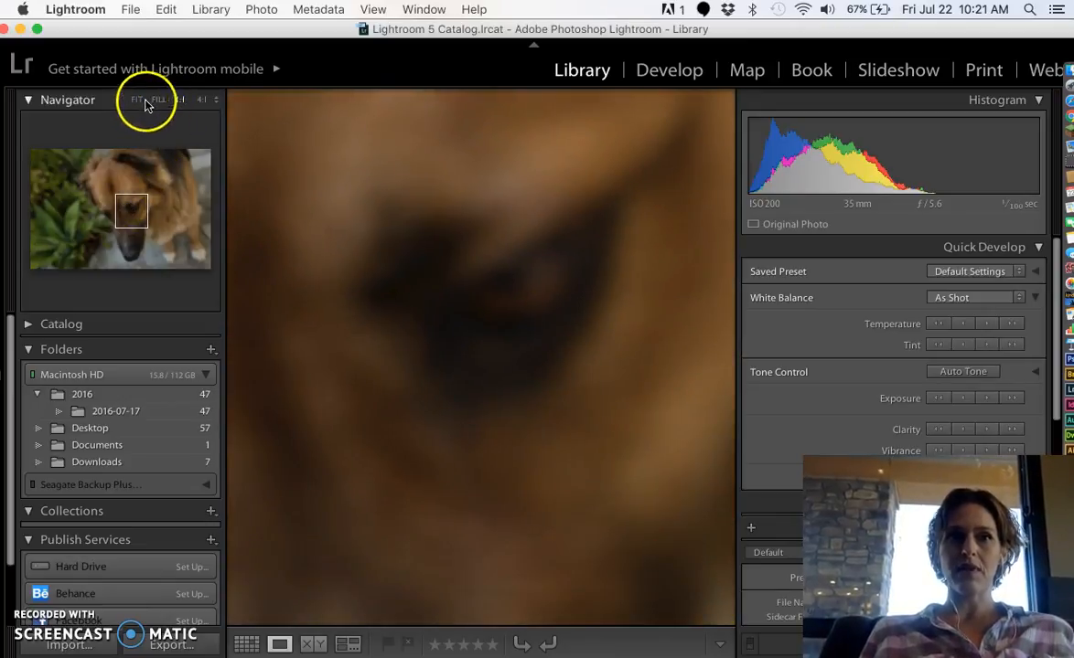
{"action": "left_click", "coordinate": [136, 100]}
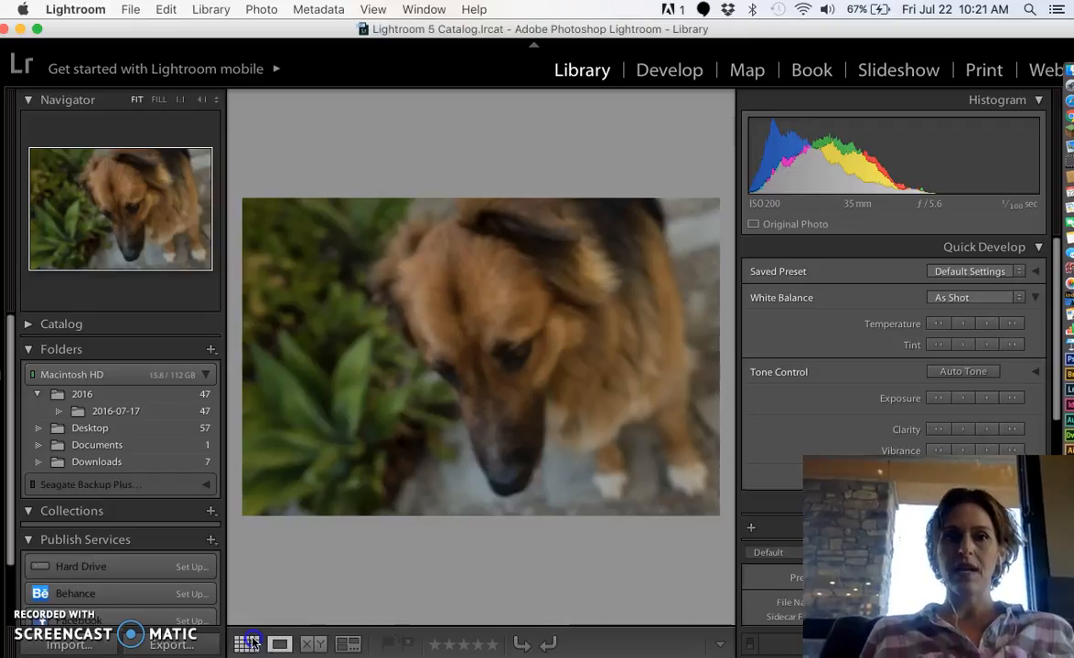
{"action": "left_click", "coordinate": [246, 645]}
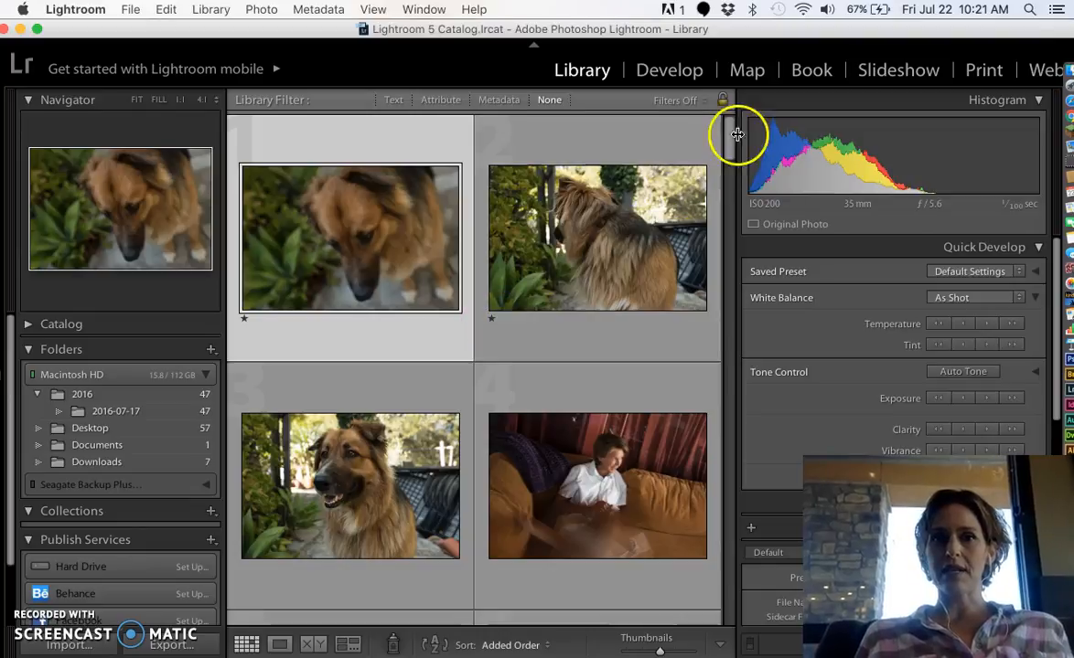
Rate the boy-on-couch photo one star in Loupe view, then return to the grid and pick another photo.
{"action": "scroll", "scroll_direction": "down", "scroll_amount": 3}
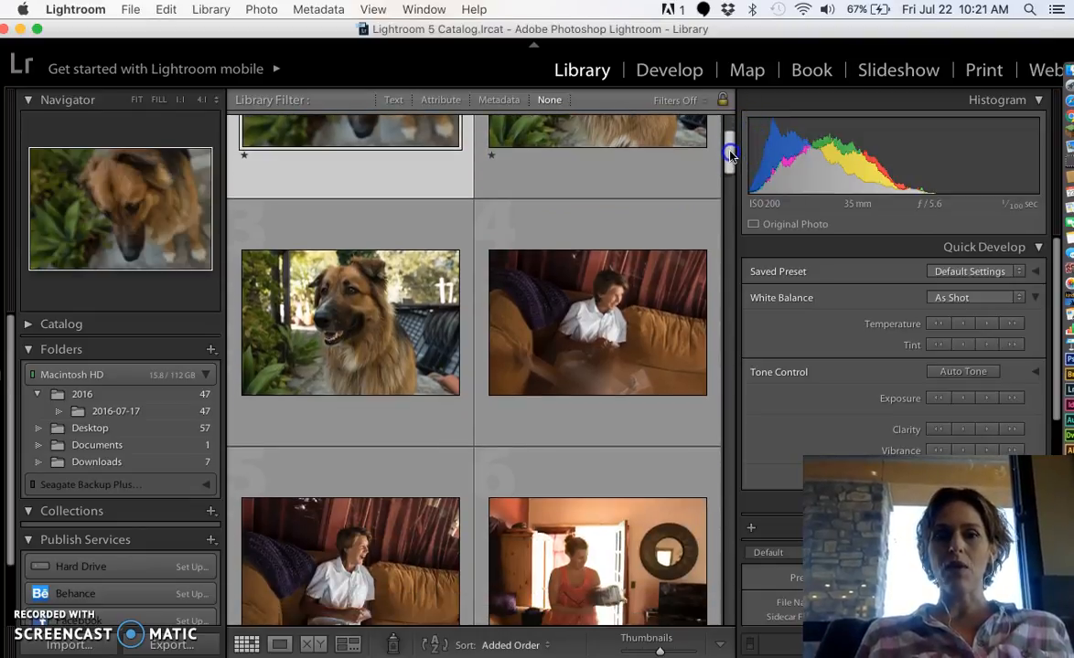
{"action": "scroll", "scroll_direction": "down", "scroll_amount": 3}
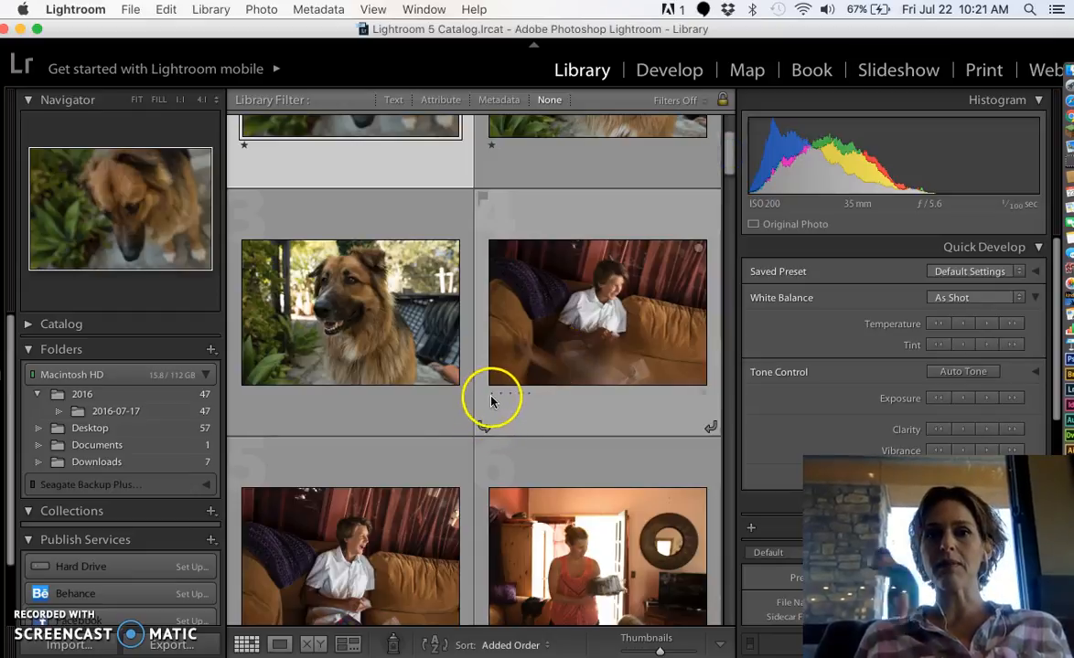
{"action": "left_click", "coordinate": [597, 312]}
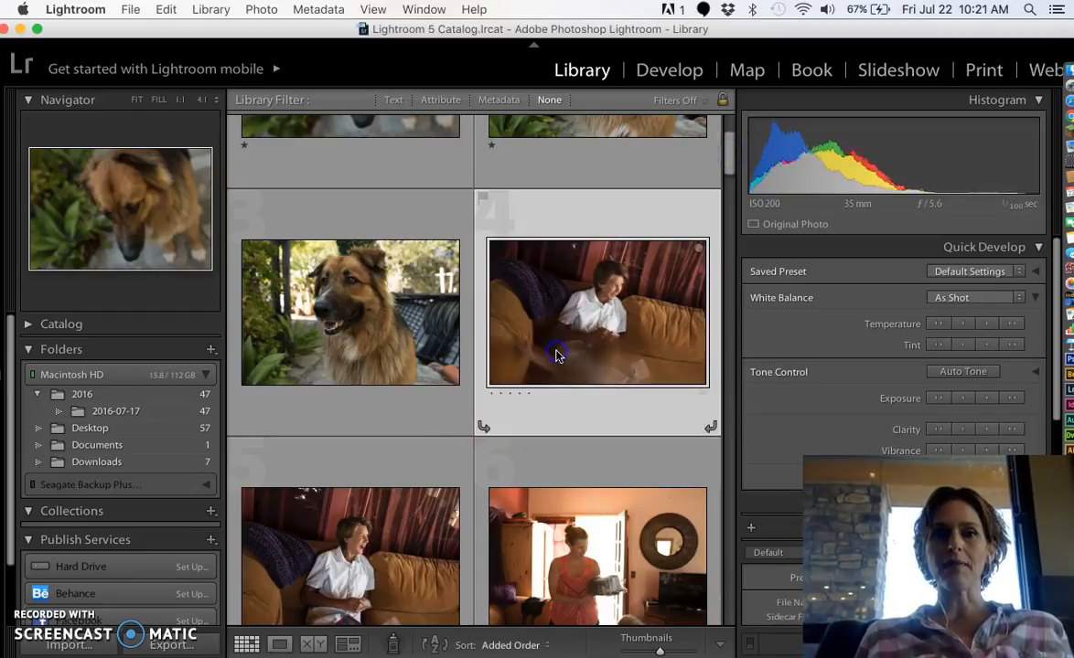
{"action": "left_click", "coordinate": [280, 645]}
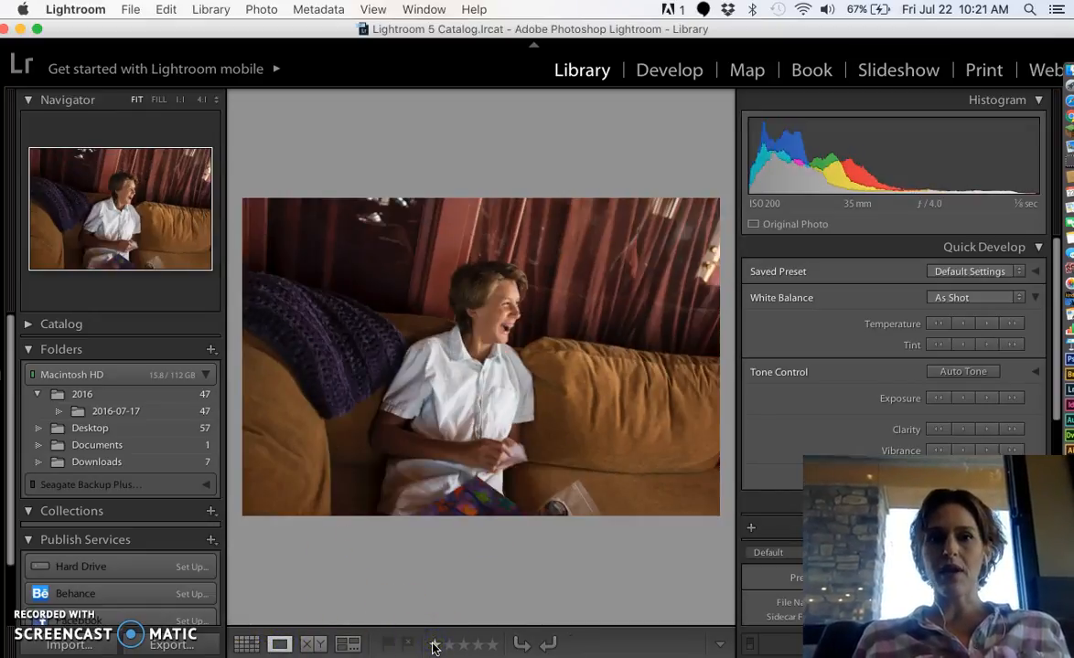
{"action": "left_click", "coordinate": [434, 644]}
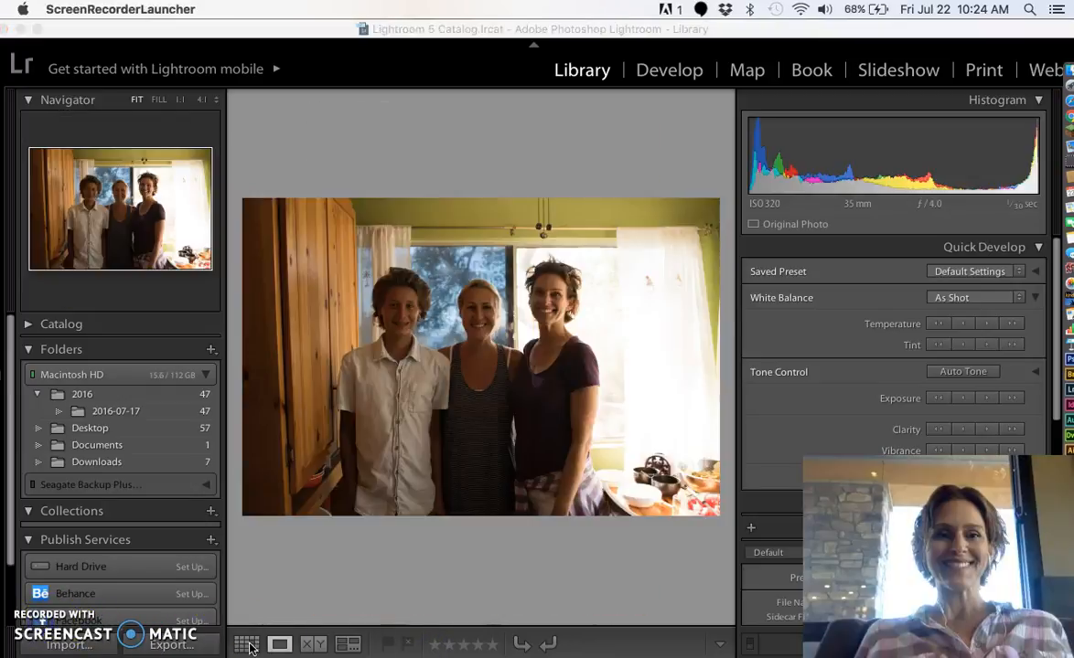
{"action": "left_click", "coordinate": [246, 645]}
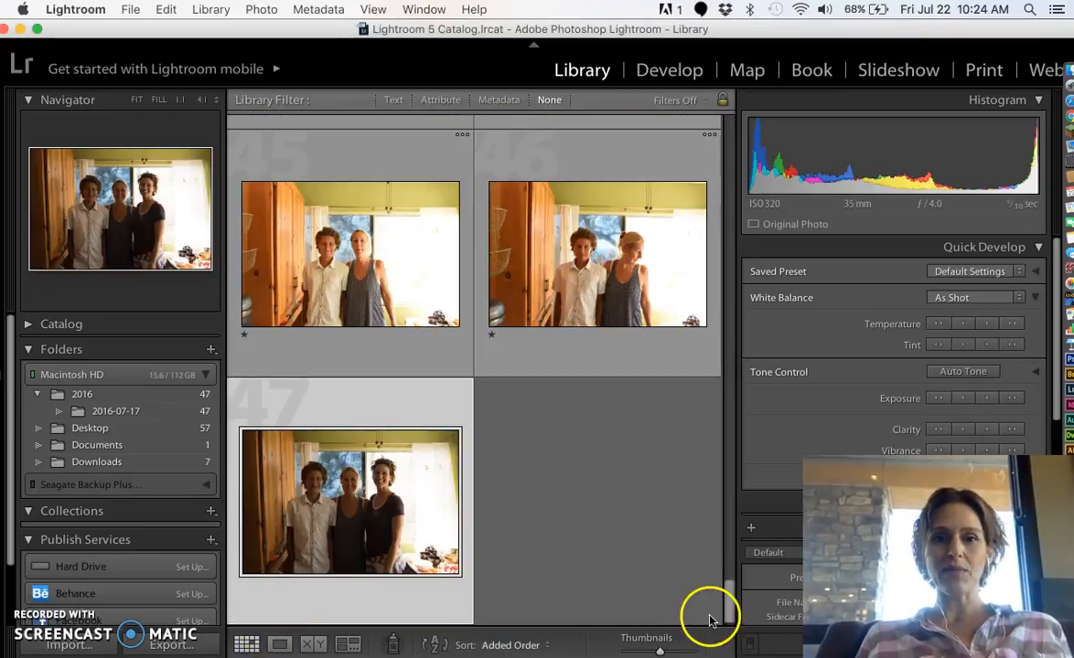
{"action": "scroll", "scroll_direction": "down", "scroll_amount": 3}
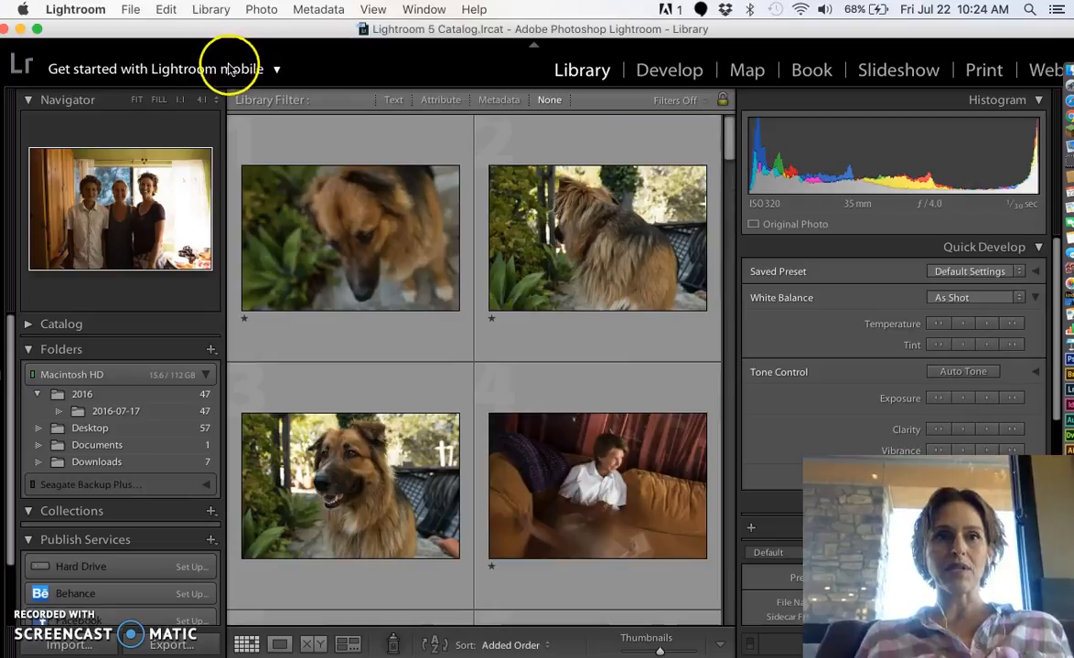
{"action": "left_click", "coordinate": [349, 239]}
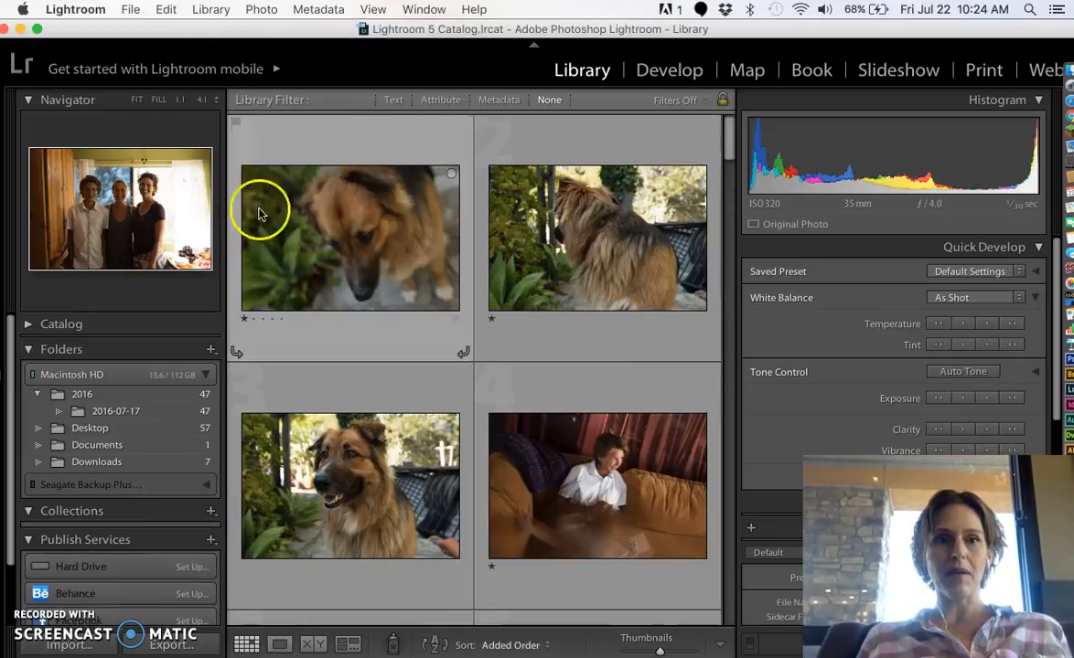
Sort the library grid by star rating using View > Sort > Rating, then scroll the results.
{"action": "left_click", "coordinate": [372, 9]}
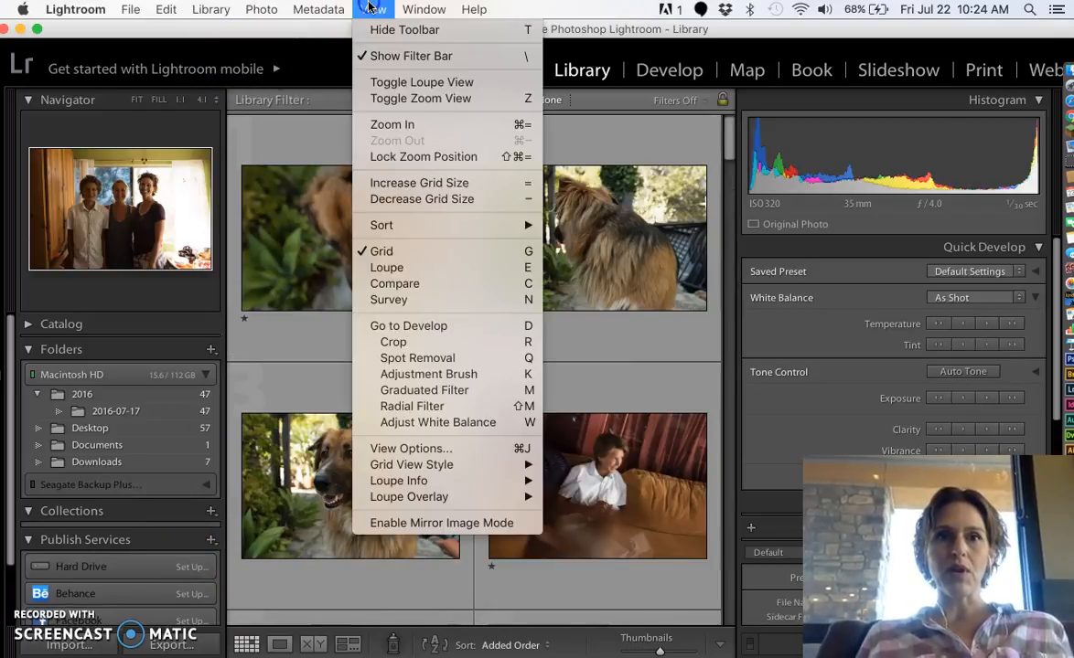
{"action": "mouse_move", "coordinate": [386, 267]}
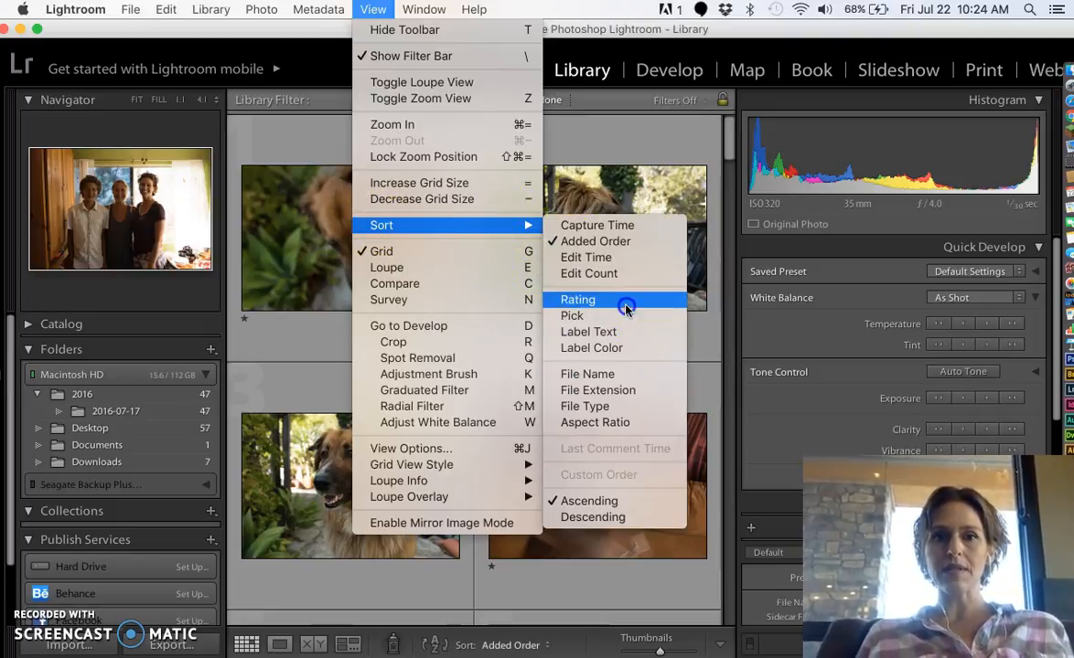
{"action": "left_click", "coordinate": [577, 299]}
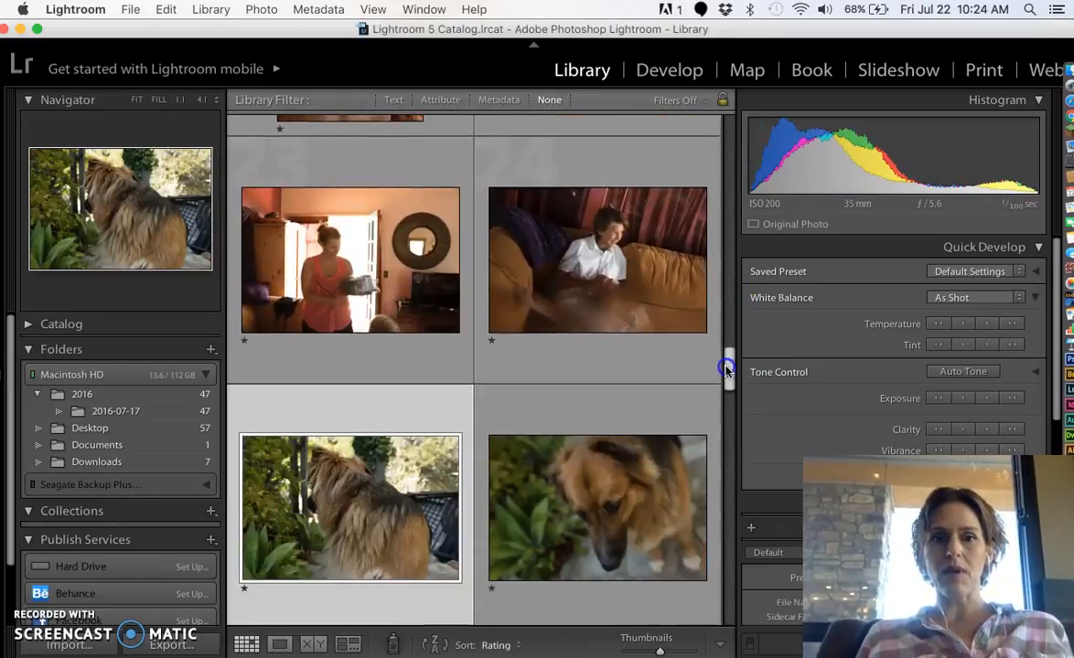
{"action": "scroll", "scroll_direction": "down", "scroll_amount": 3}
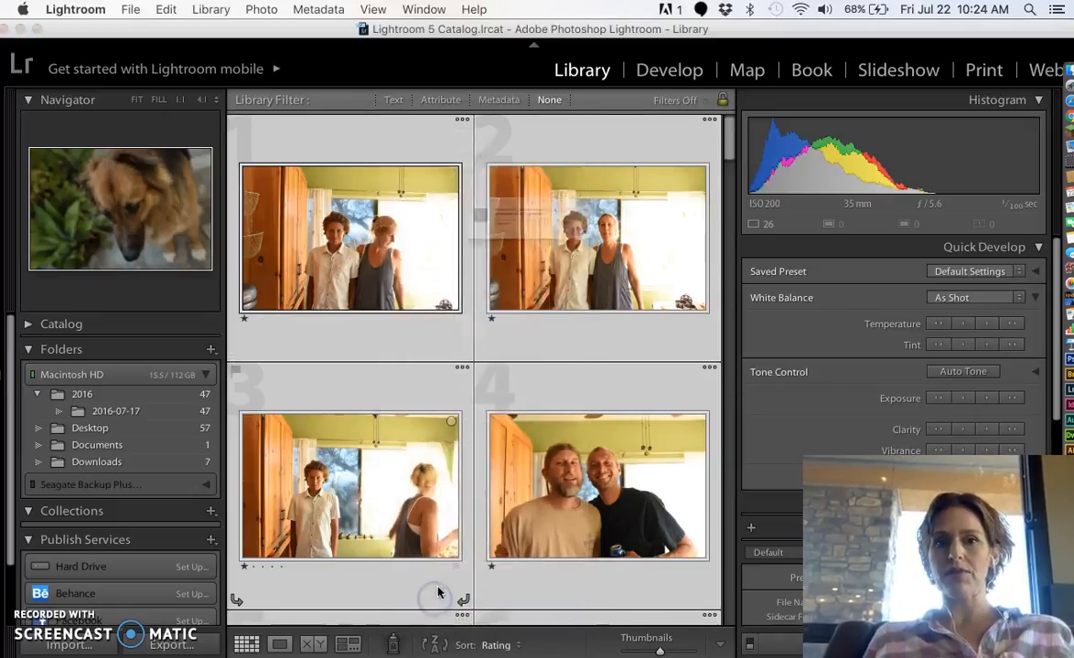
Open the dark doorway group photo enlarged and raise its exposure twice in Quick Develop.
{"action": "left_click", "coordinate": [686, 254]}
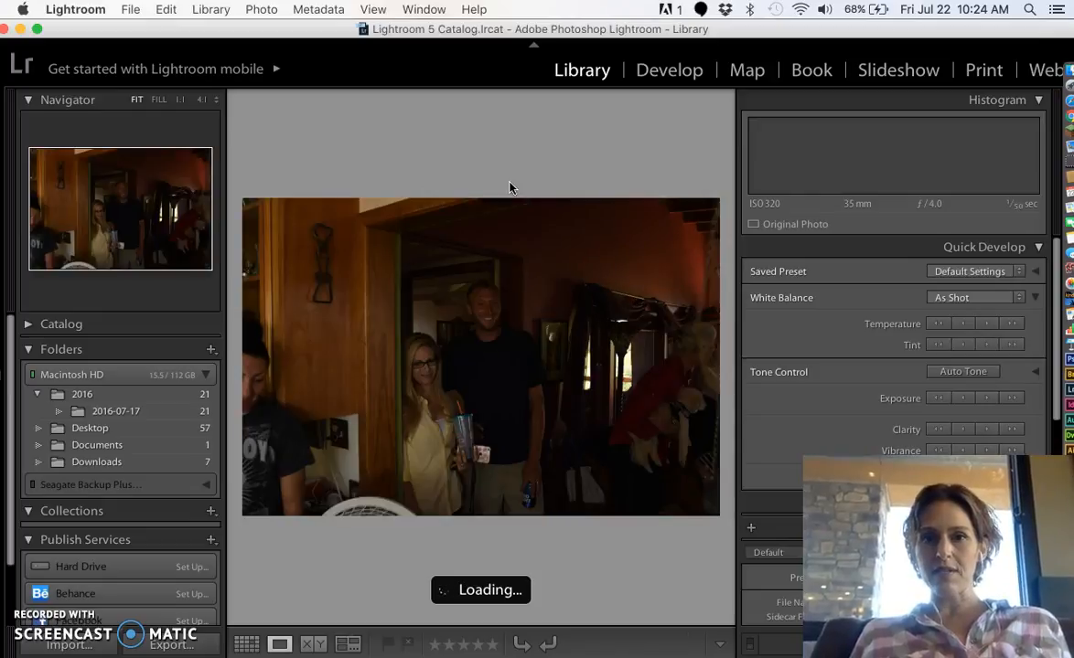
{"action": "mouse_move", "coordinate": [702, 137]}
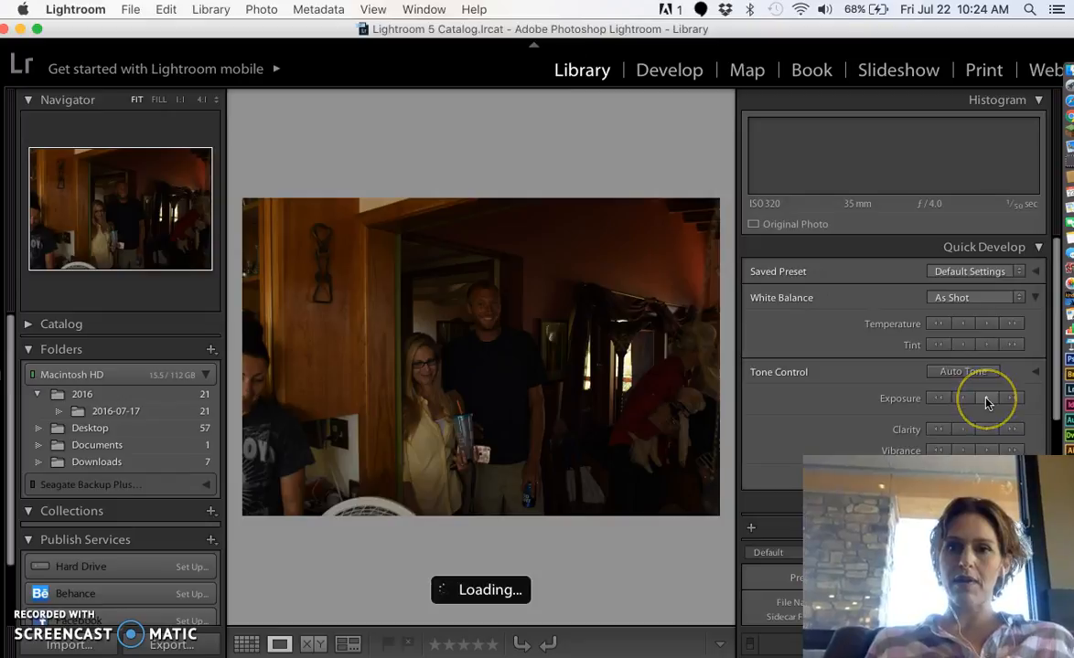
{"action": "mouse_move", "coordinate": [1010, 398]}
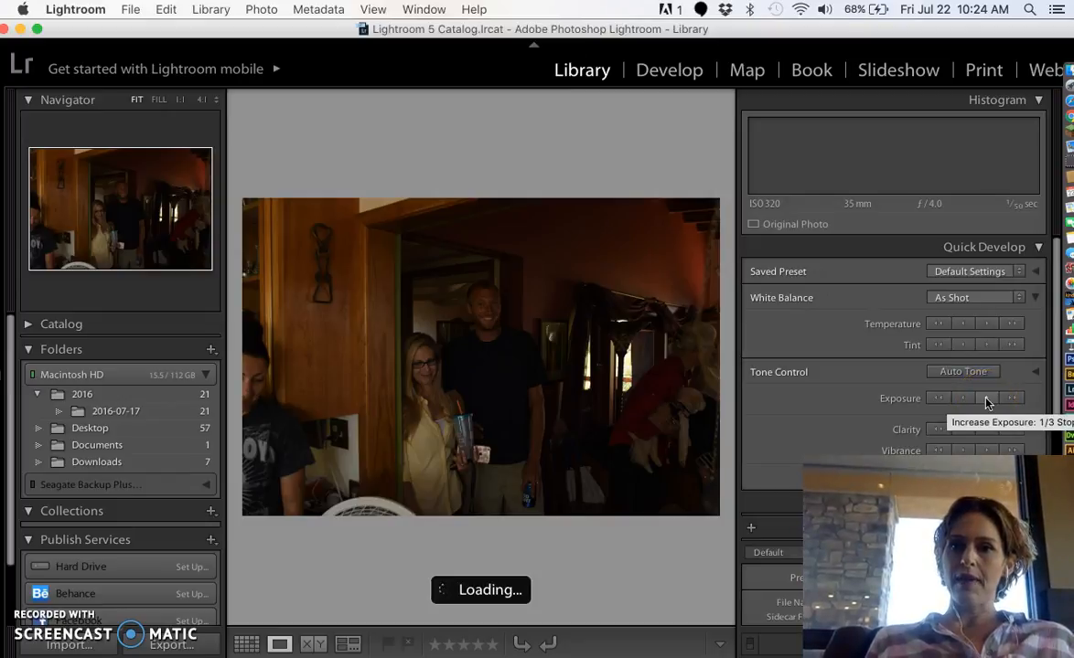
{"action": "mouse_move", "coordinate": [892, 32]}
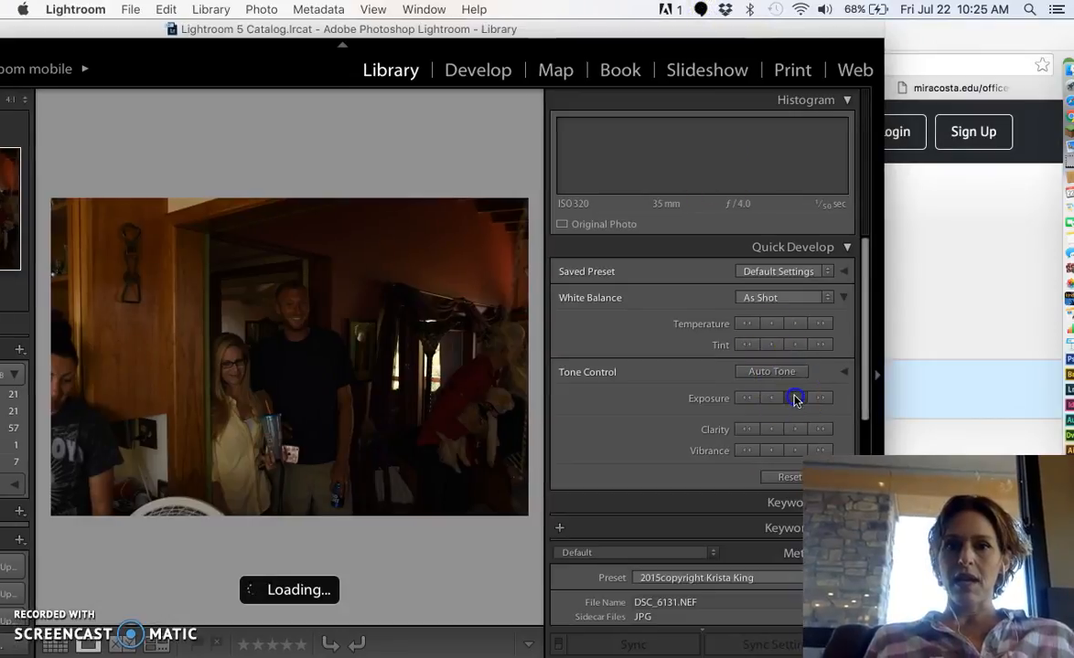
{"action": "left_click", "coordinate": [795, 398]}
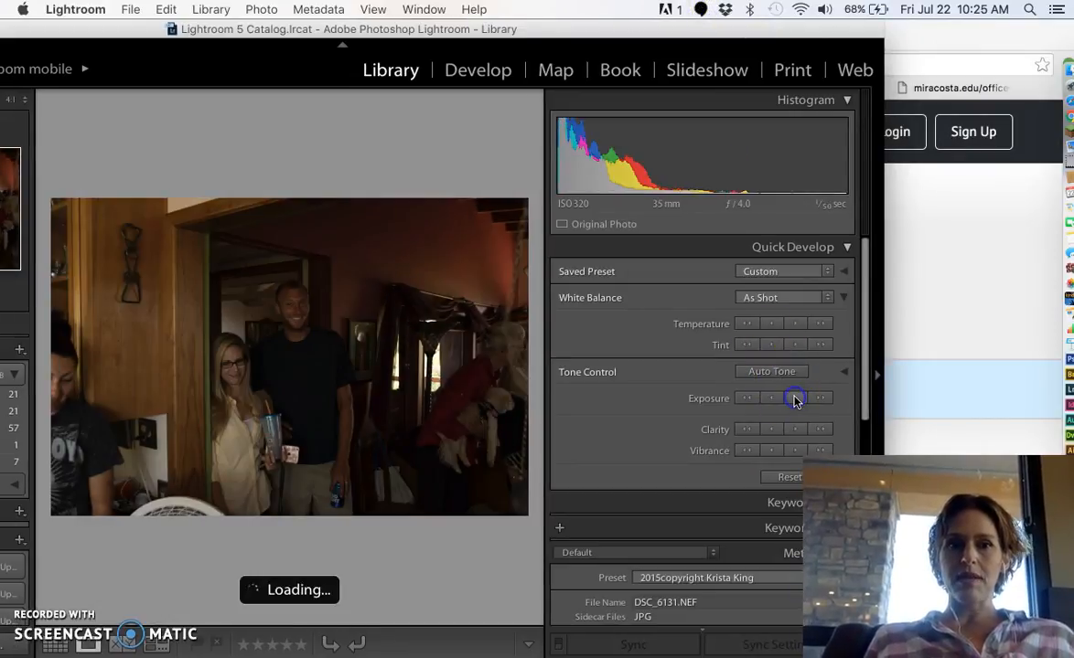
{"action": "left_click", "coordinate": [819, 398]}
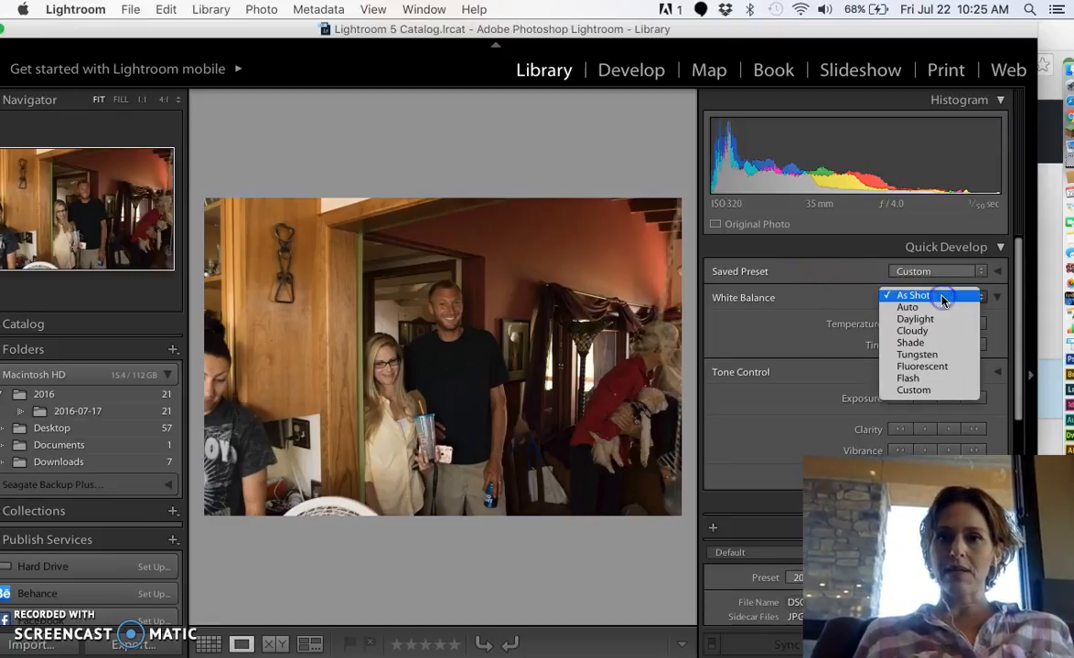
{"action": "mouse_move", "coordinate": [908, 306]}
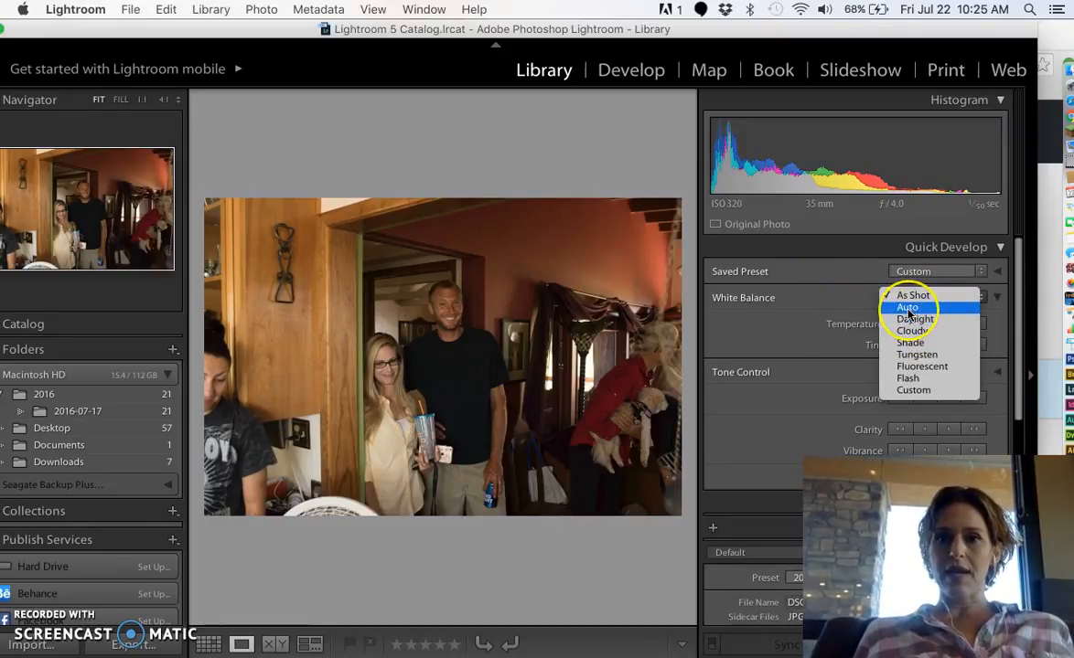
{"action": "mouse_move", "coordinate": [910, 342]}
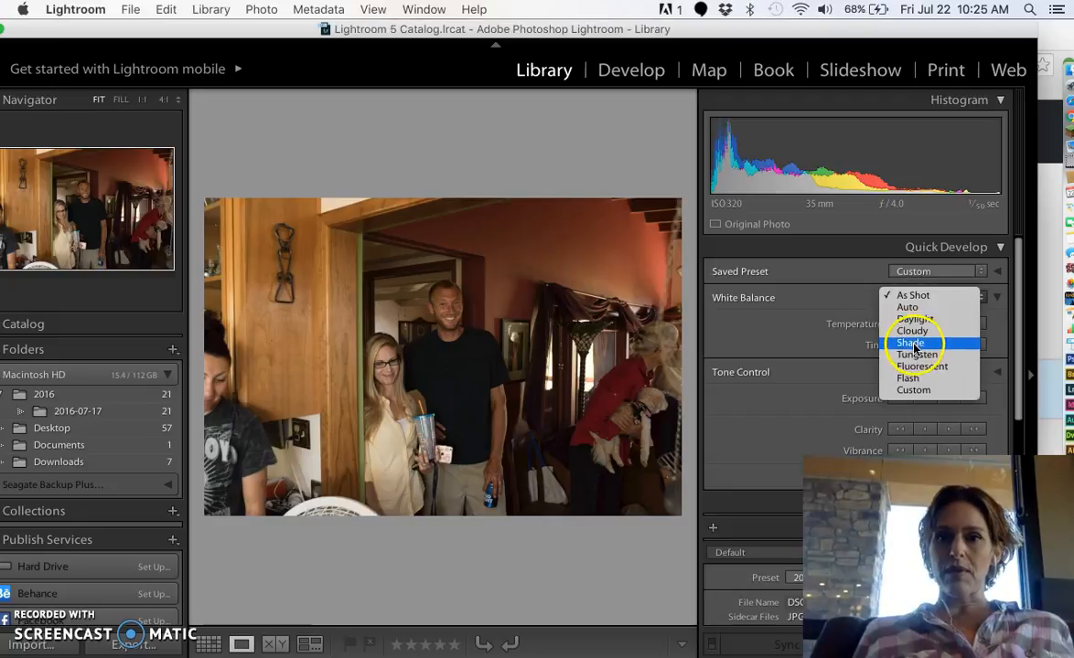
{"action": "left_click", "coordinate": [911, 330]}
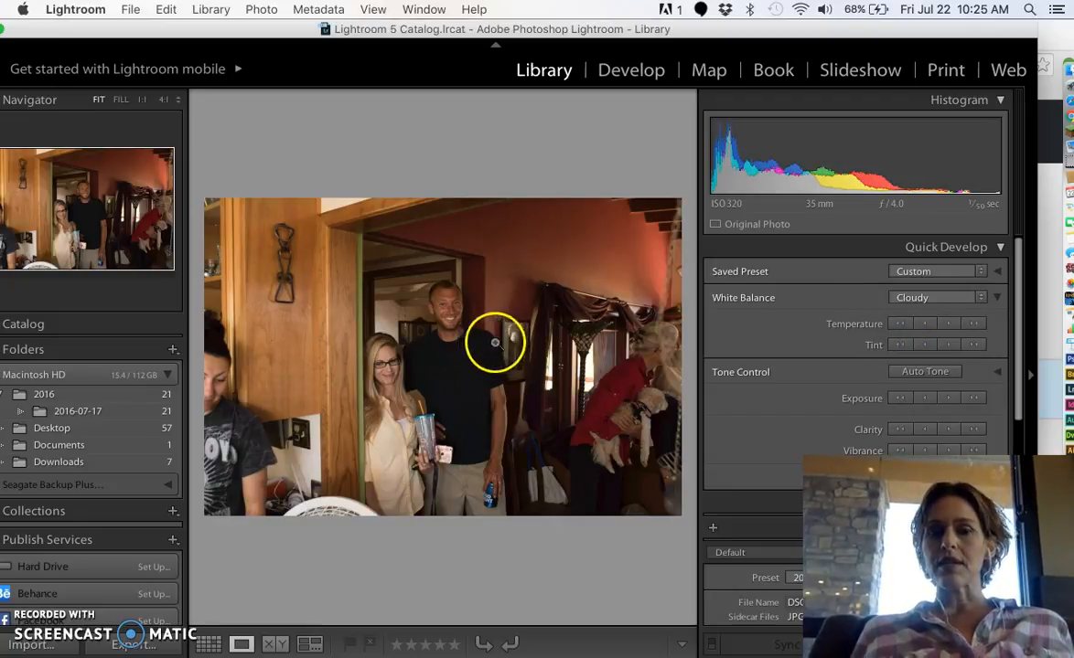
{"action": "left_click", "coordinate": [936, 296]}
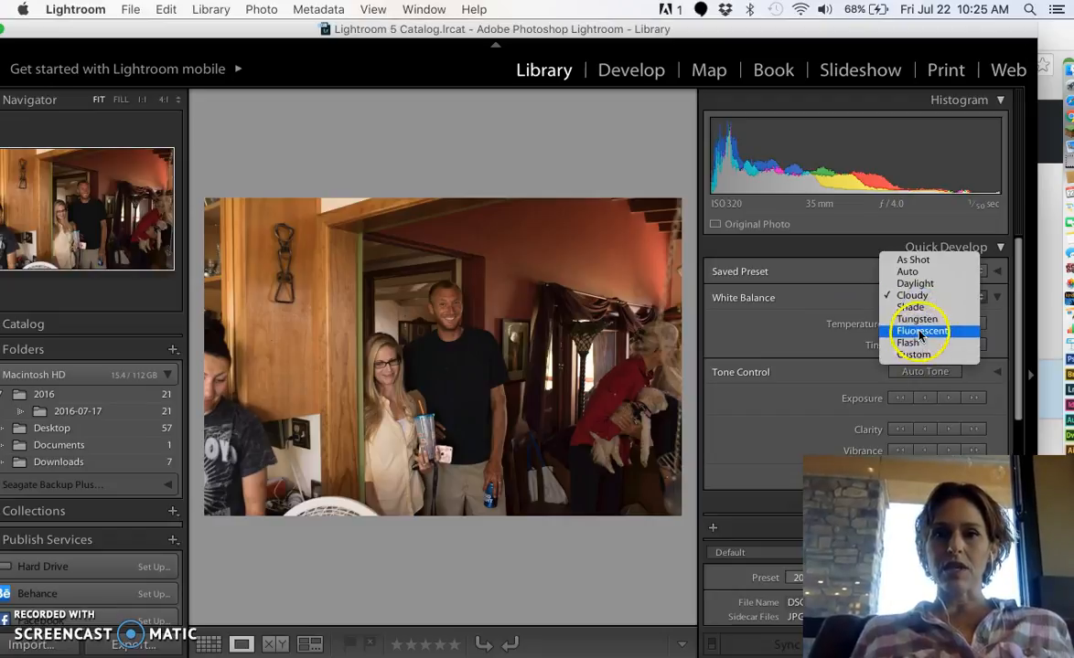
{"action": "left_click", "coordinate": [922, 330]}
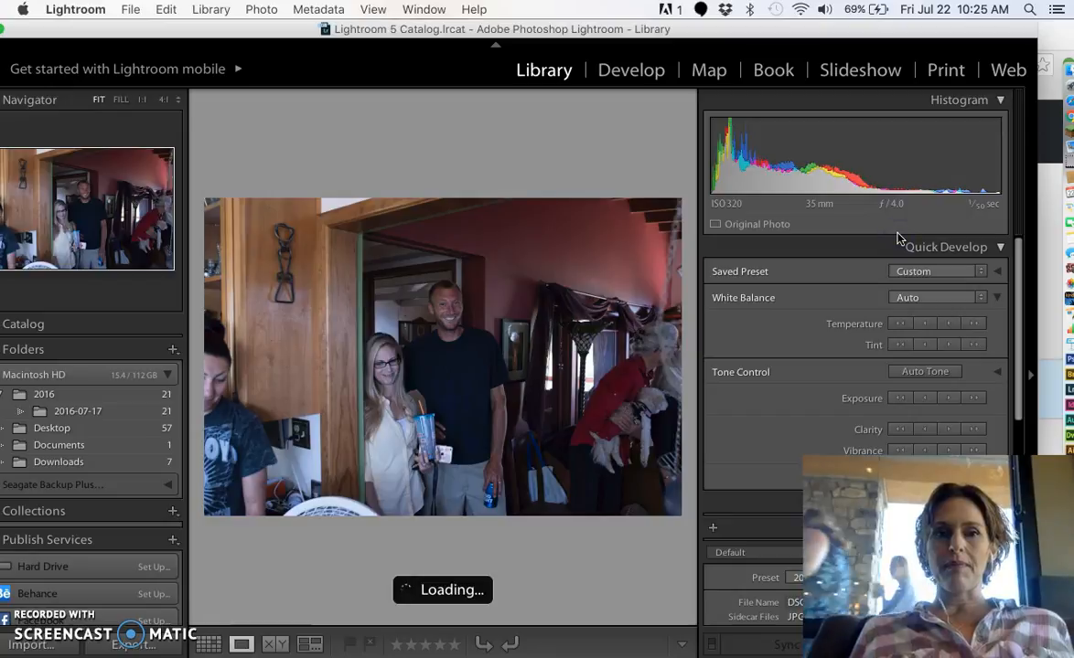
{"action": "left_click", "coordinate": [937, 296]}
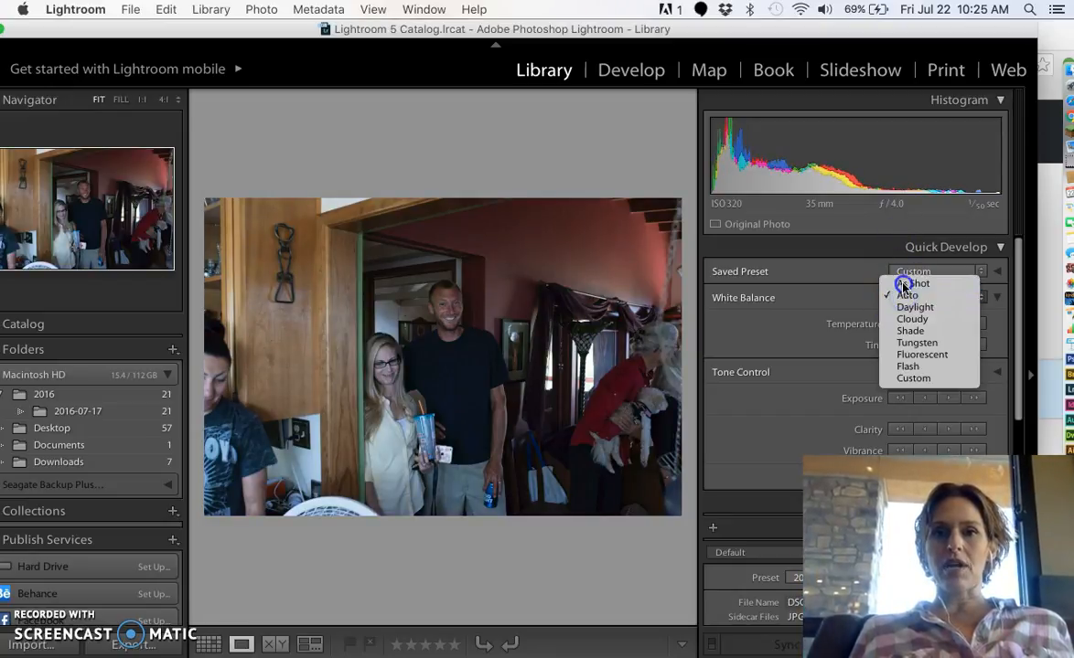
{"action": "left_click", "coordinate": [911, 283]}
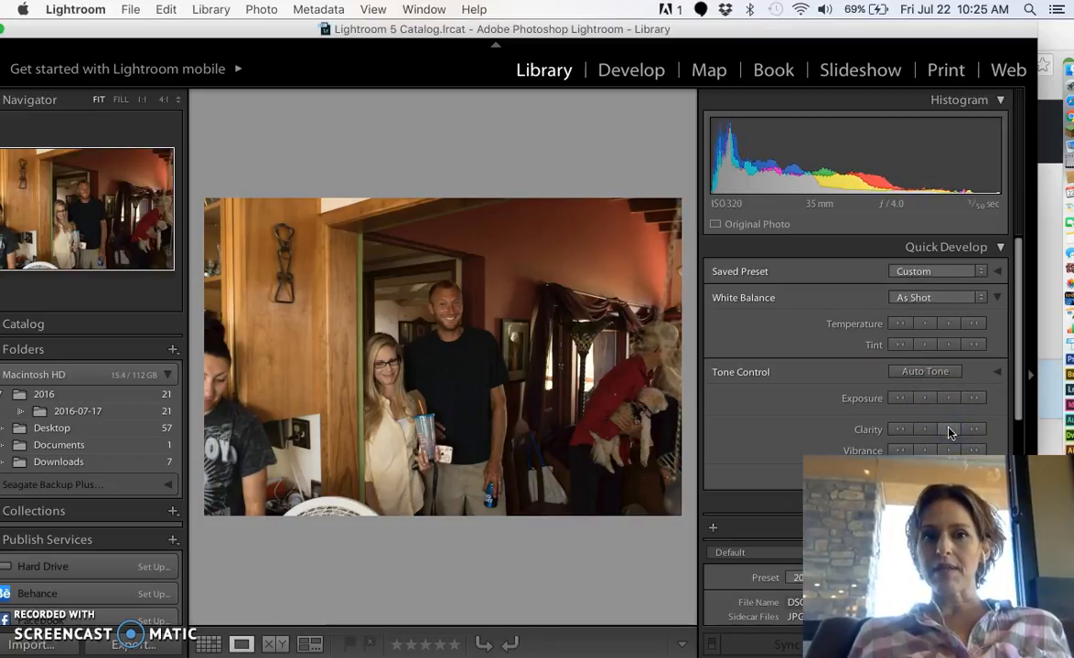
Switch to Grid view, scroll to the end, and open the dog photo in Loupe view.
{"action": "scroll", "scroll_direction": "down", "scroll_amount": 3}
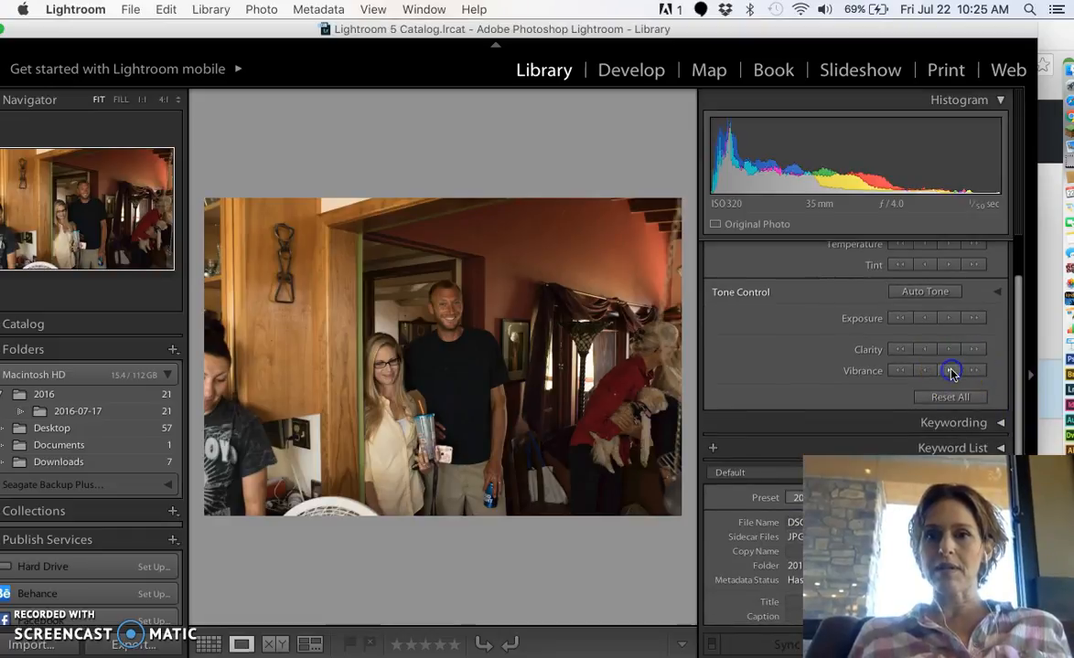
{"action": "left_click", "coordinate": [209, 645]}
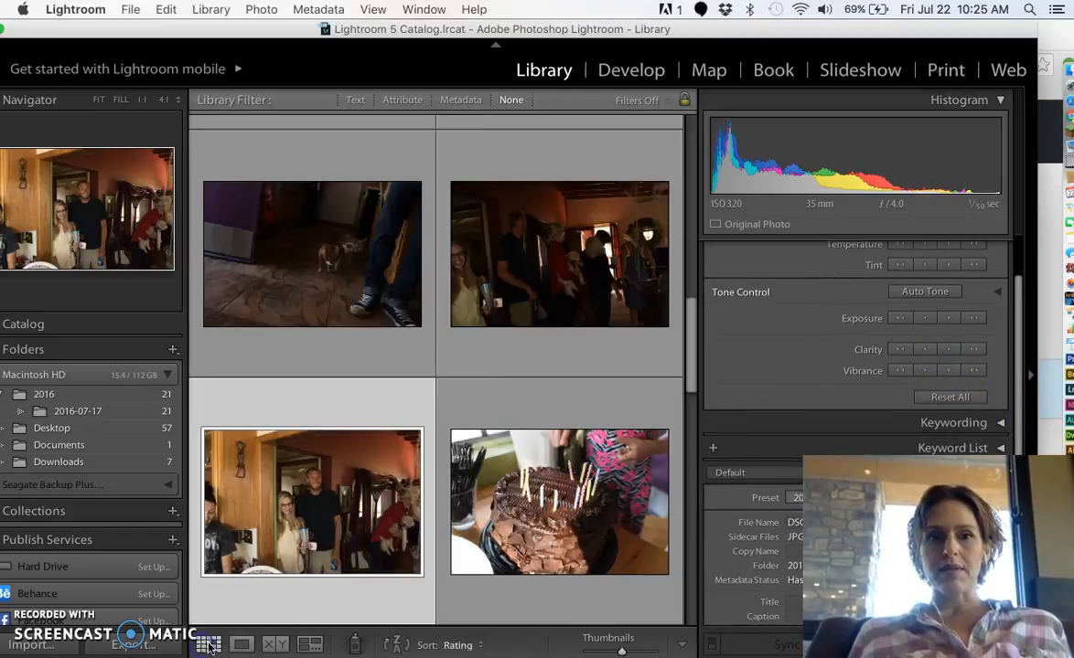
{"action": "scroll", "scroll_direction": "down", "scroll_amount": 3}
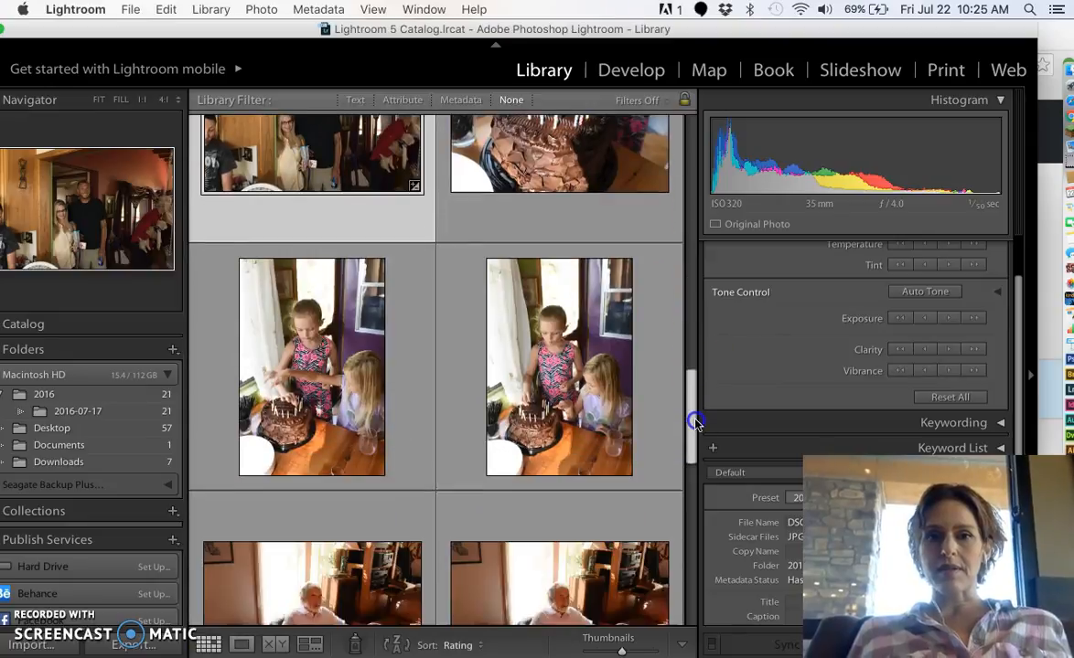
{"action": "scroll", "scroll_direction": "down", "scroll_amount": 3}
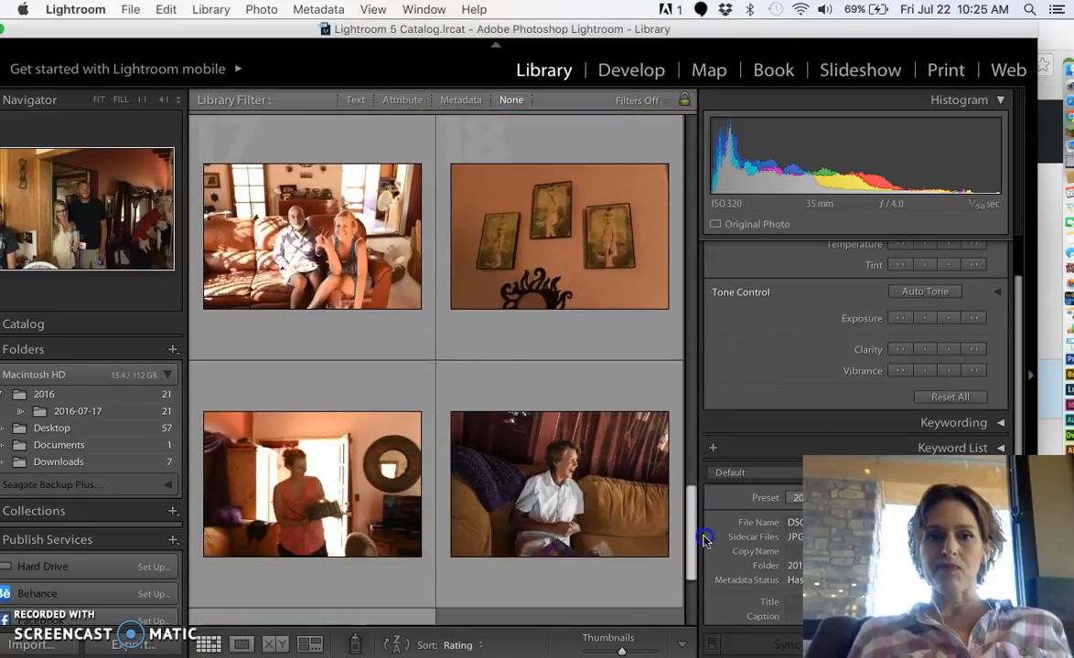
{"action": "scroll", "scroll_direction": "down", "scroll_amount": 3}
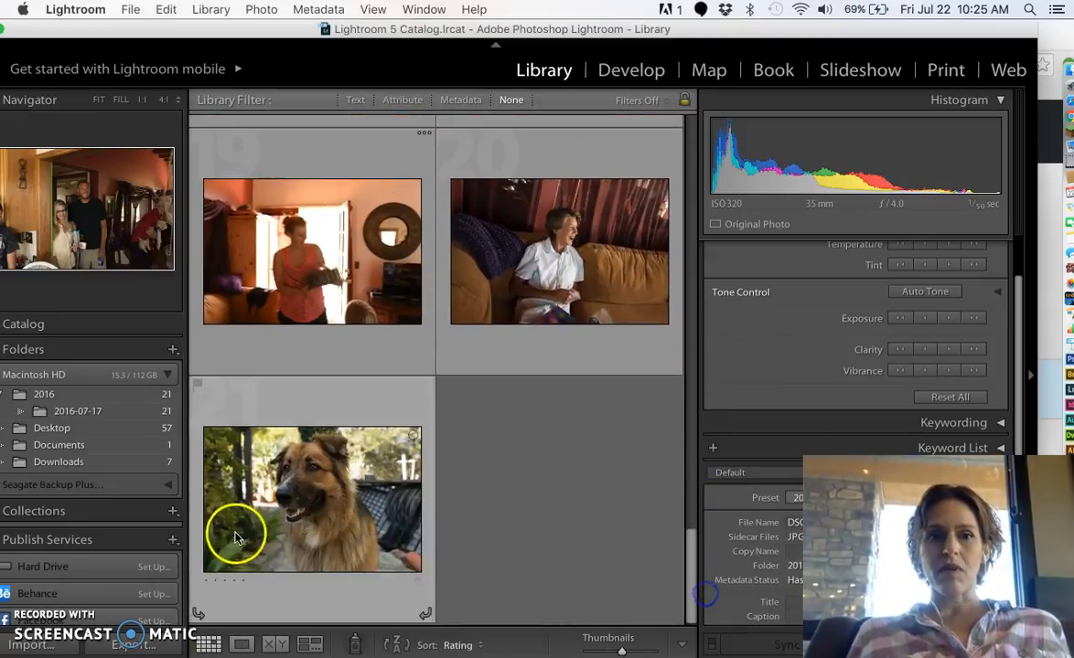
{"action": "left_click", "coordinate": [311, 499]}
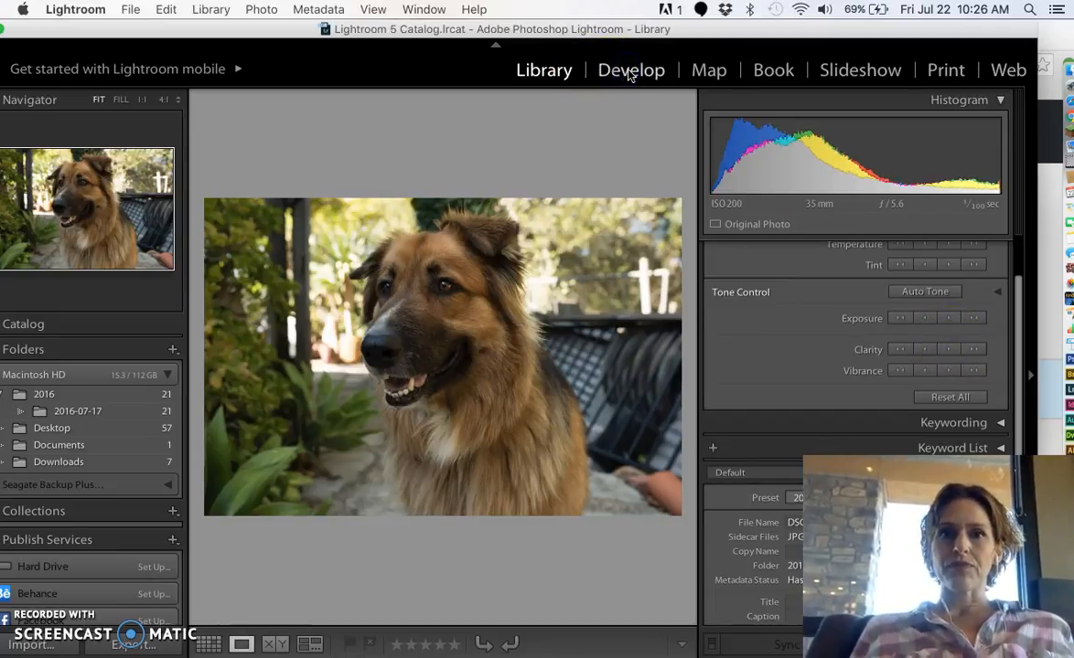
In Develop's HSL panel, set the greens to Hue +26, Saturation +95, Luminance +32.
{"action": "left_click", "coordinate": [631, 70]}
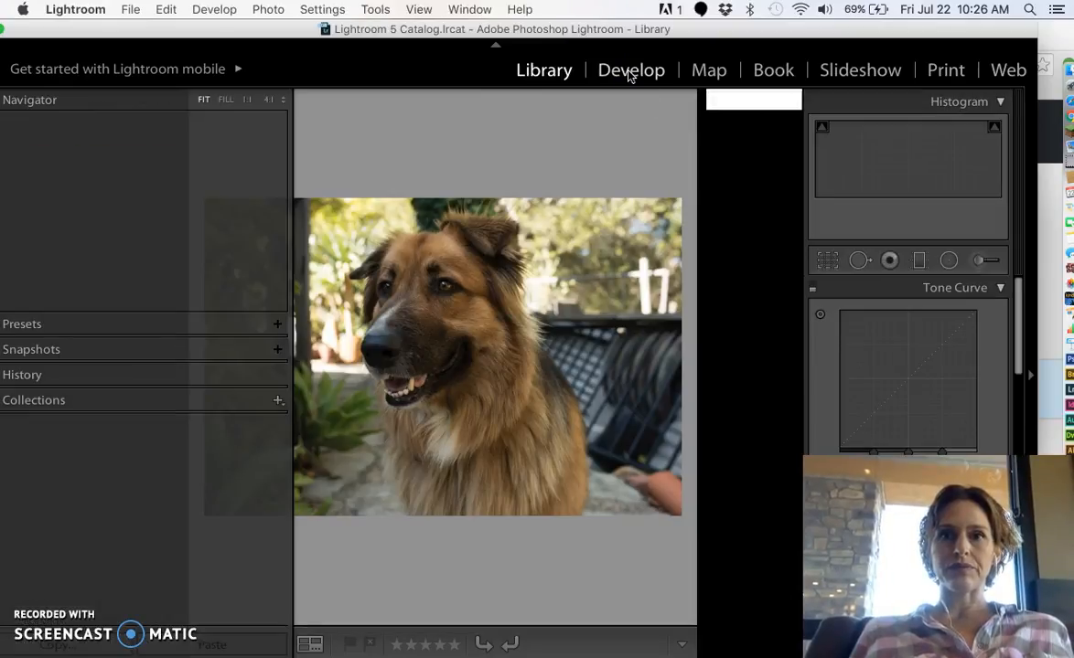
{"action": "left_click", "coordinate": [631, 69]}
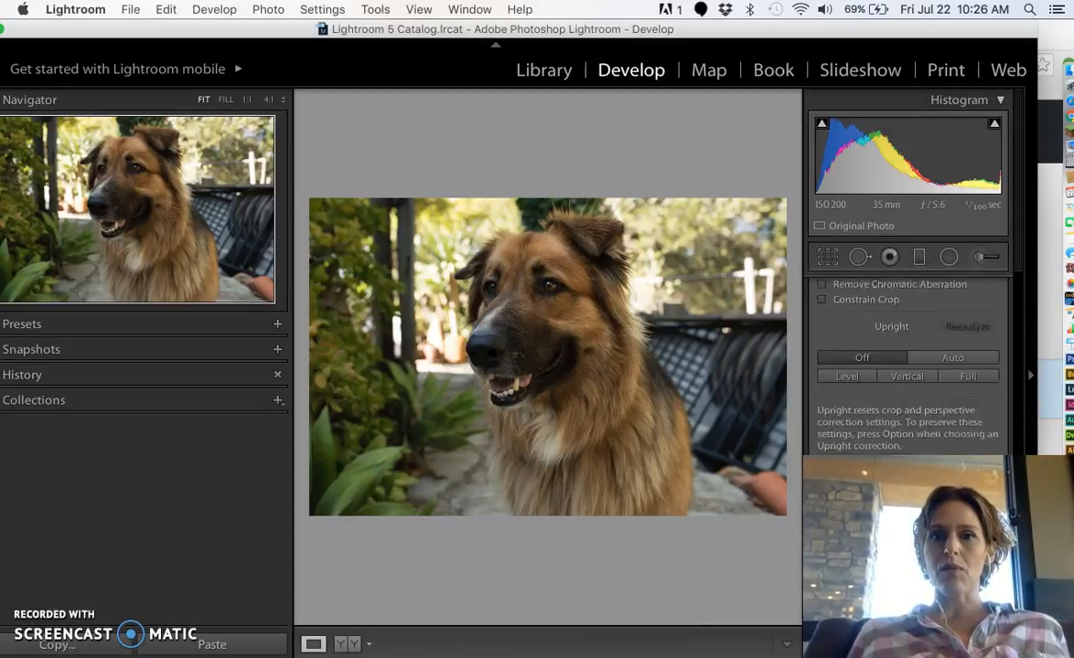
{"action": "scroll", "scroll_direction": "down", "scroll_amount": 3}
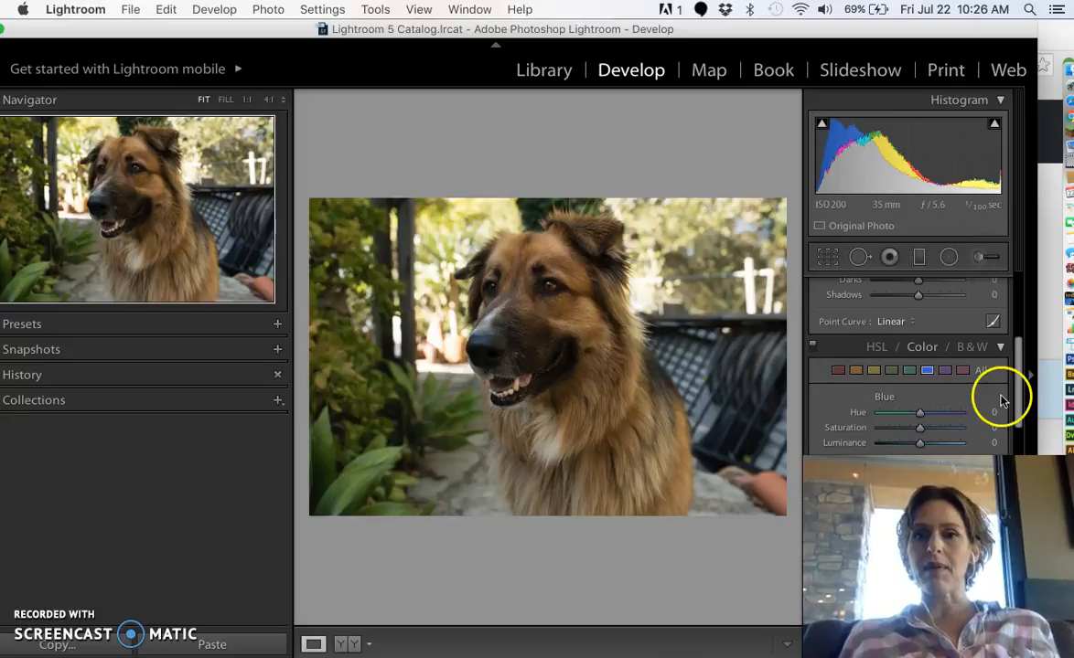
{"action": "scroll", "scroll_direction": "down", "scroll_amount": 3}
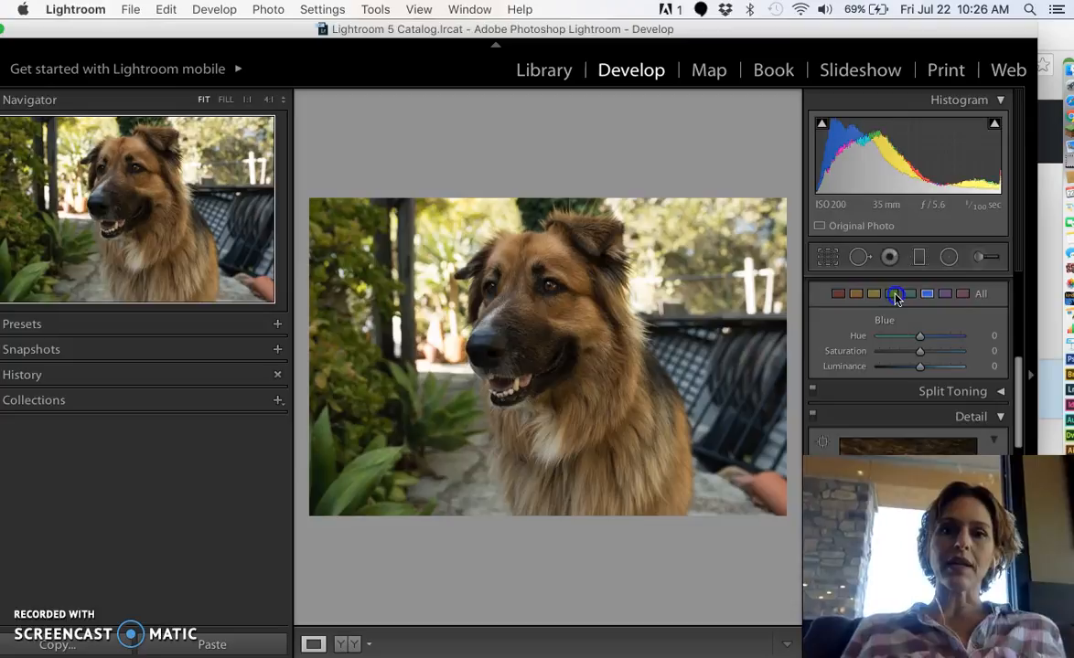
{"action": "left_click", "coordinate": [892, 293]}
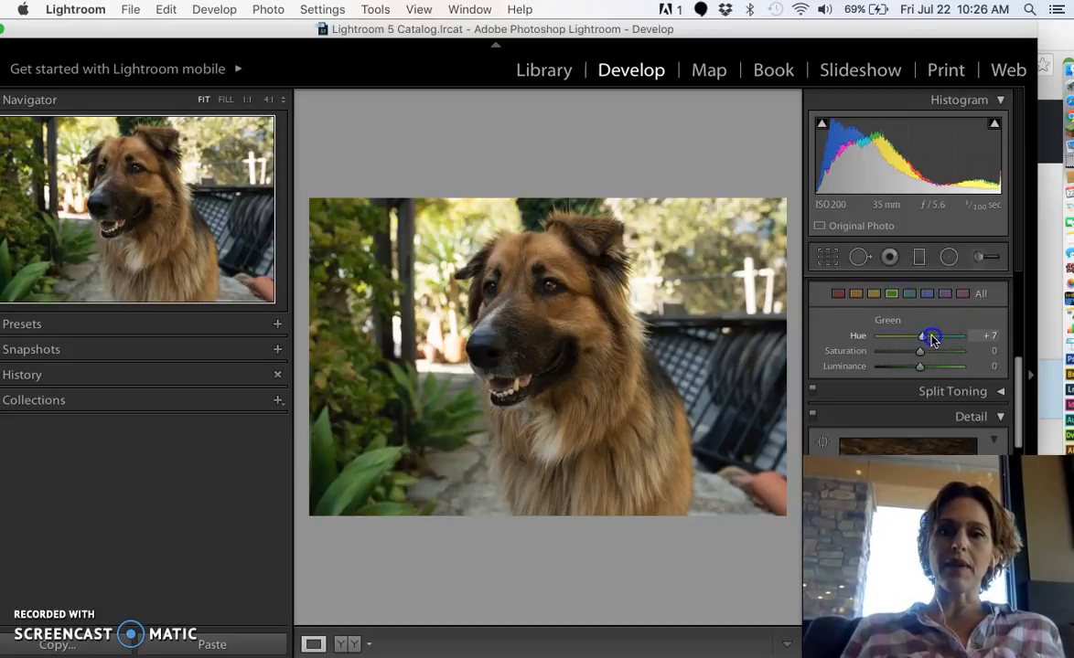
{"action": "left_click_drag", "start_coordinate": [919, 336], "coordinate": [929, 336]}
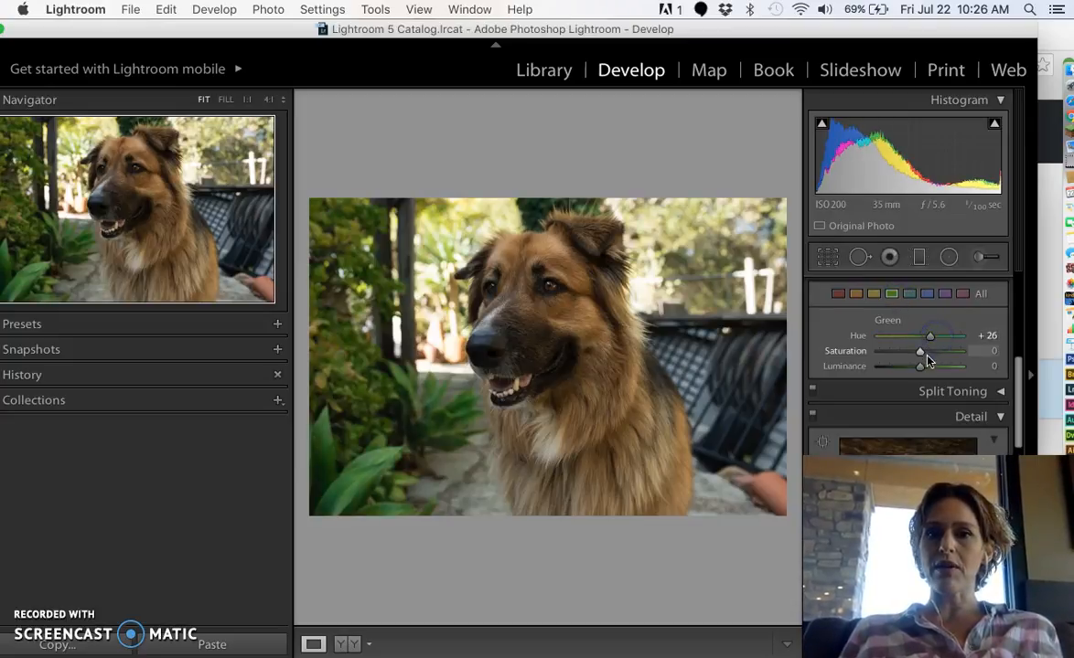
{"action": "left_click_drag", "start_coordinate": [919, 351], "coordinate": [955, 352]}
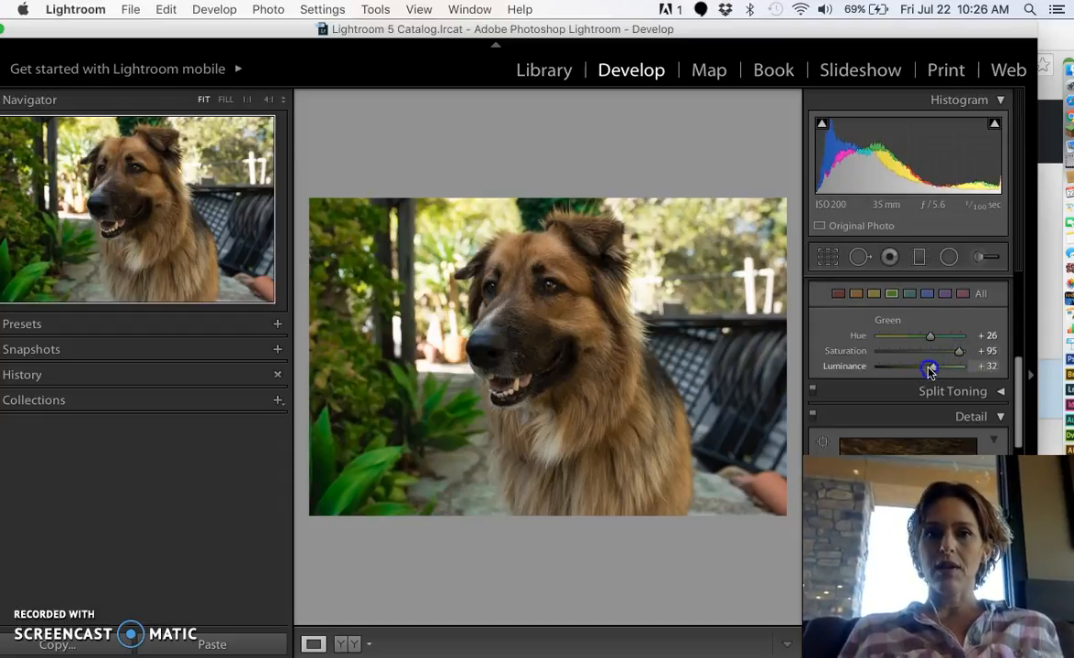
{"action": "left_click_drag", "start_coordinate": [929, 367], "coordinate": [911, 367]}
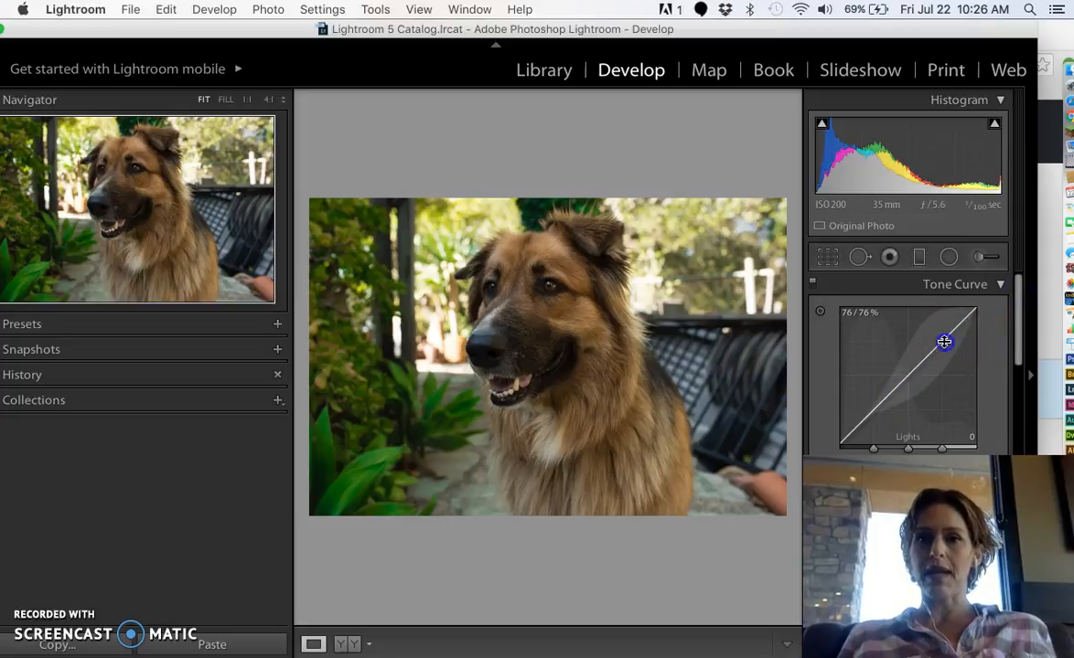
Drag the tone curve's lights up and its shadows down into an S-shape.
{"action": "left_click_drag", "start_coordinate": [945, 342], "coordinate": [944, 332]}
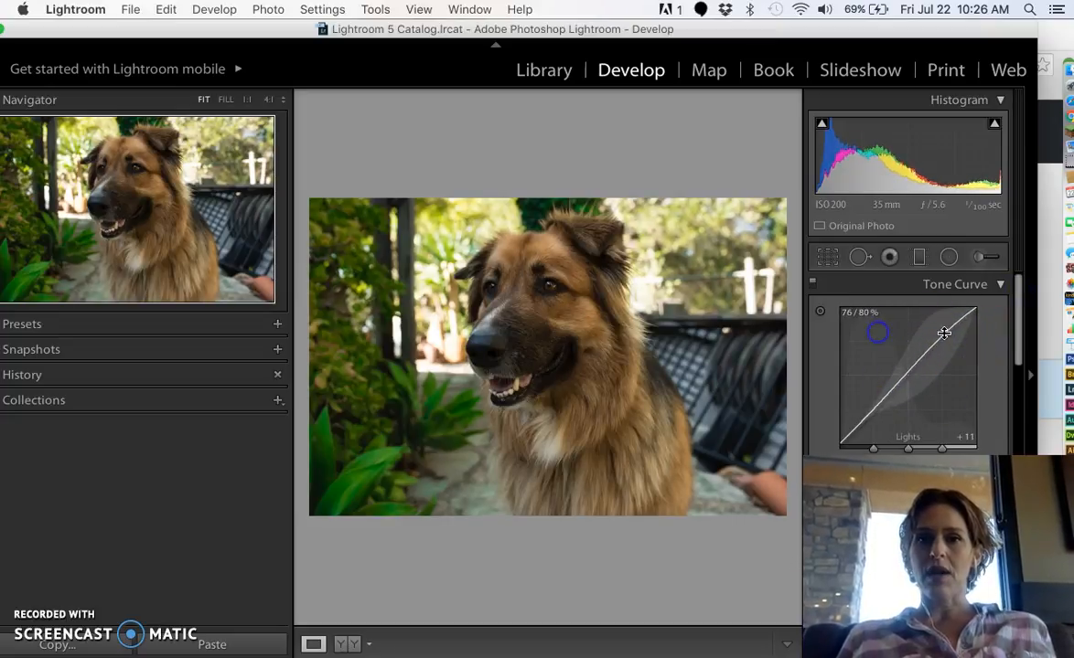
{"action": "left_click_drag", "start_coordinate": [943, 332], "coordinate": [935, 339]}
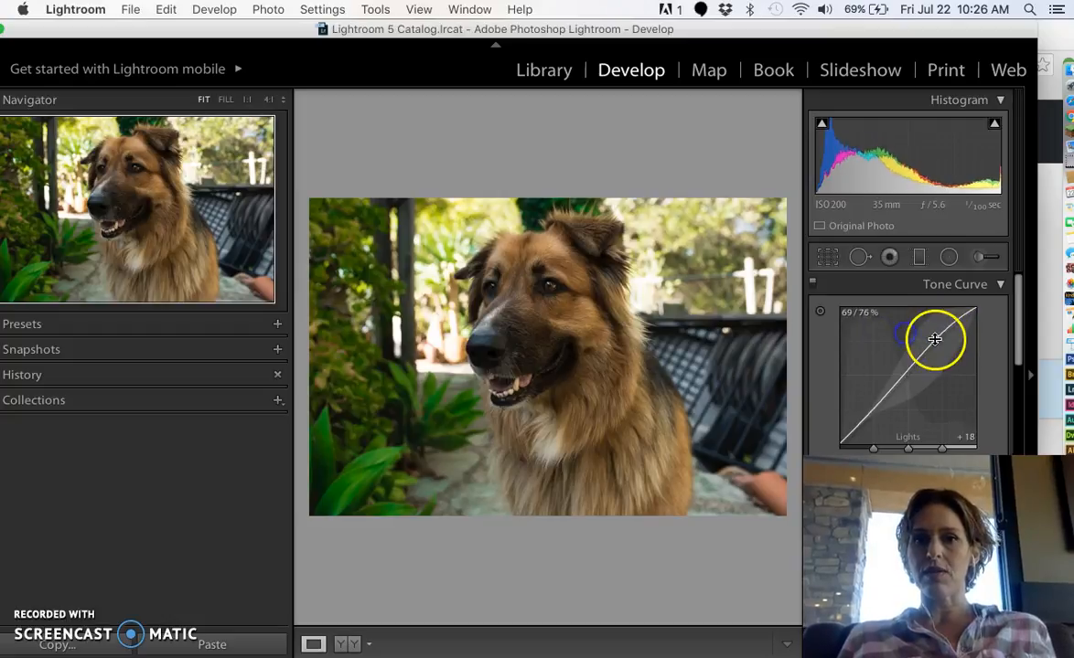
{"action": "left_click_drag", "start_coordinate": [936, 339], "coordinate": [922, 427]}
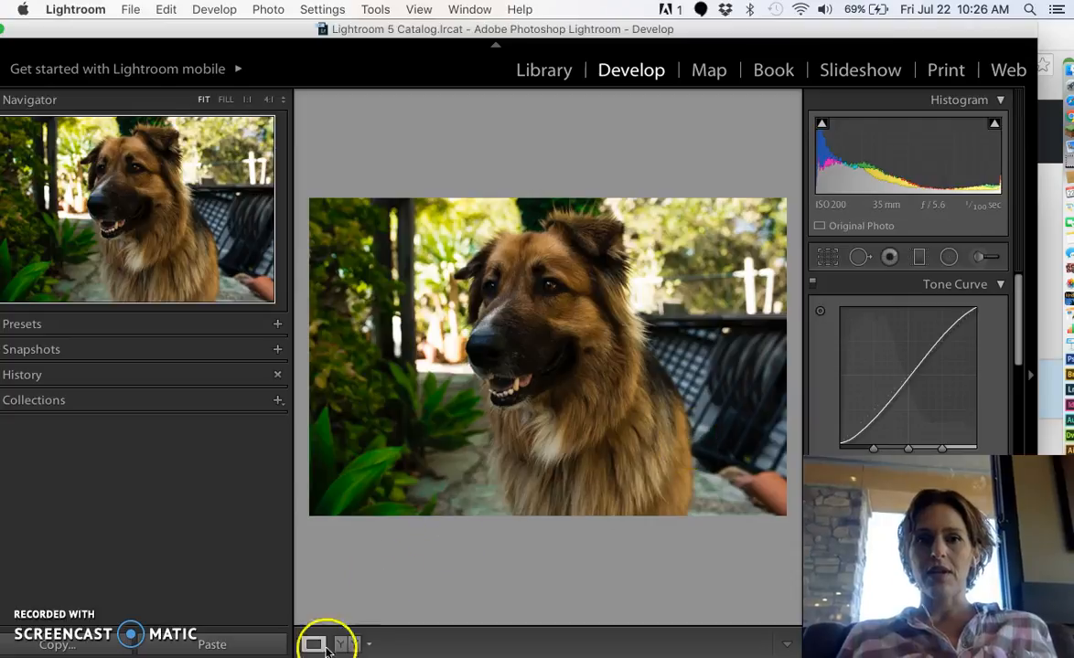
{"action": "mouse_move", "coordinate": [1015, 330]}
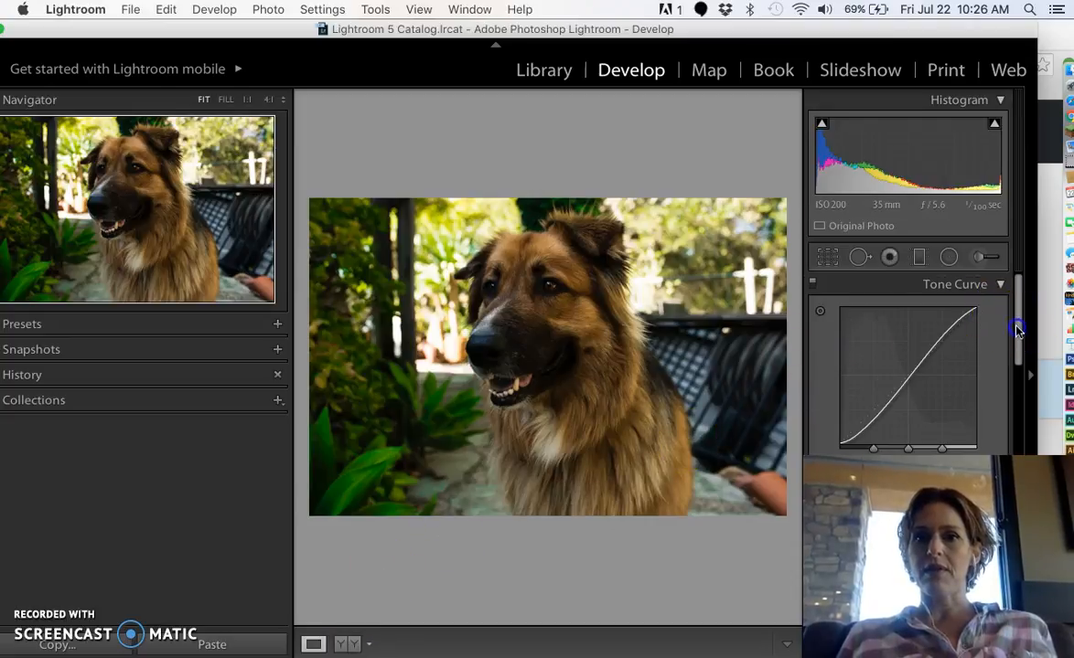
Set the tone curve to Highlights −7, Lights −1, Darks +32 and Shadows −17.
{"action": "scroll", "scroll_direction": "down", "scroll_amount": 3}
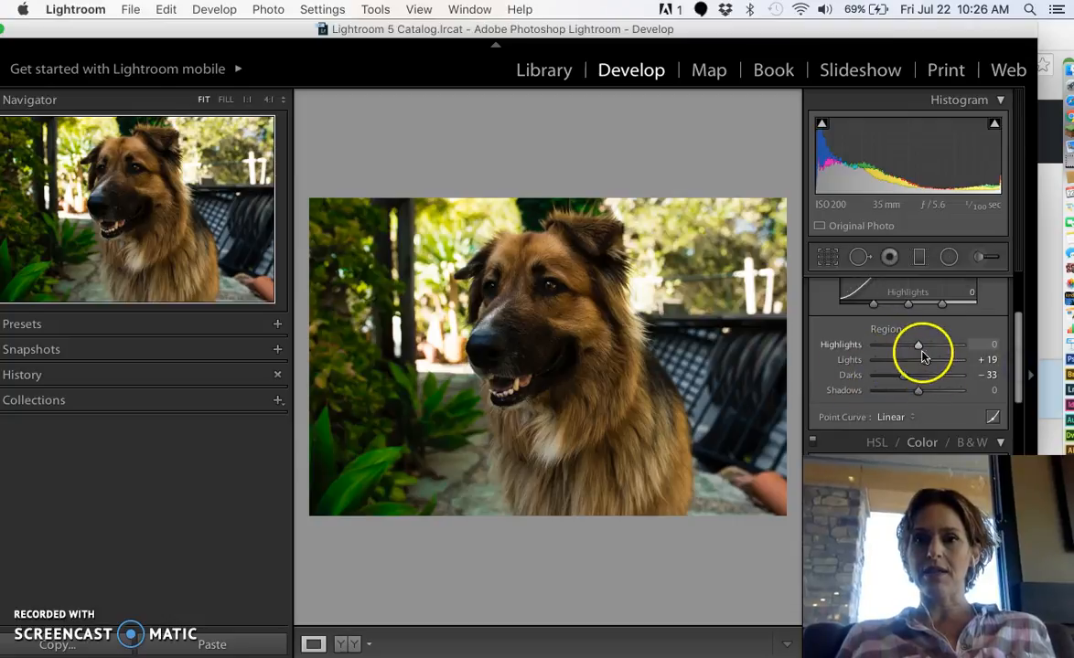
{"action": "mouse_move", "coordinate": [917, 354]}
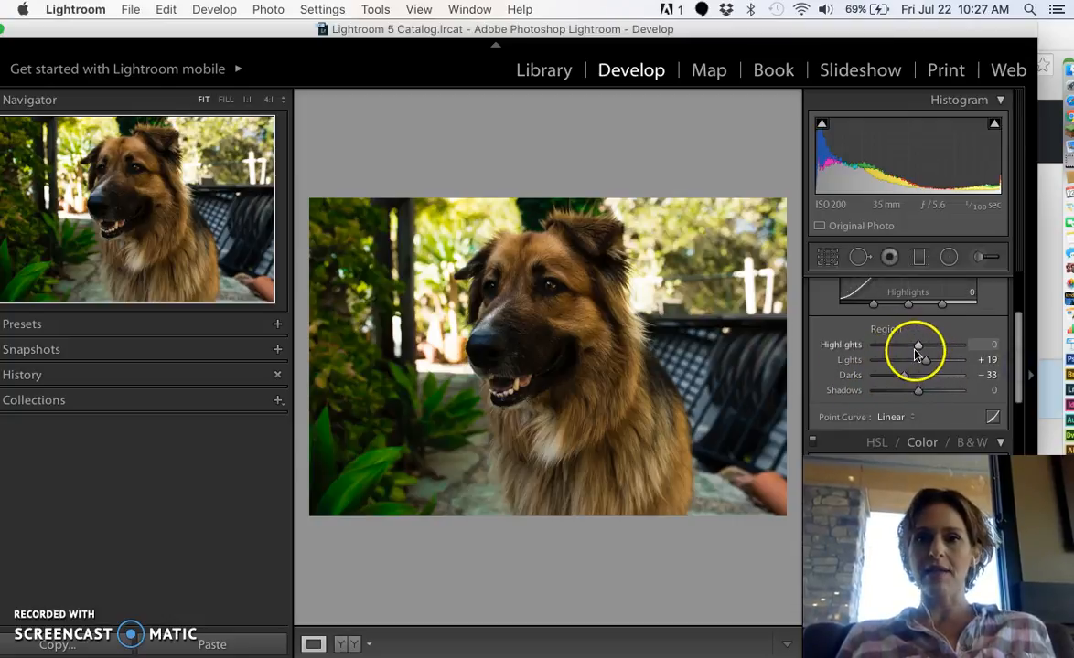
{"action": "left_click_drag", "start_coordinate": [917, 348], "coordinate": [940, 348]}
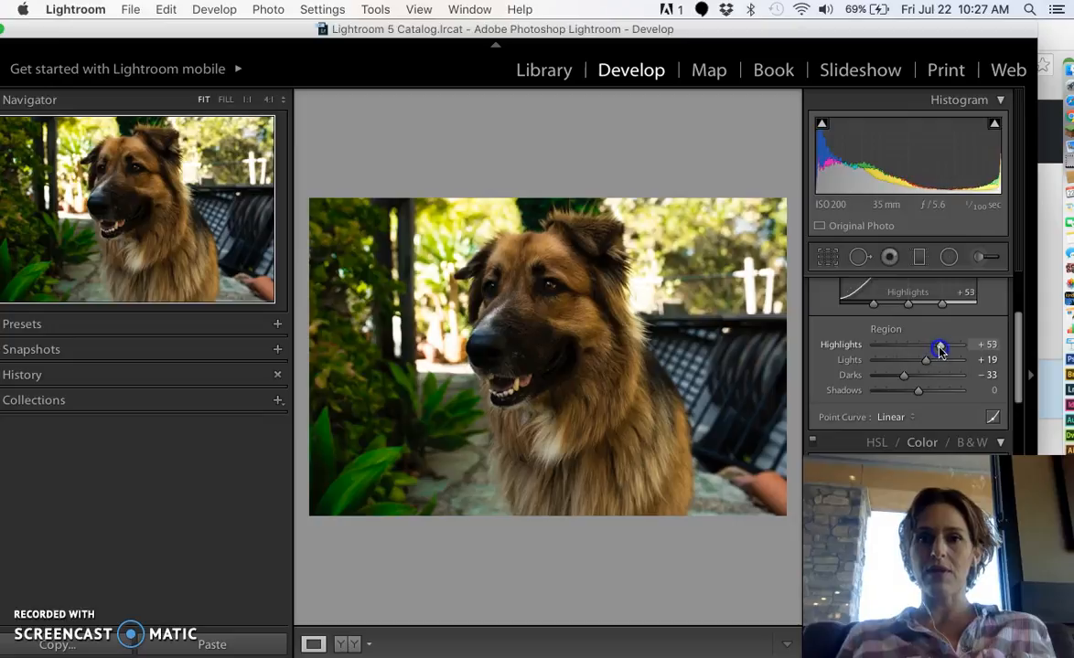
{"action": "left_click_drag", "start_coordinate": [937, 345], "coordinate": [961, 344]}
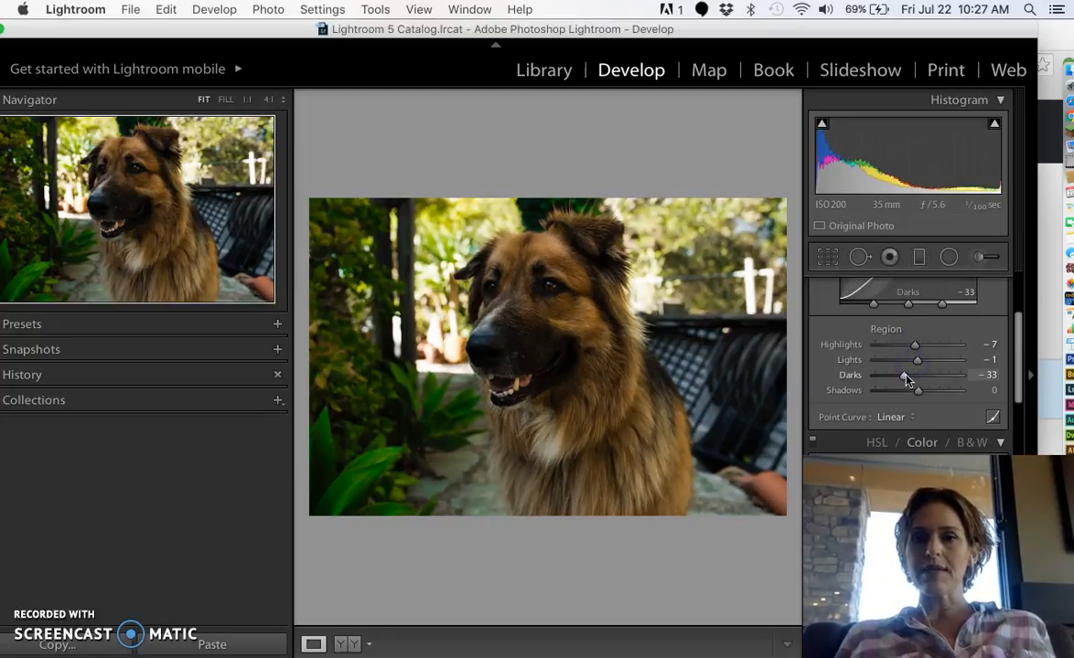
{"action": "left_click_drag", "start_coordinate": [920, 376], "coordinate": [901, 376]}
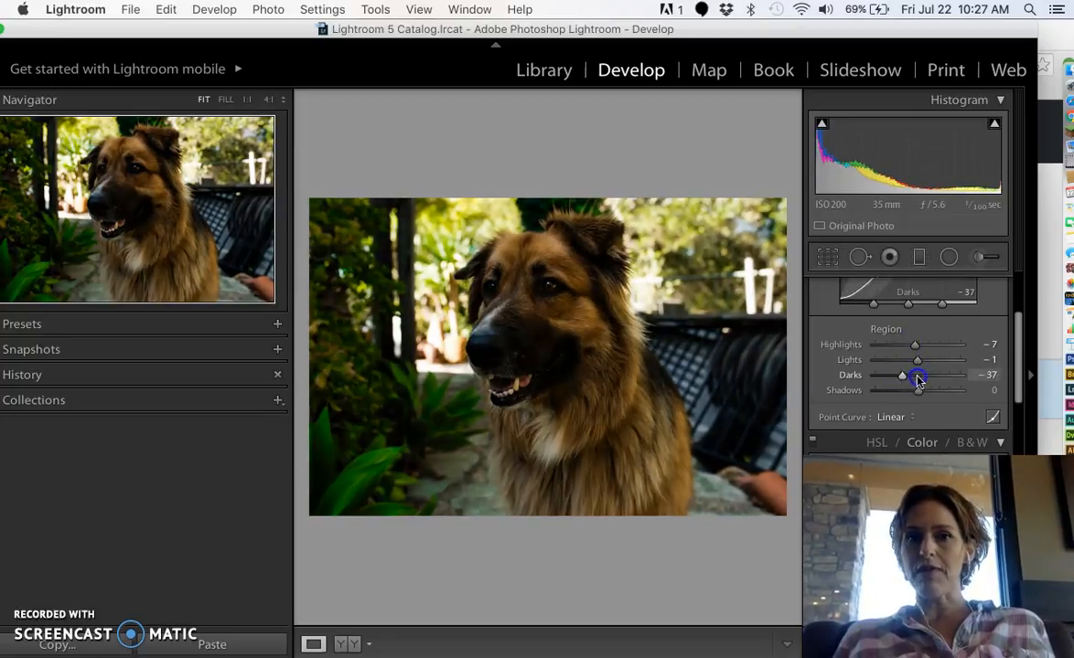
{"action": "left_click_drag", "start_coordinate": [902, 377], "coordinate": [937, 377]}
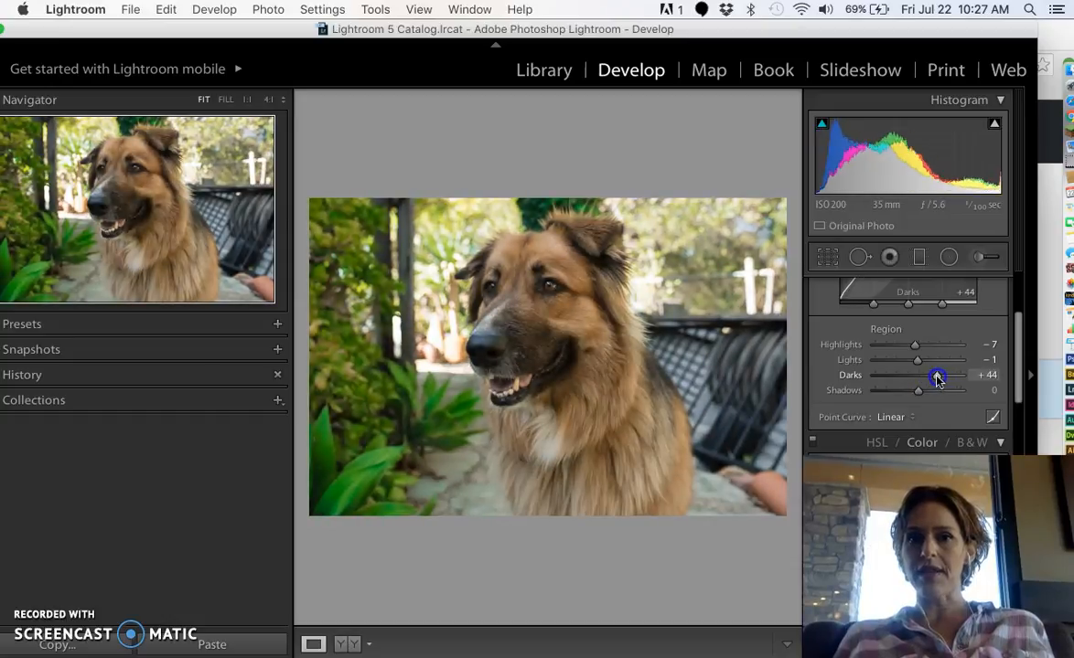
{"action": "left_click_drag", "start_coordinate": [915, 390], "coordinate": [908, 389]}
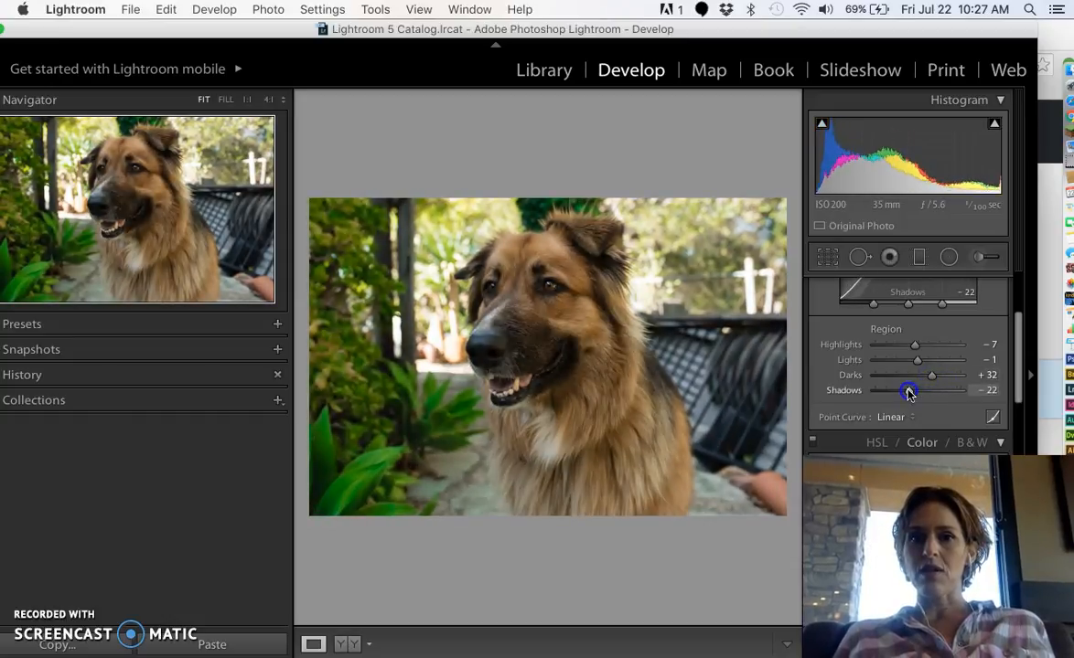
{"action": "left_click_drag", "start_coordinate": [908, 390], "coordinate": [915, 391]}
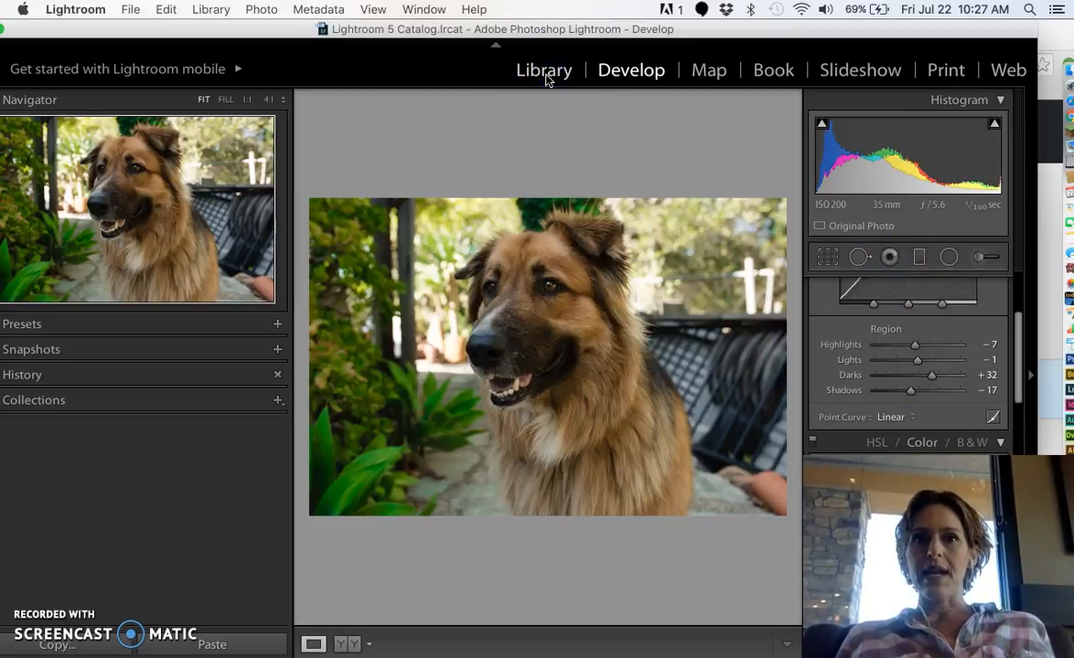
Switch to the Library module's Grid view and locate the edited dog photo thumbnail.
{"action": "left_click", "coordinate": [543, 69]}
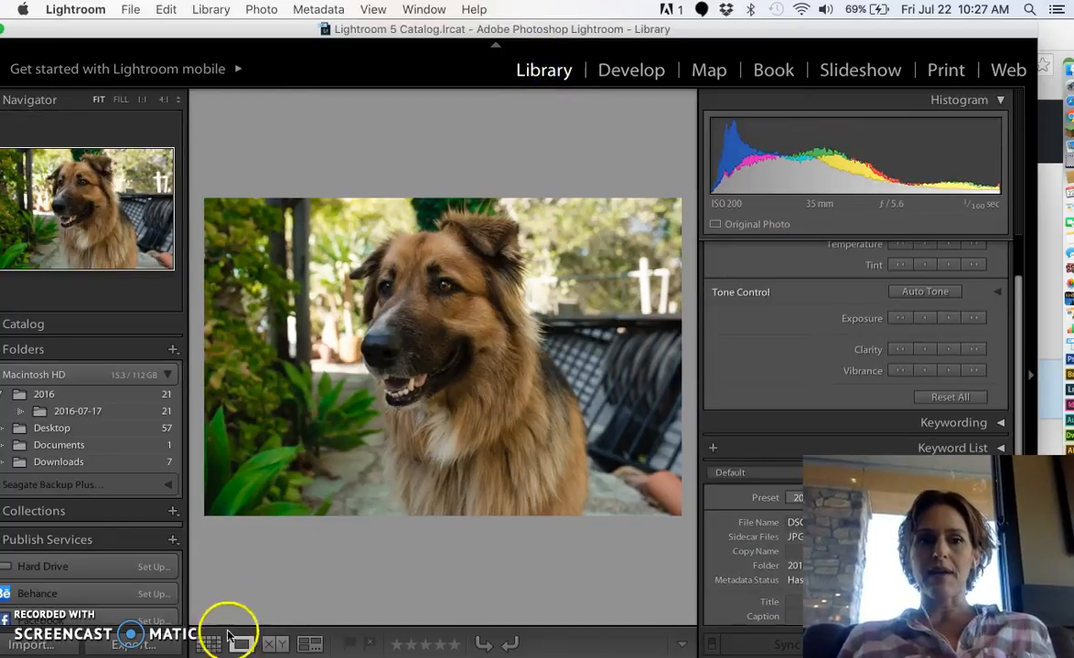
{"action": "left_click", "coordinate": [209, 645]}
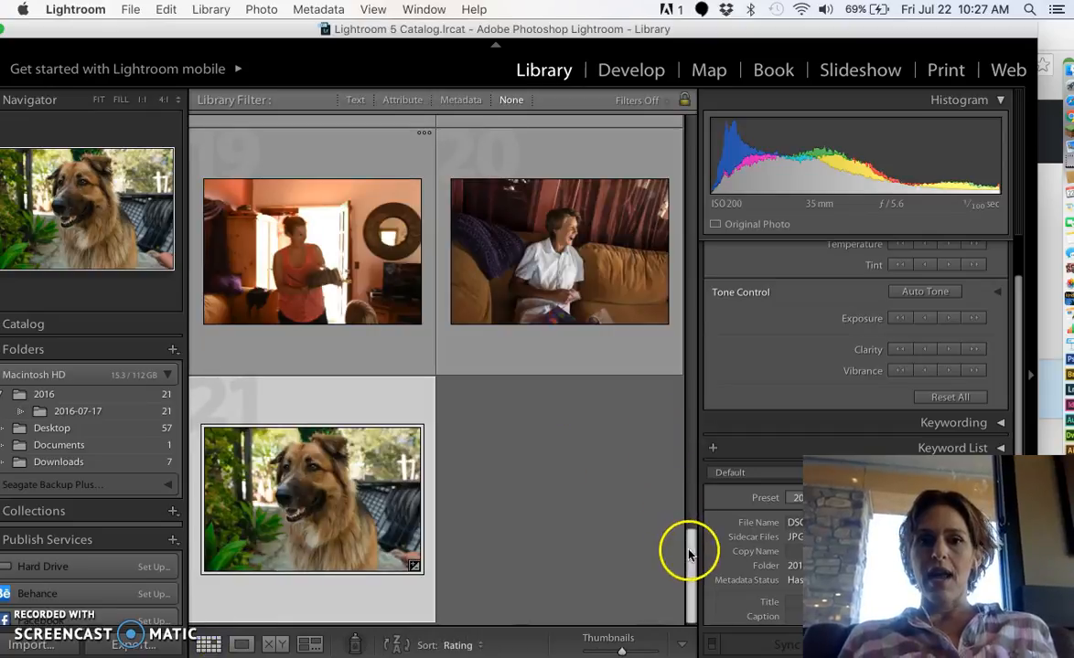
{"action": "scroll", "scroll_direction": "up", "scroll_amount": 3}
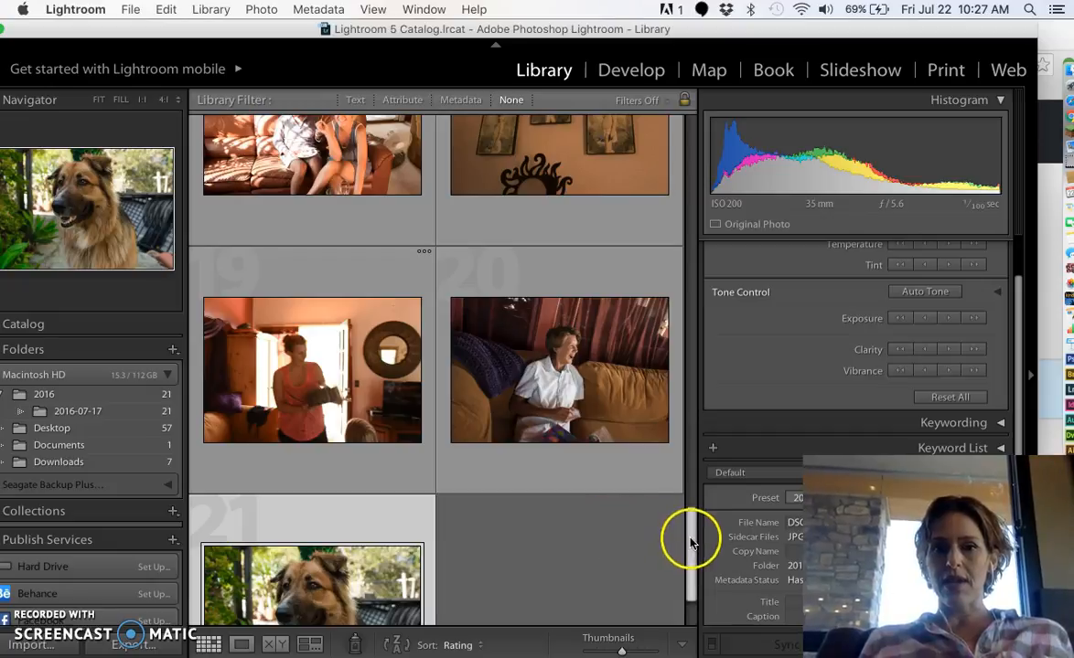
{"action": "scroll", "scroll_direction": "down", "scroll_amount": 3}
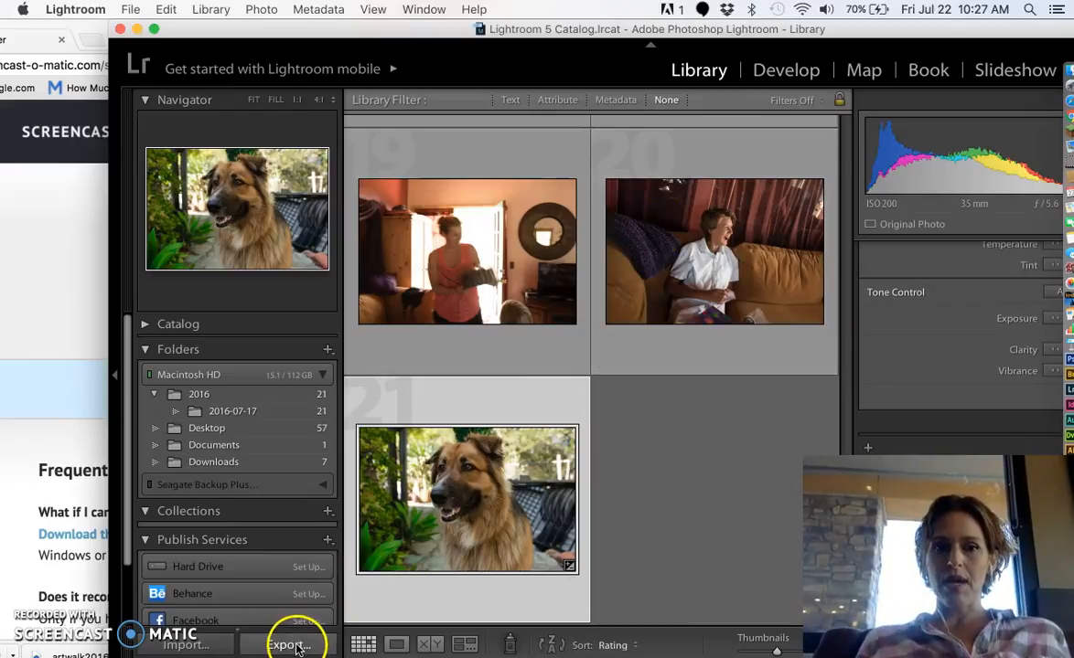
Export to Desktop, renaming the subfolder from 'funny faces' to 'dog'.
{"action": "left_click", "coordinate": [288, 644]}
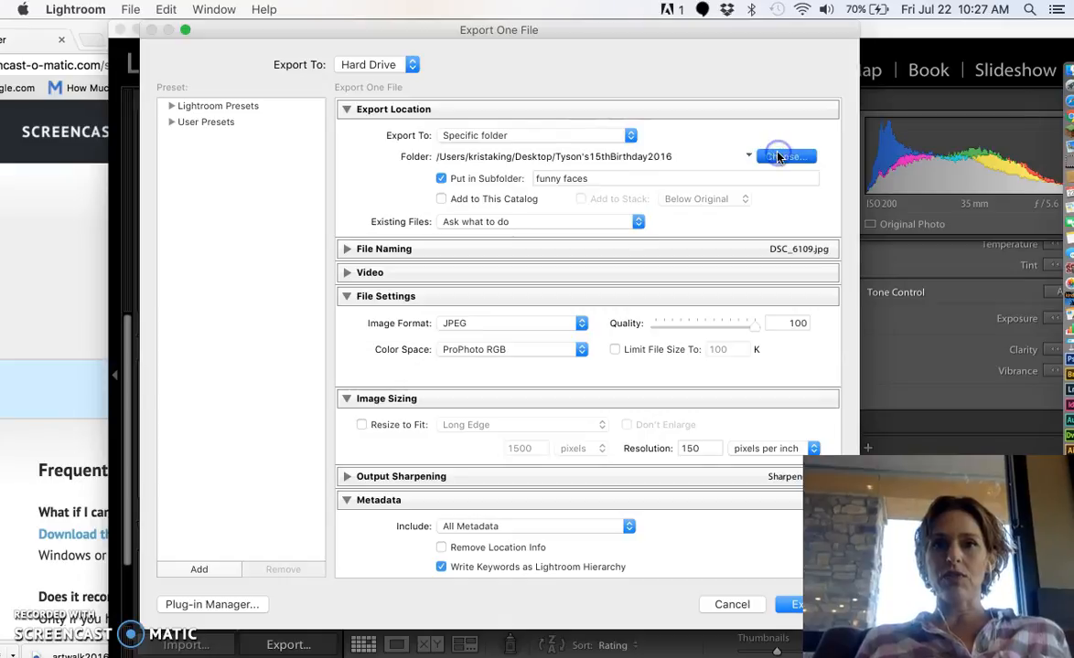
{"action": "left_click", "coordinate": [785, 157]}
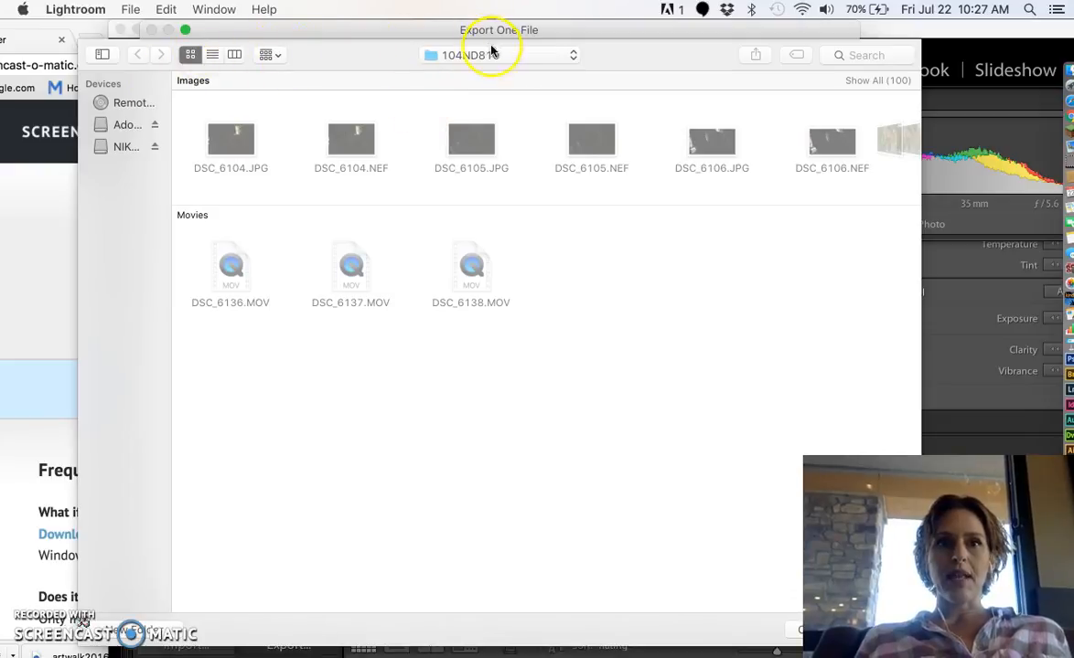
{"action": "left_click", "coordinate": [498, 55]}
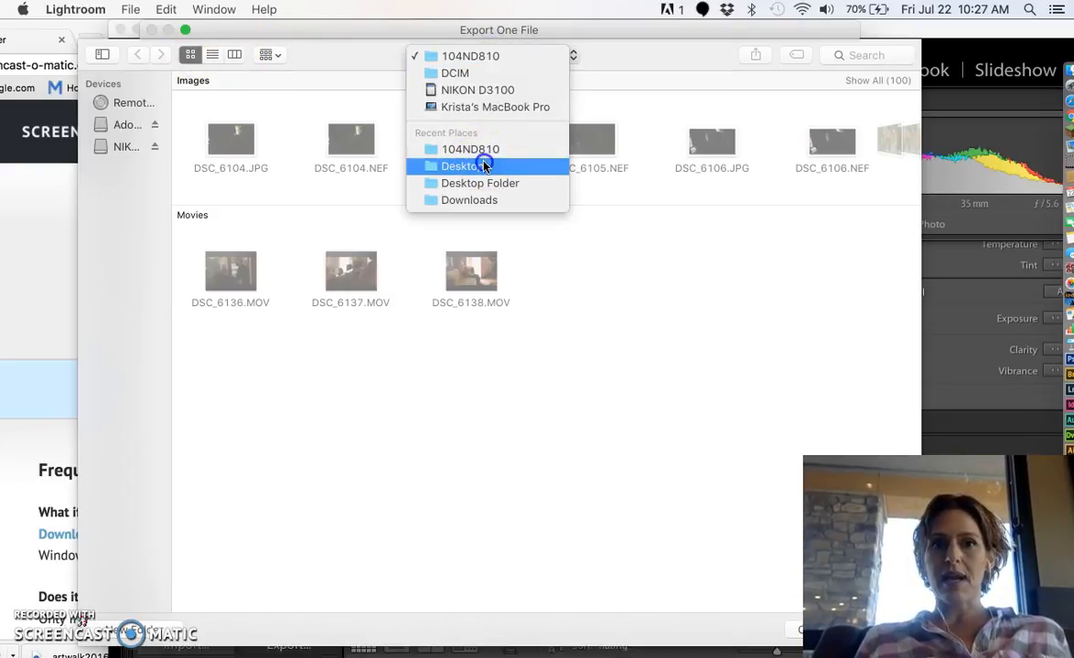
{"action": "left_click", "coordinate": [461, 165]}
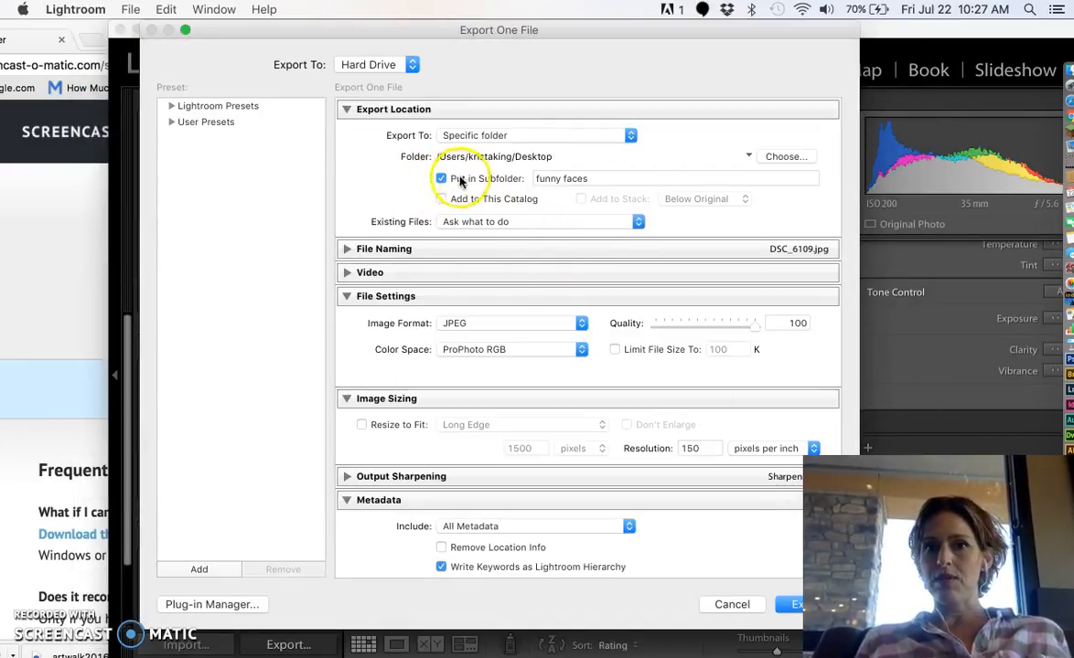
{"action": "triple_click", "coordinate": [675, 178]}
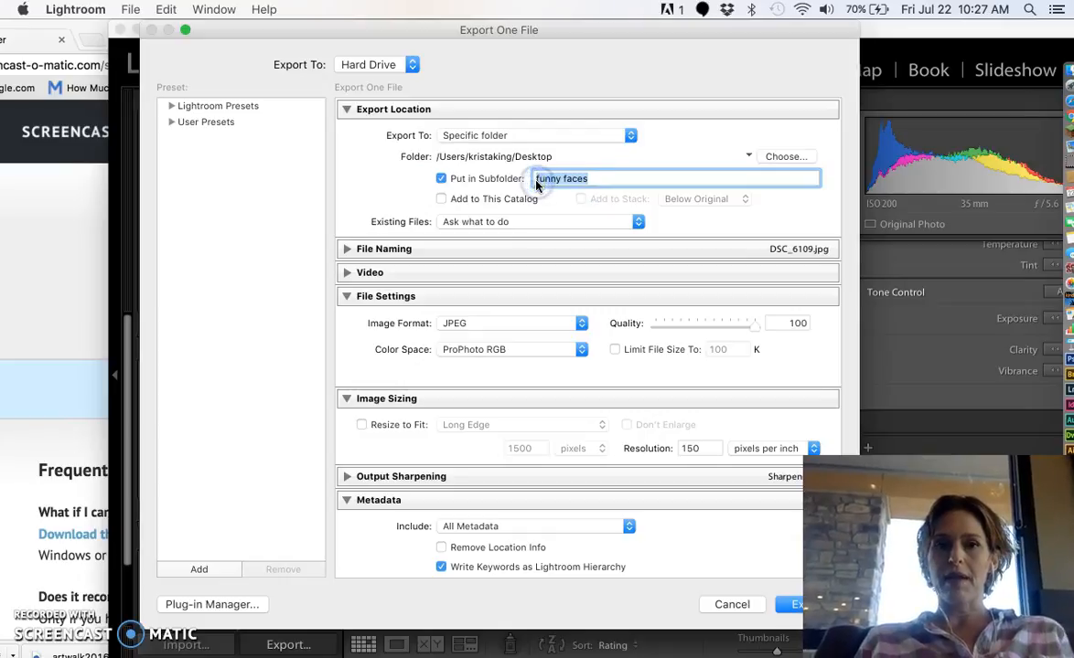
{"action": "type", "text": "dog"}
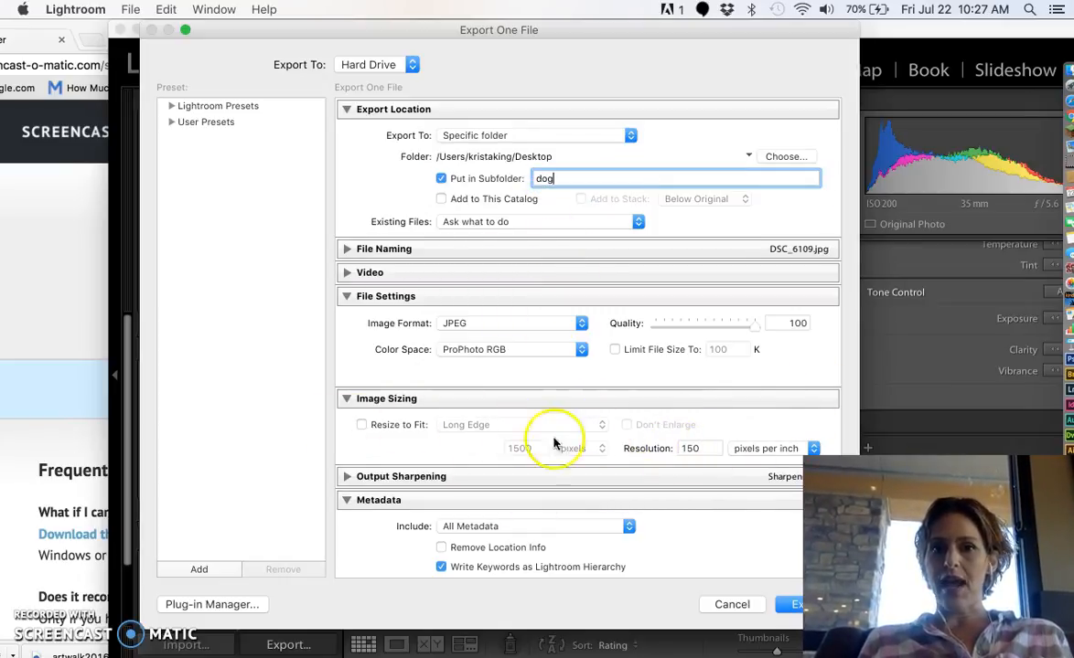
{"action": "mouse_move", "coordinate": [672, 448]}
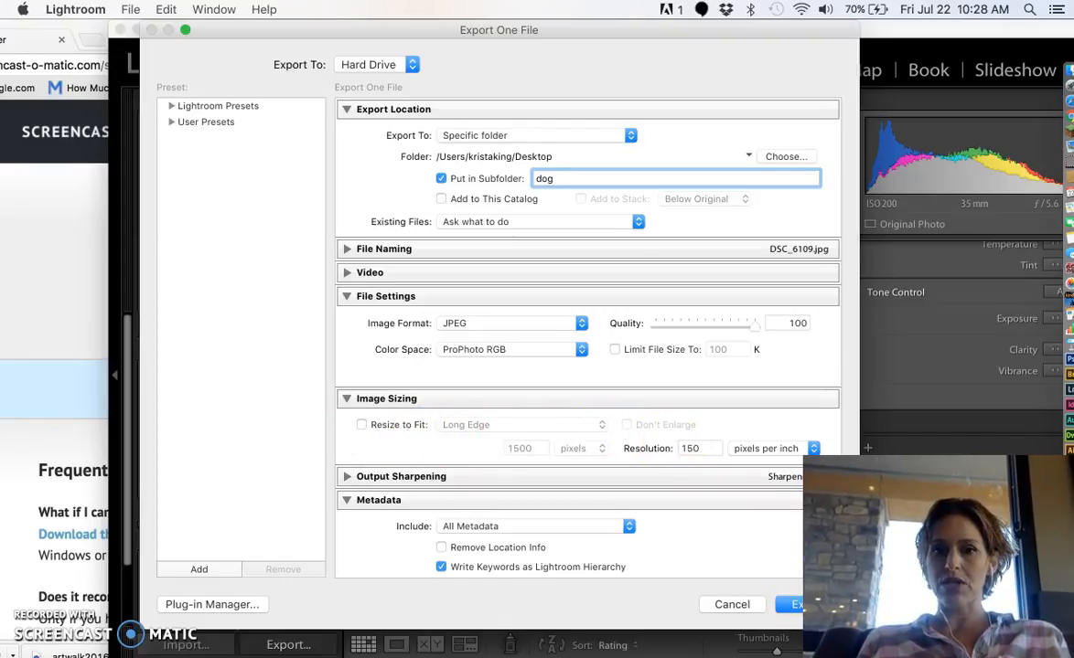
{"action": "left_click", "coordinate": [791, 604]}
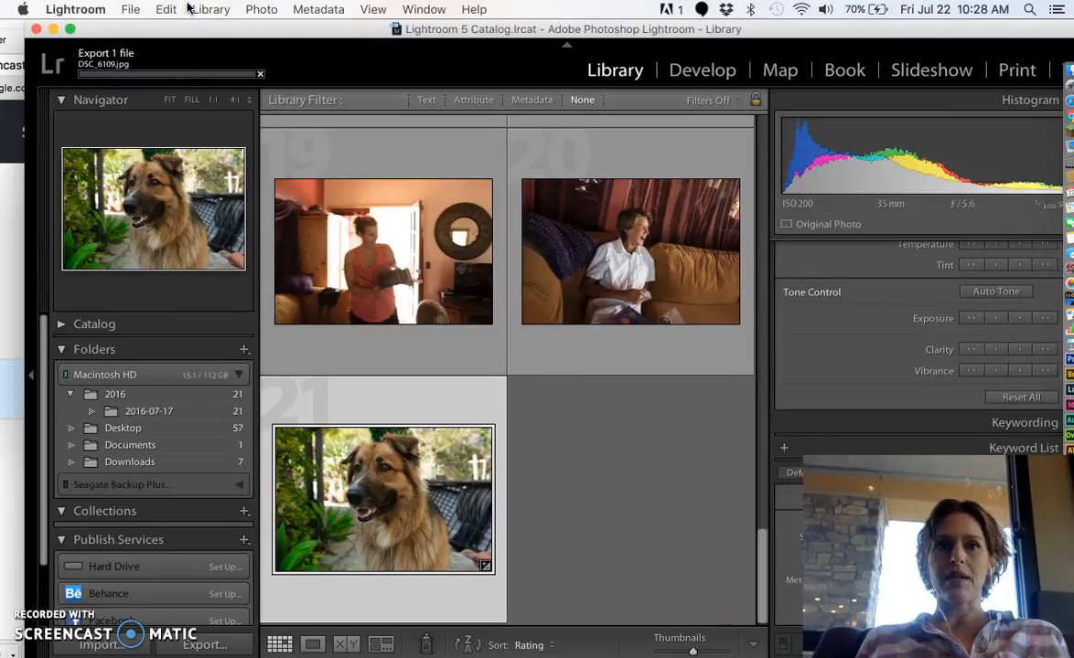
{"action": "mouse_move", "coordinate": [156, 96]}
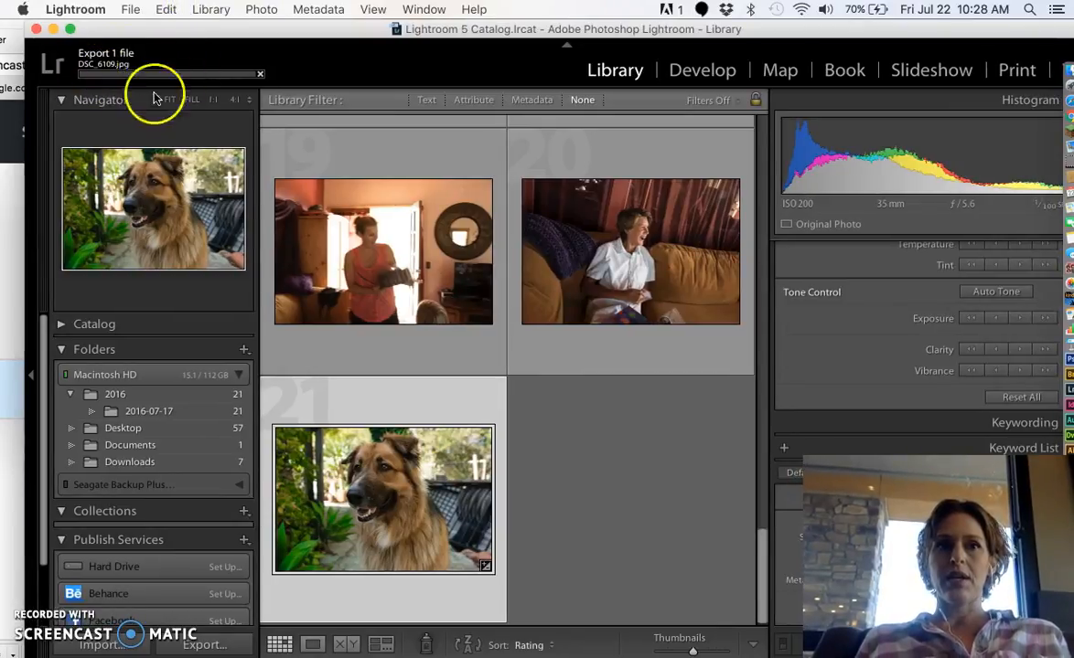
Bring up a Finder window on the Desktop showing the new dog folder.
{"action": "left_click", "coordinate": [383, 252]}
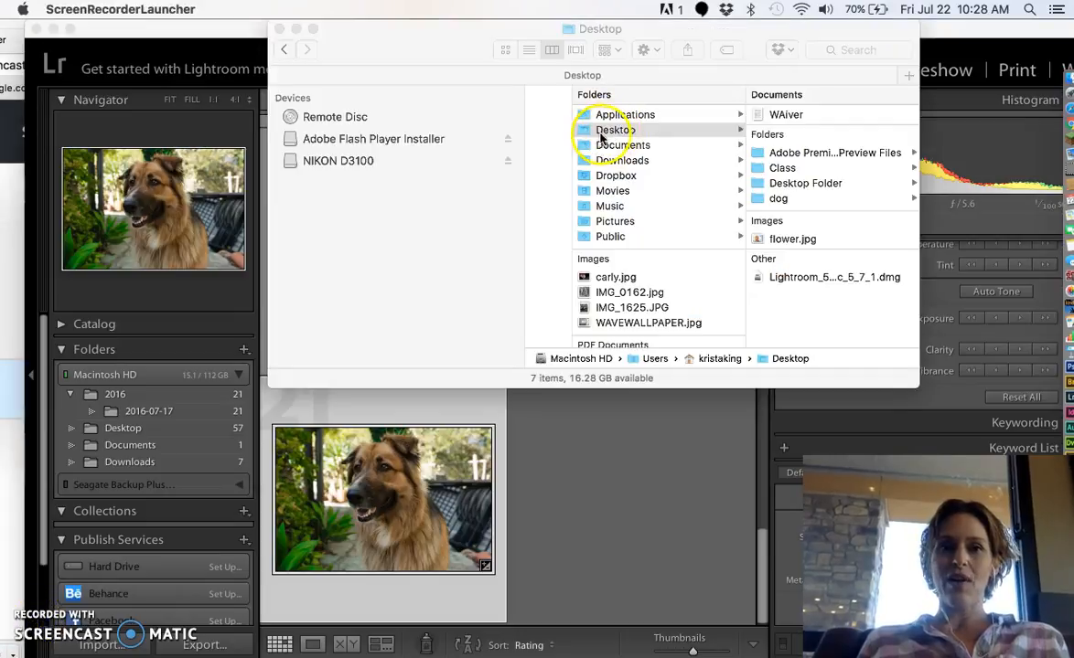
Open the dog folder and view DSC_6109.jpg in Preview.
{"action": "left_click", "coordinate": [779, 199]}
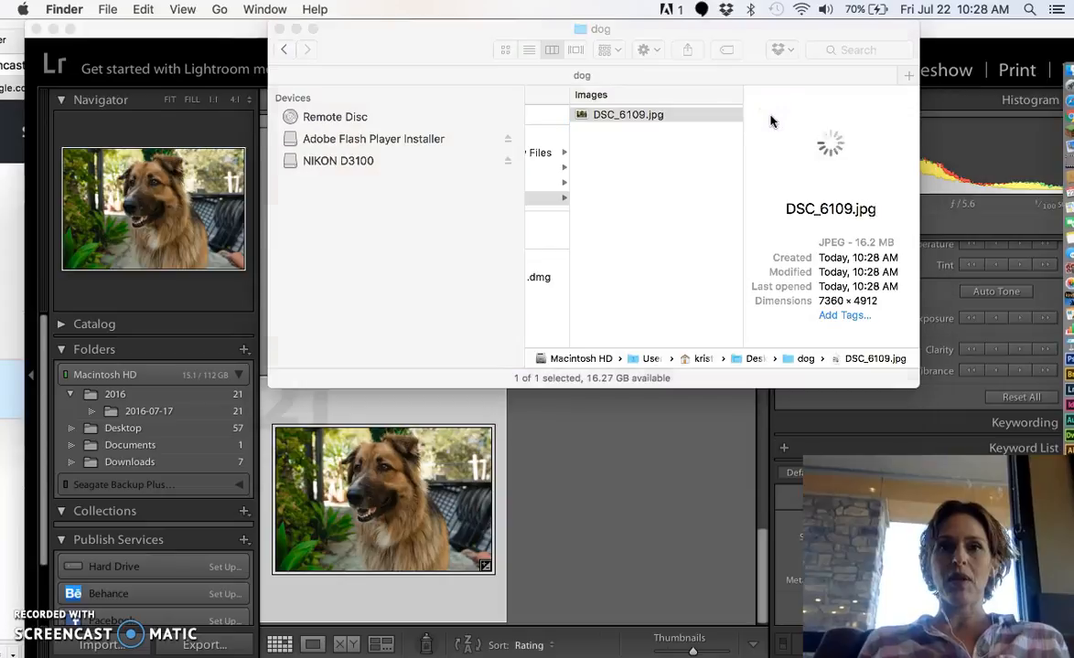
{"action": "double_click", "coordinate": [627, 114]}
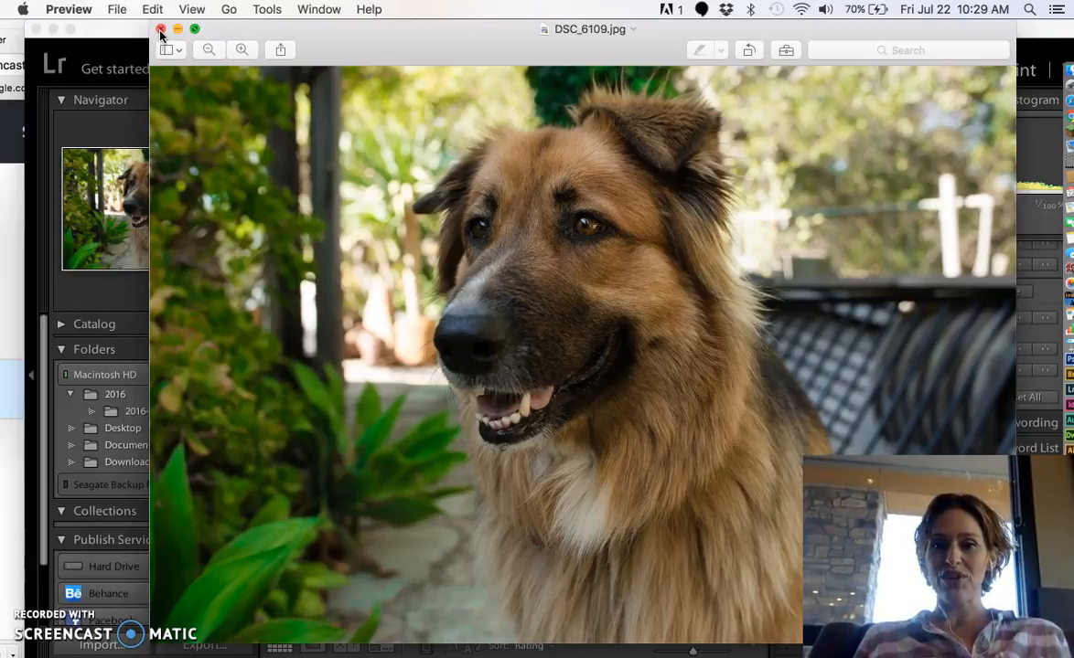
{"action": "mouse_move", "coordinate": [180, 277]}
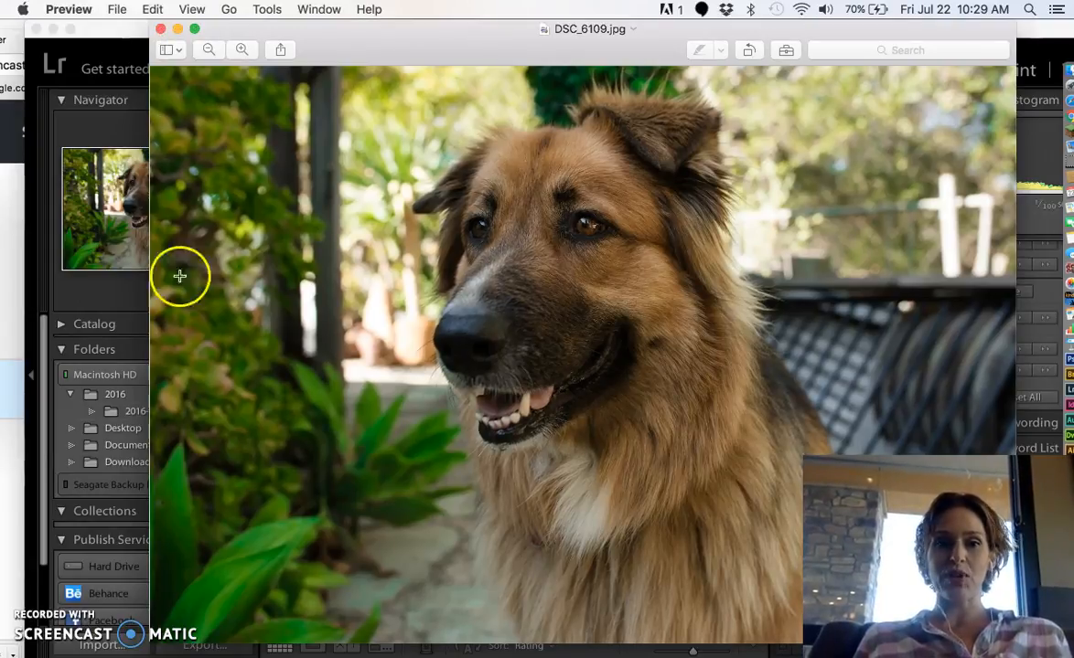